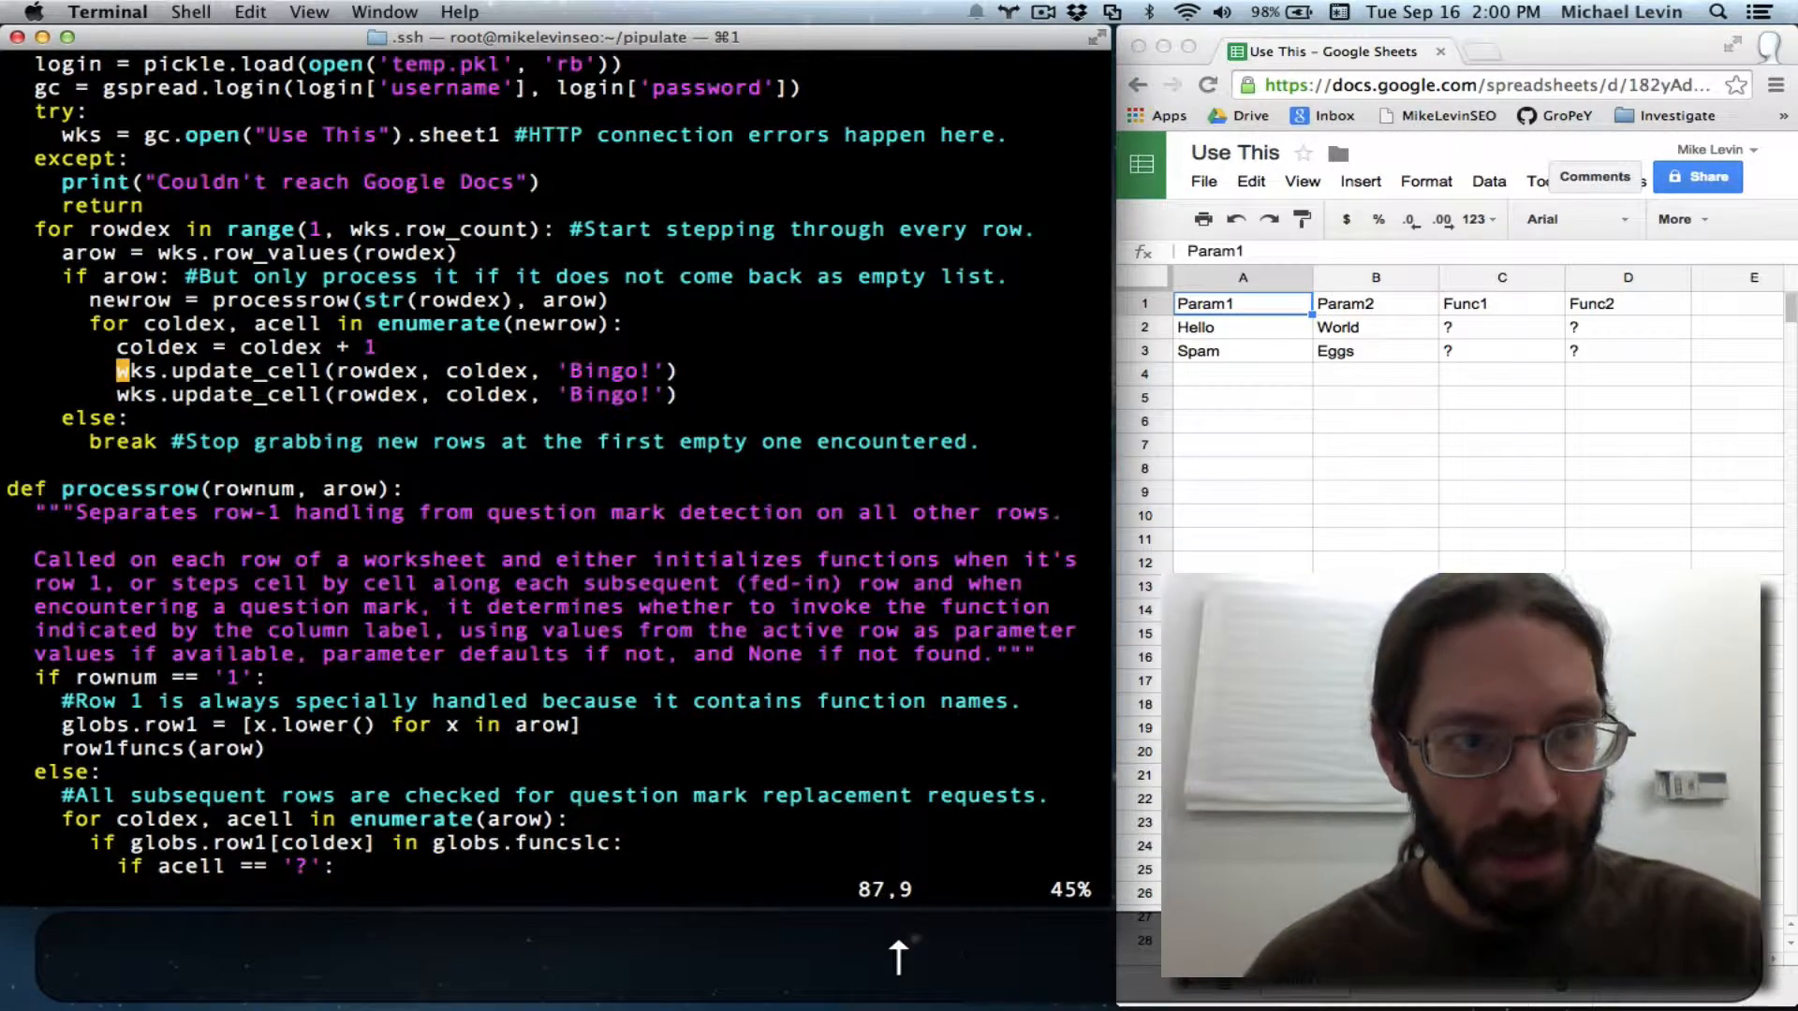
- Comment out update_cell, print rowdex, coldex and acell instead, and run with :w !python
type("#")
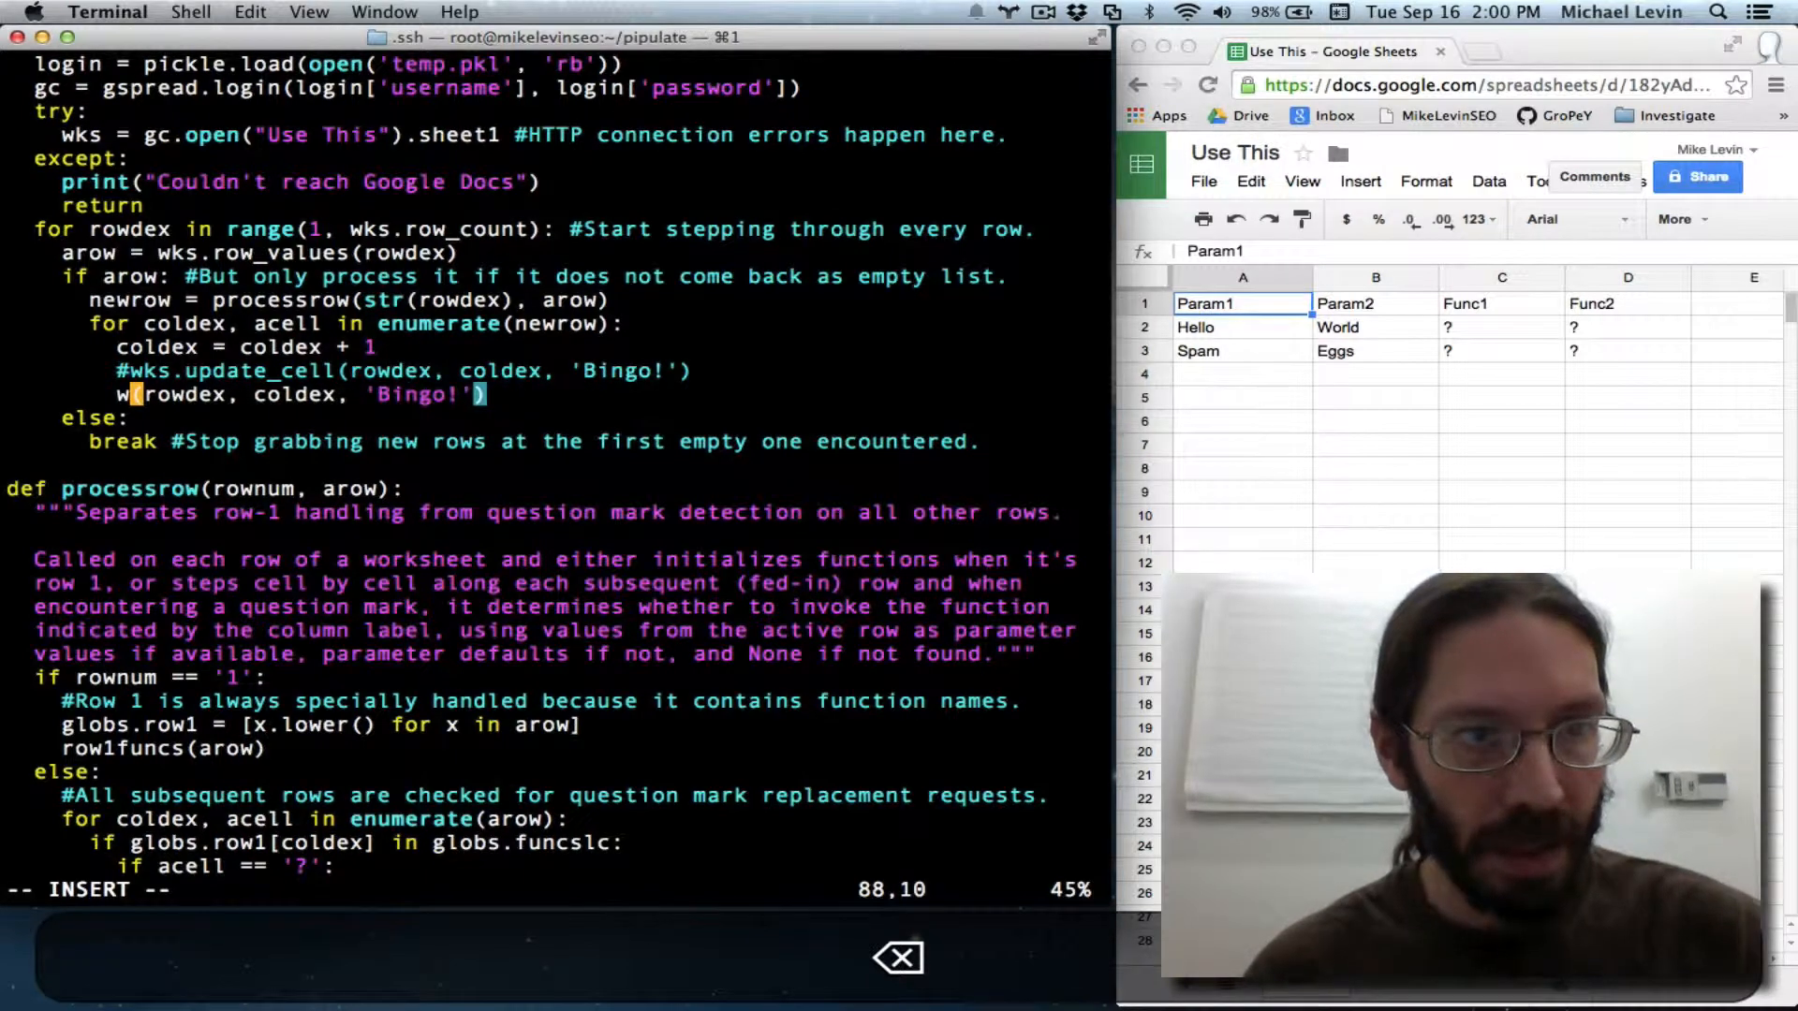
type("print")
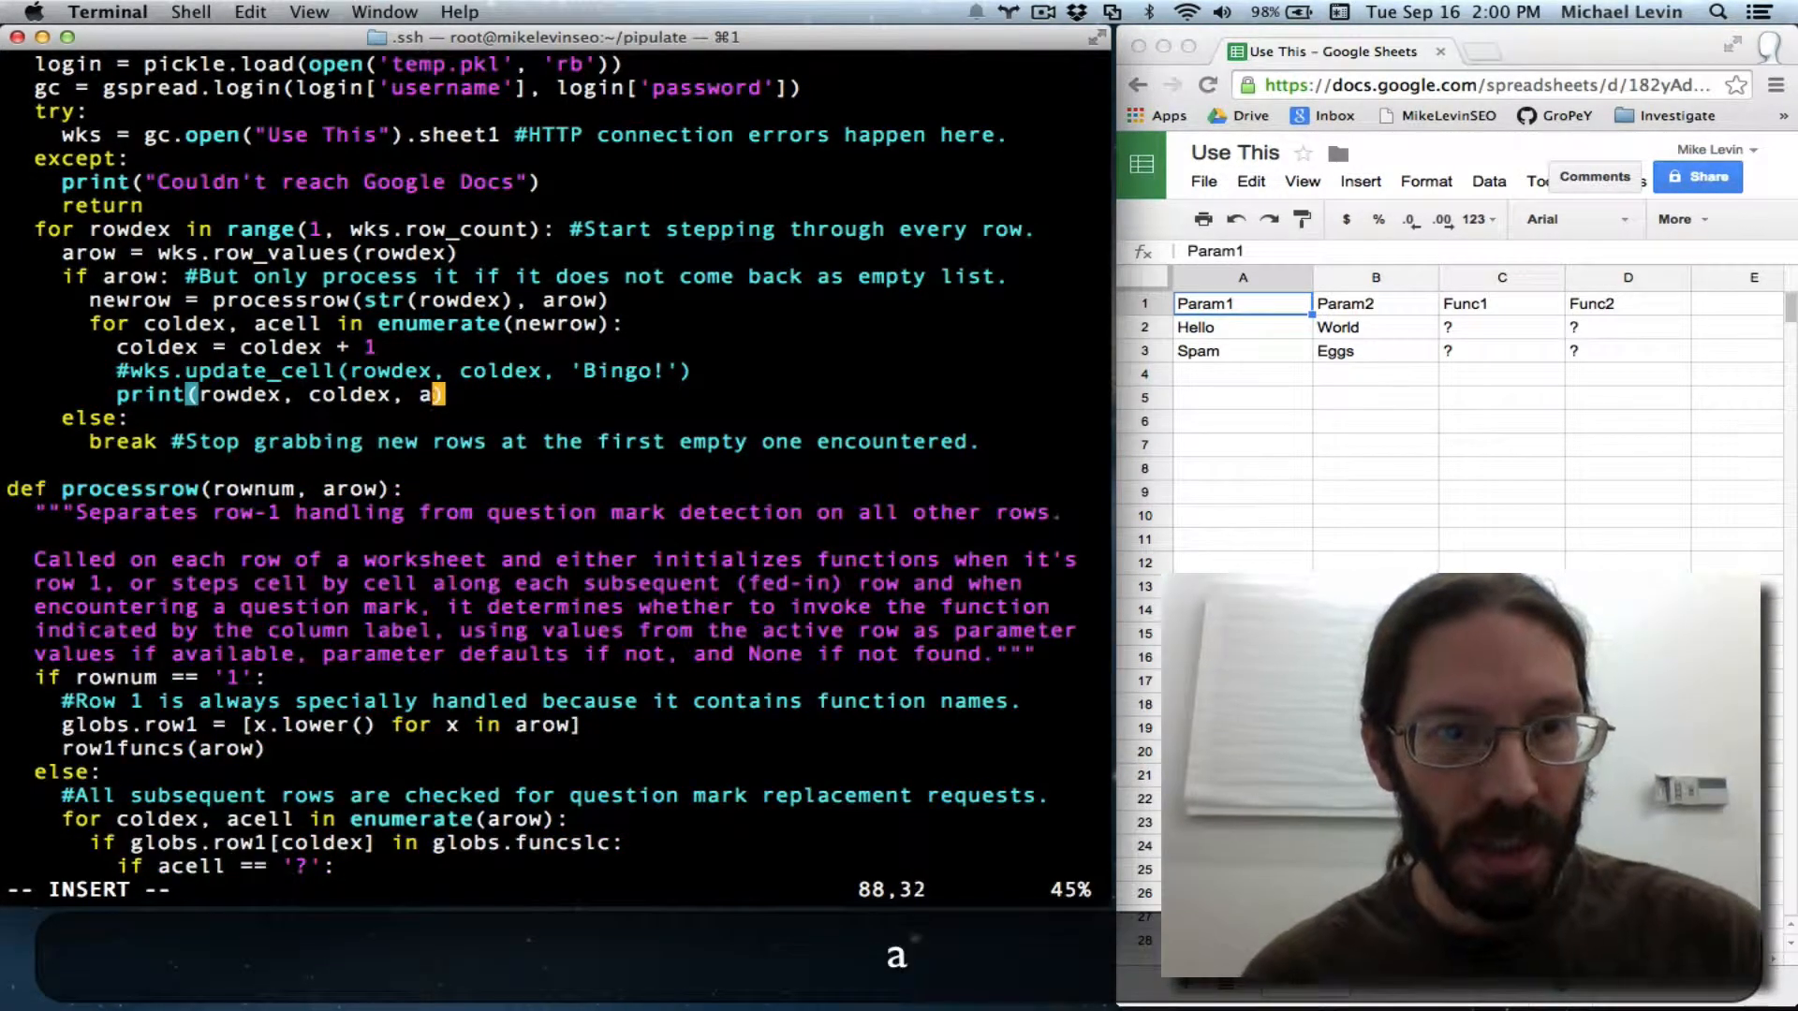
type("cell")
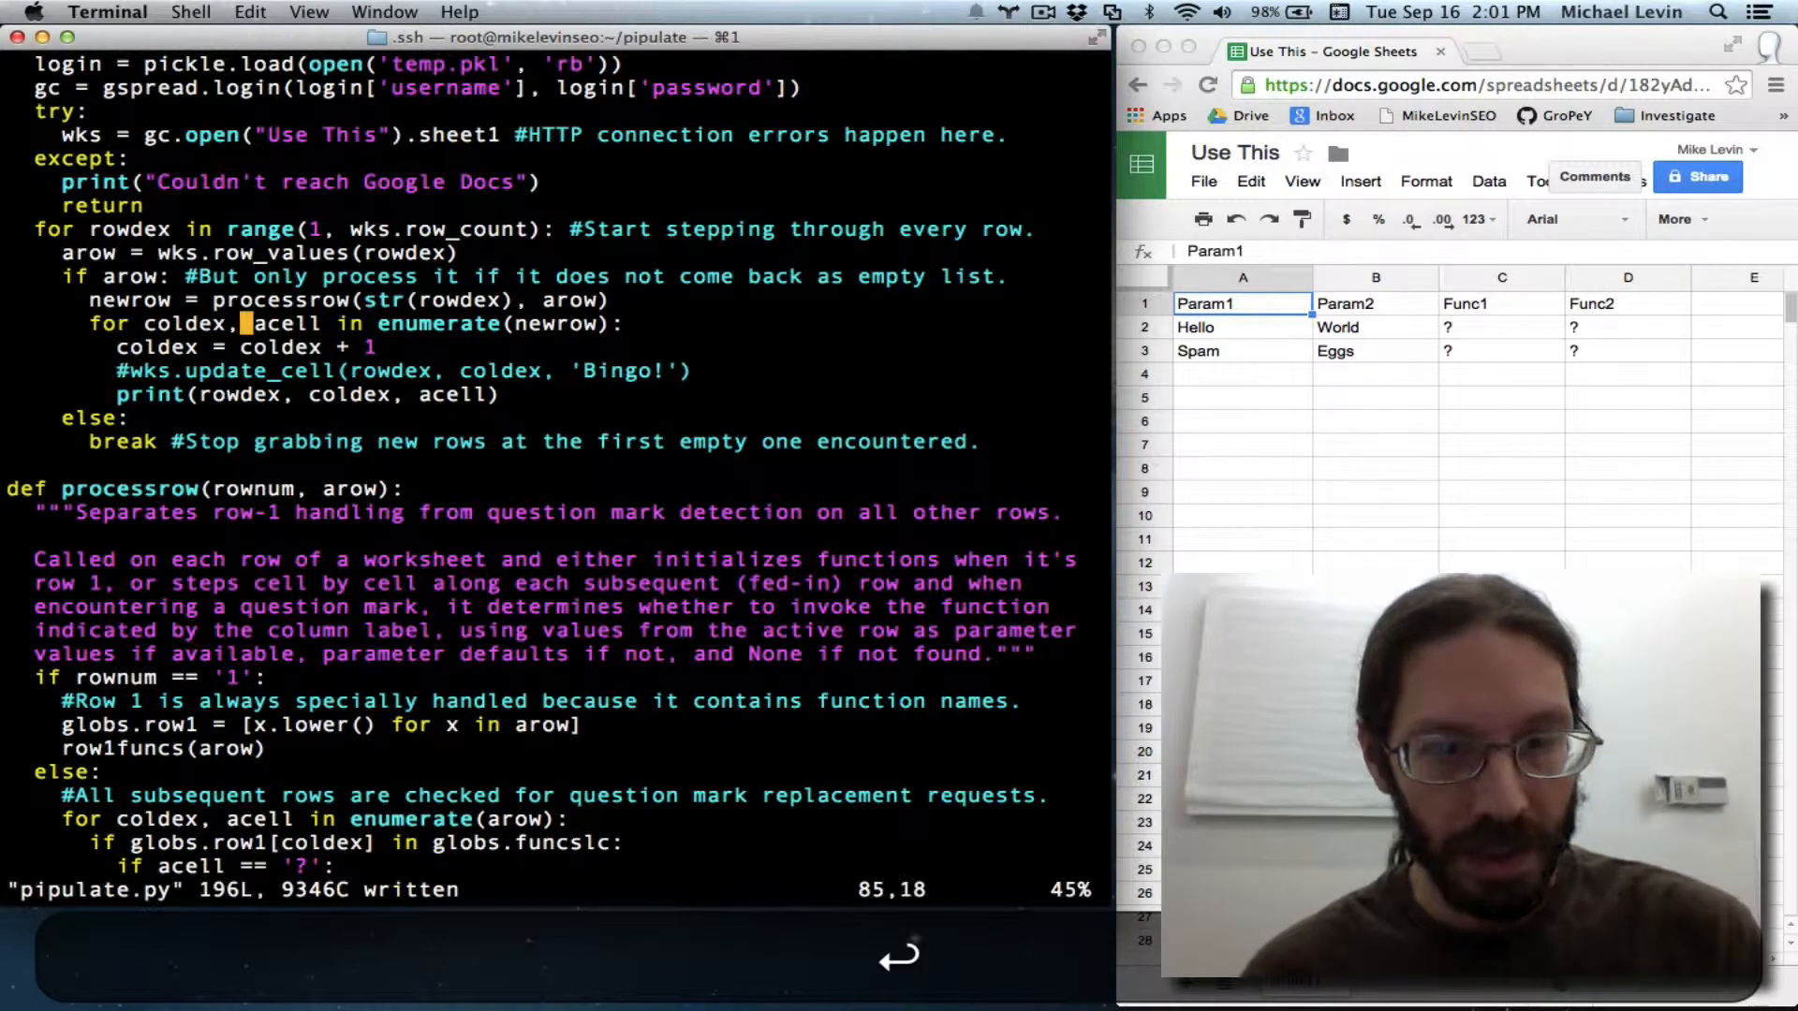
type(":w !python")
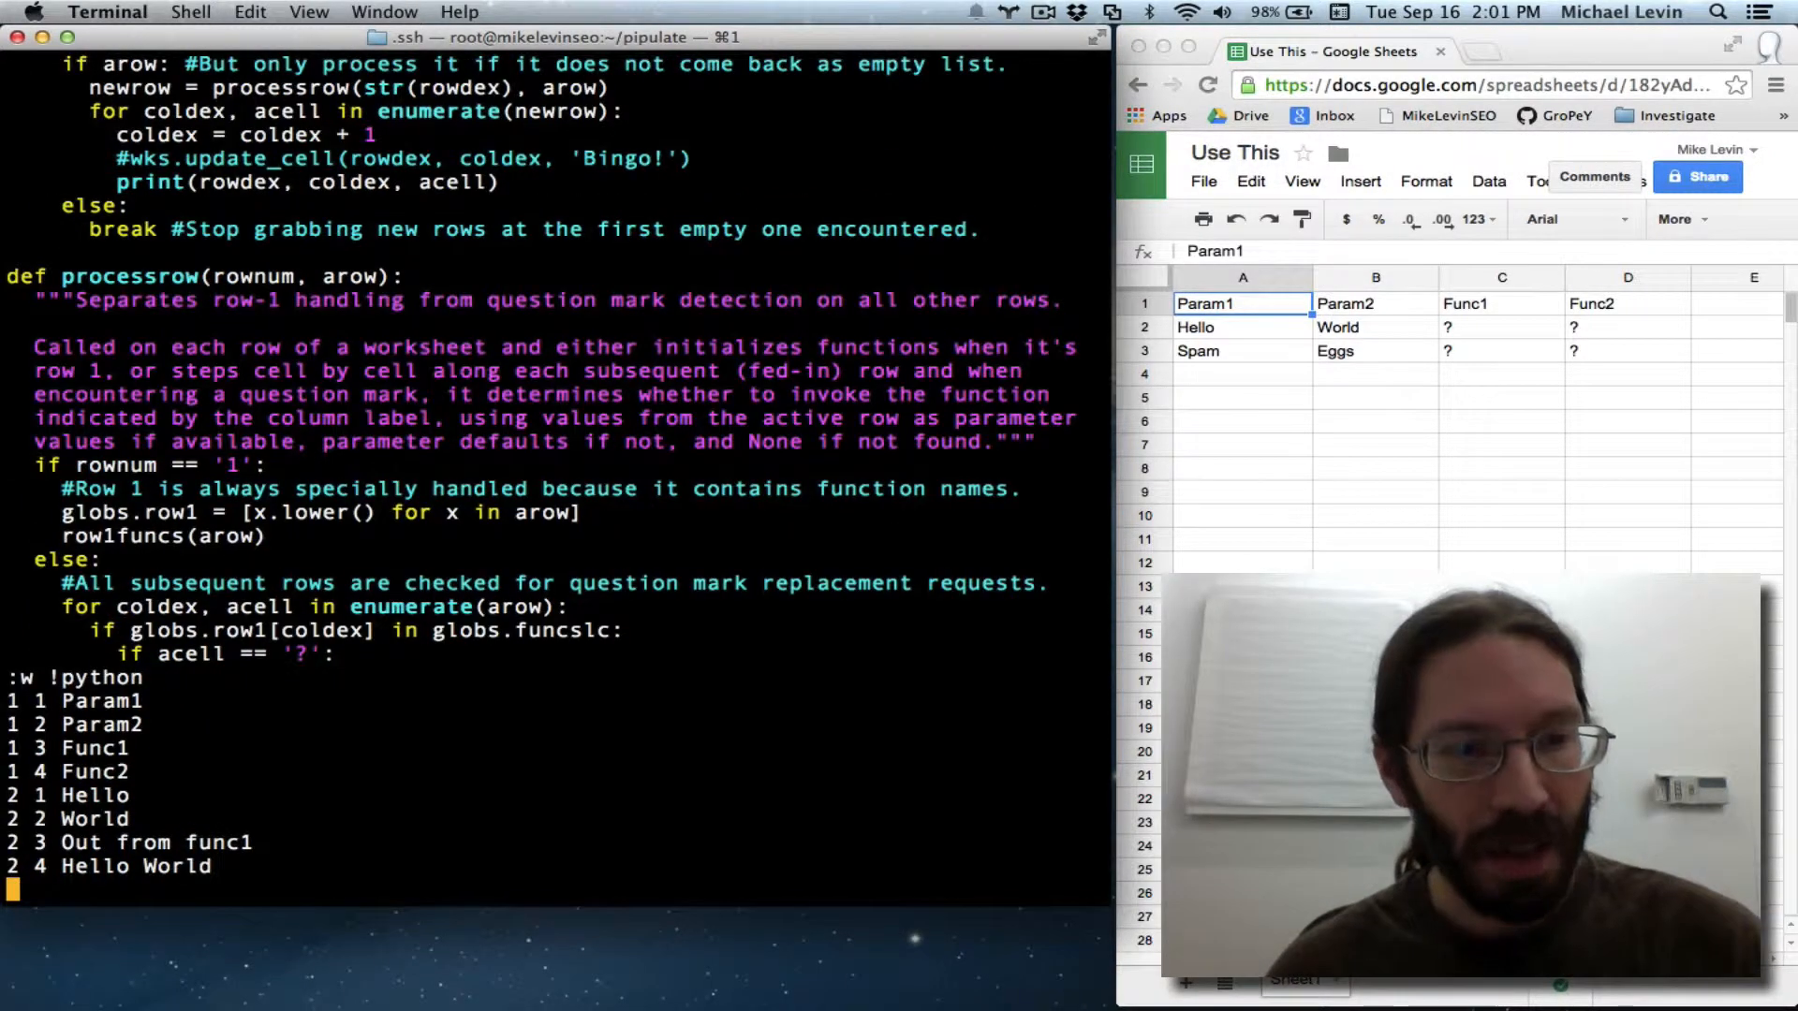
- Dismiss the script output and check the Func1 and Func2 question-mark cells in the sheet
key("enter")
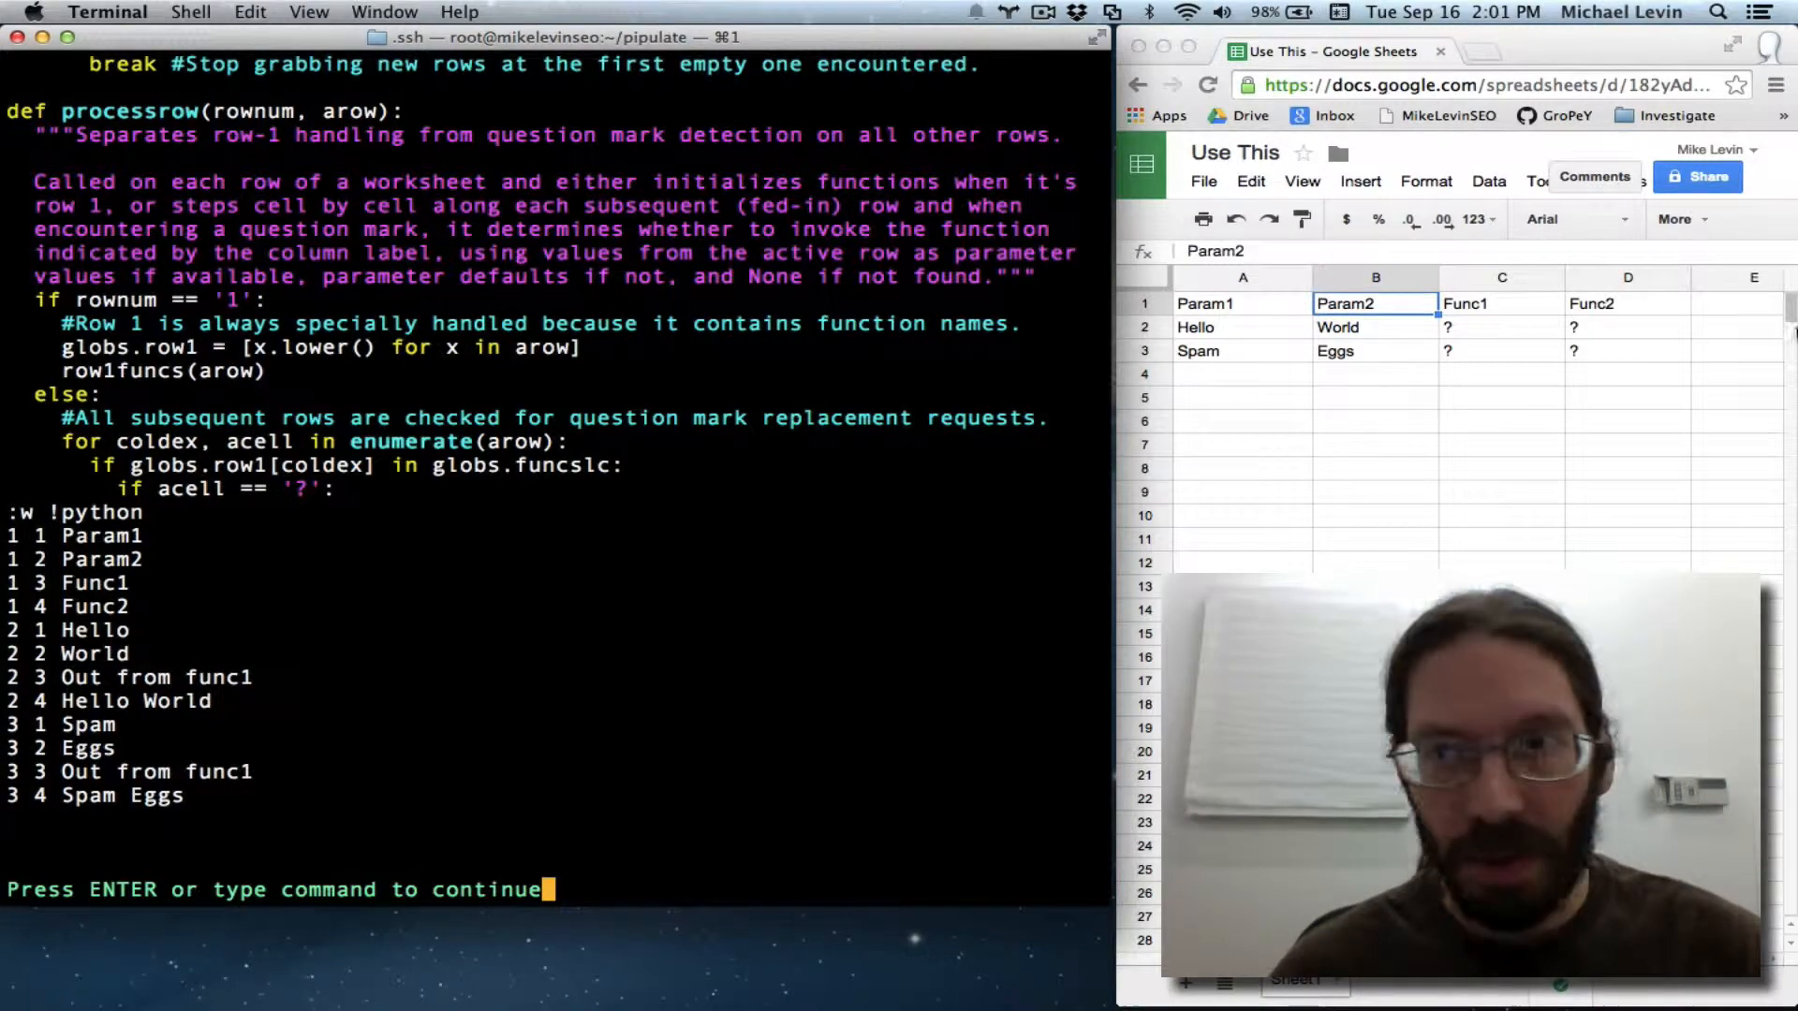
left_click(1501, 327)
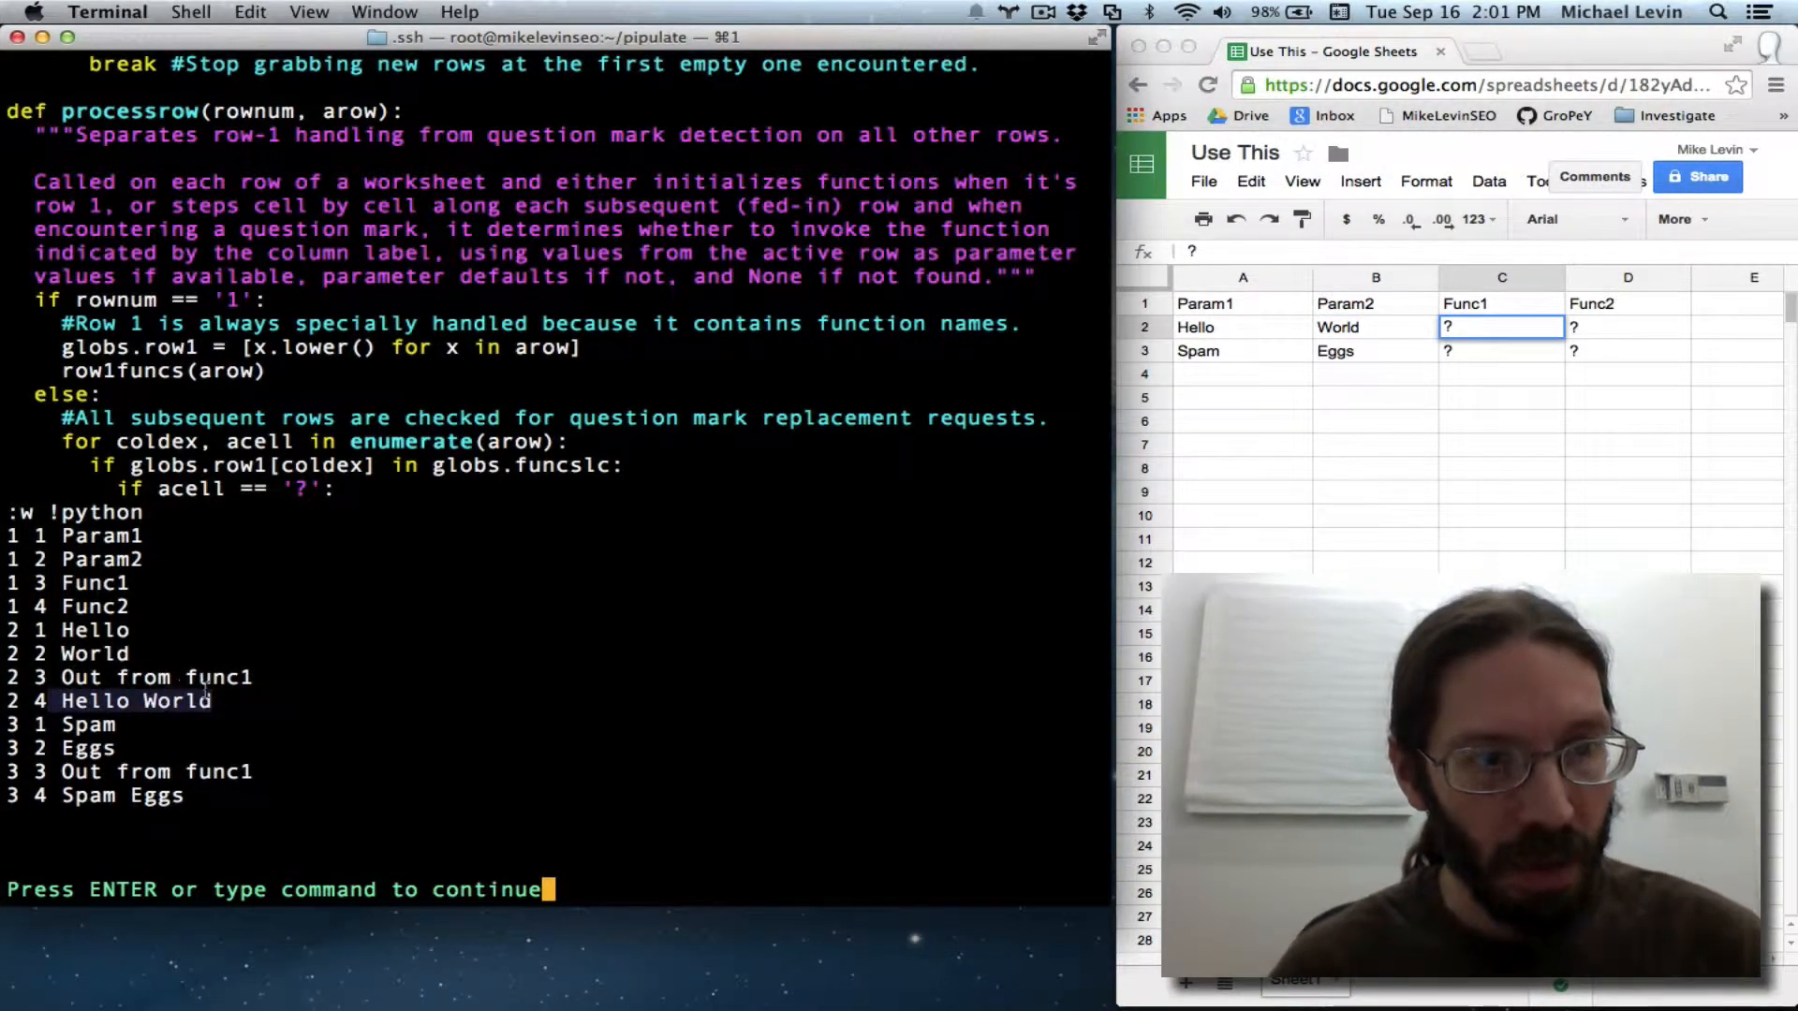
left_click(1628, 327)
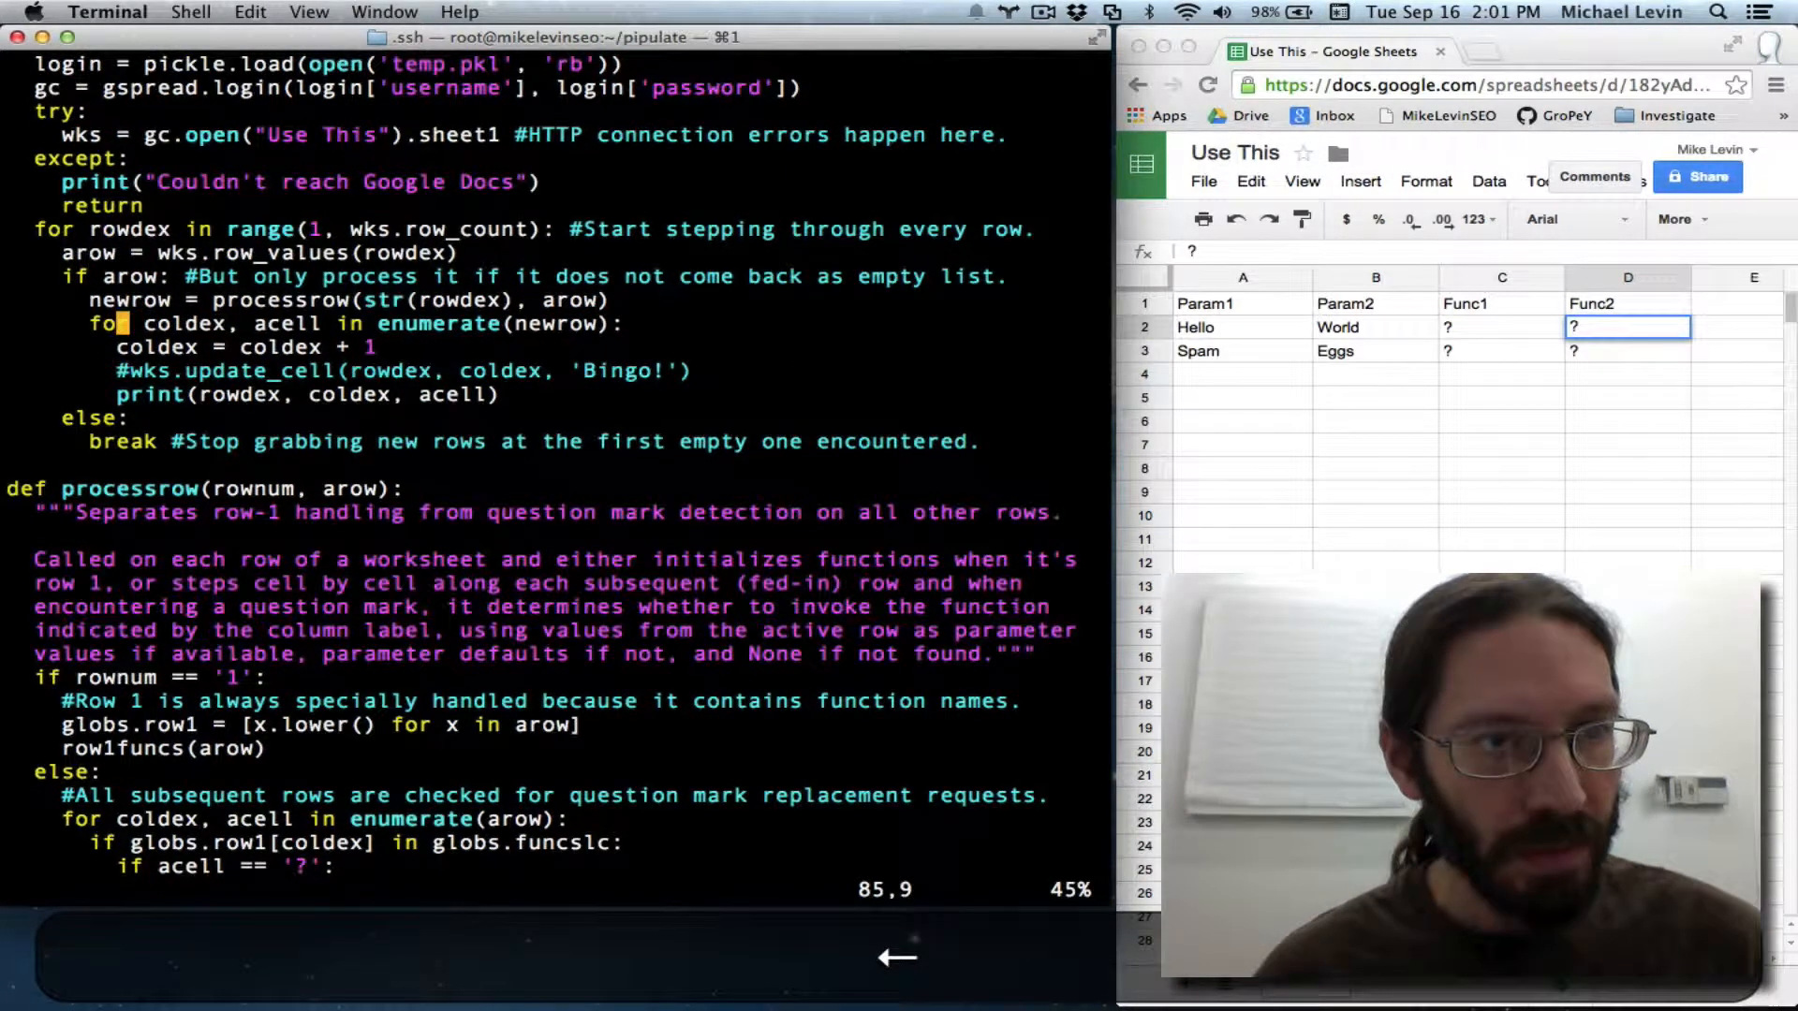
- Wrap the cell handling in 'if rowdex != 1:' and rerun with :w !python
type("i")
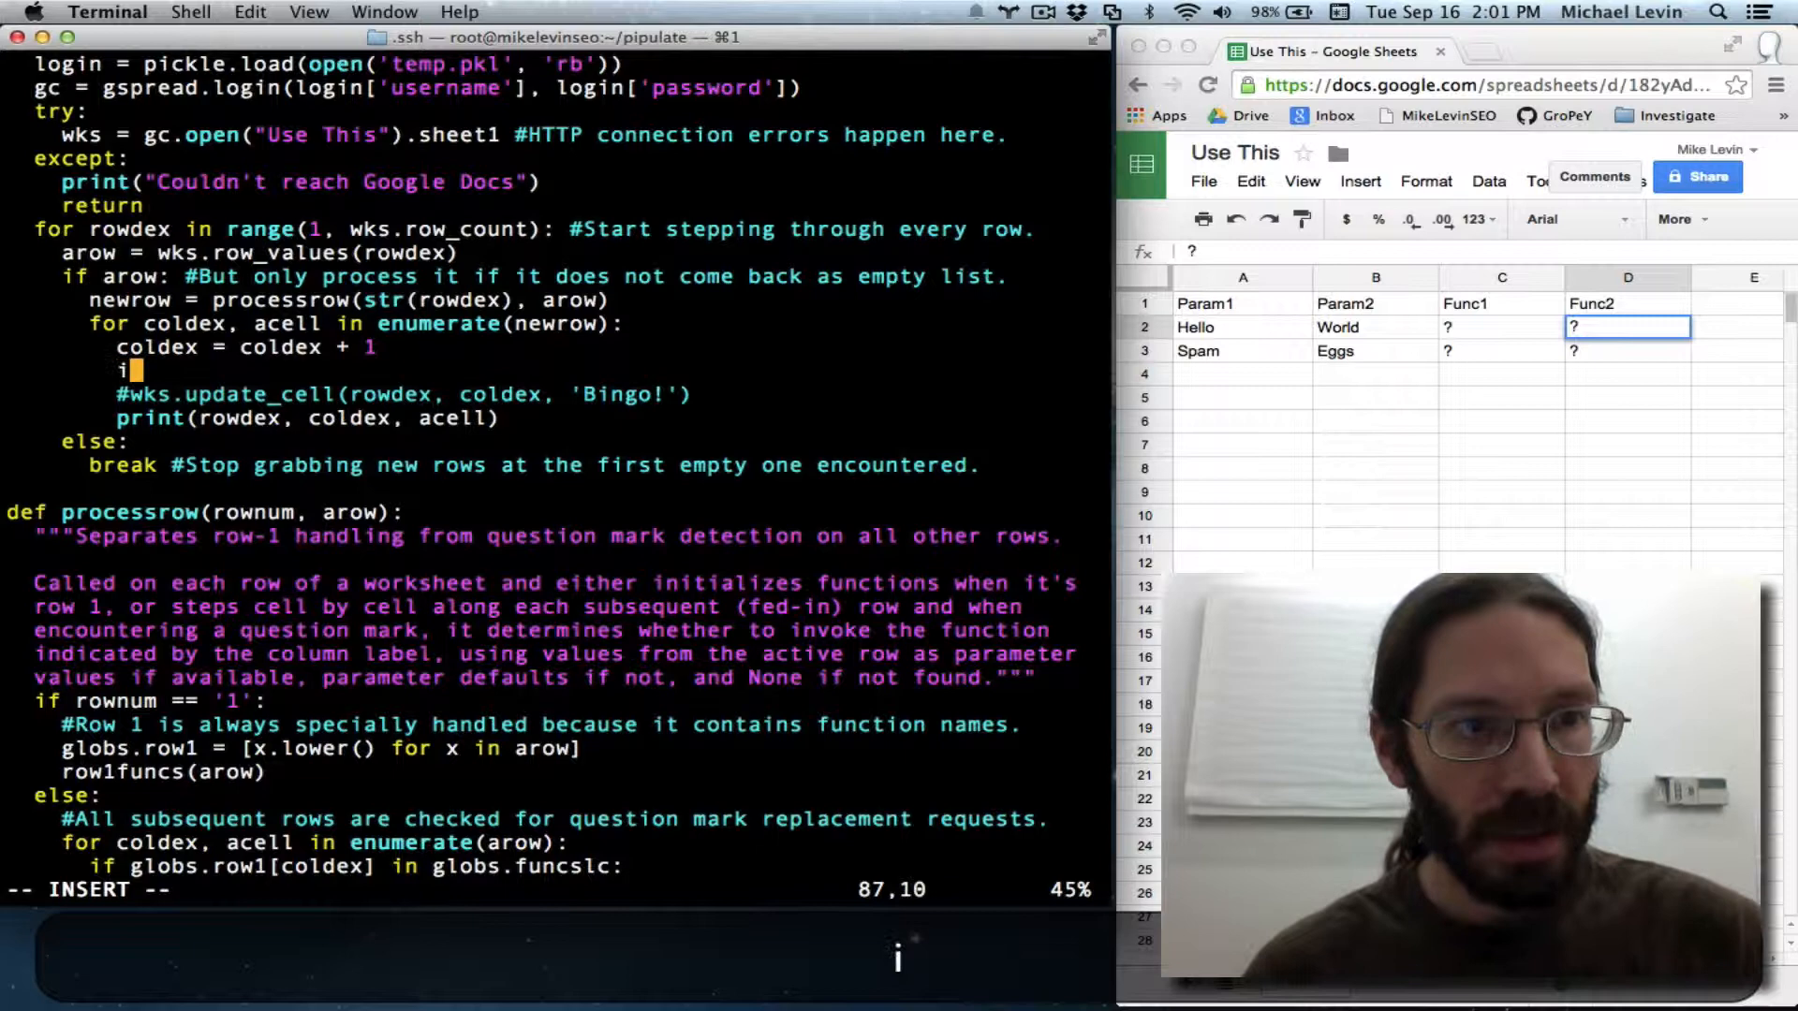
type("f")
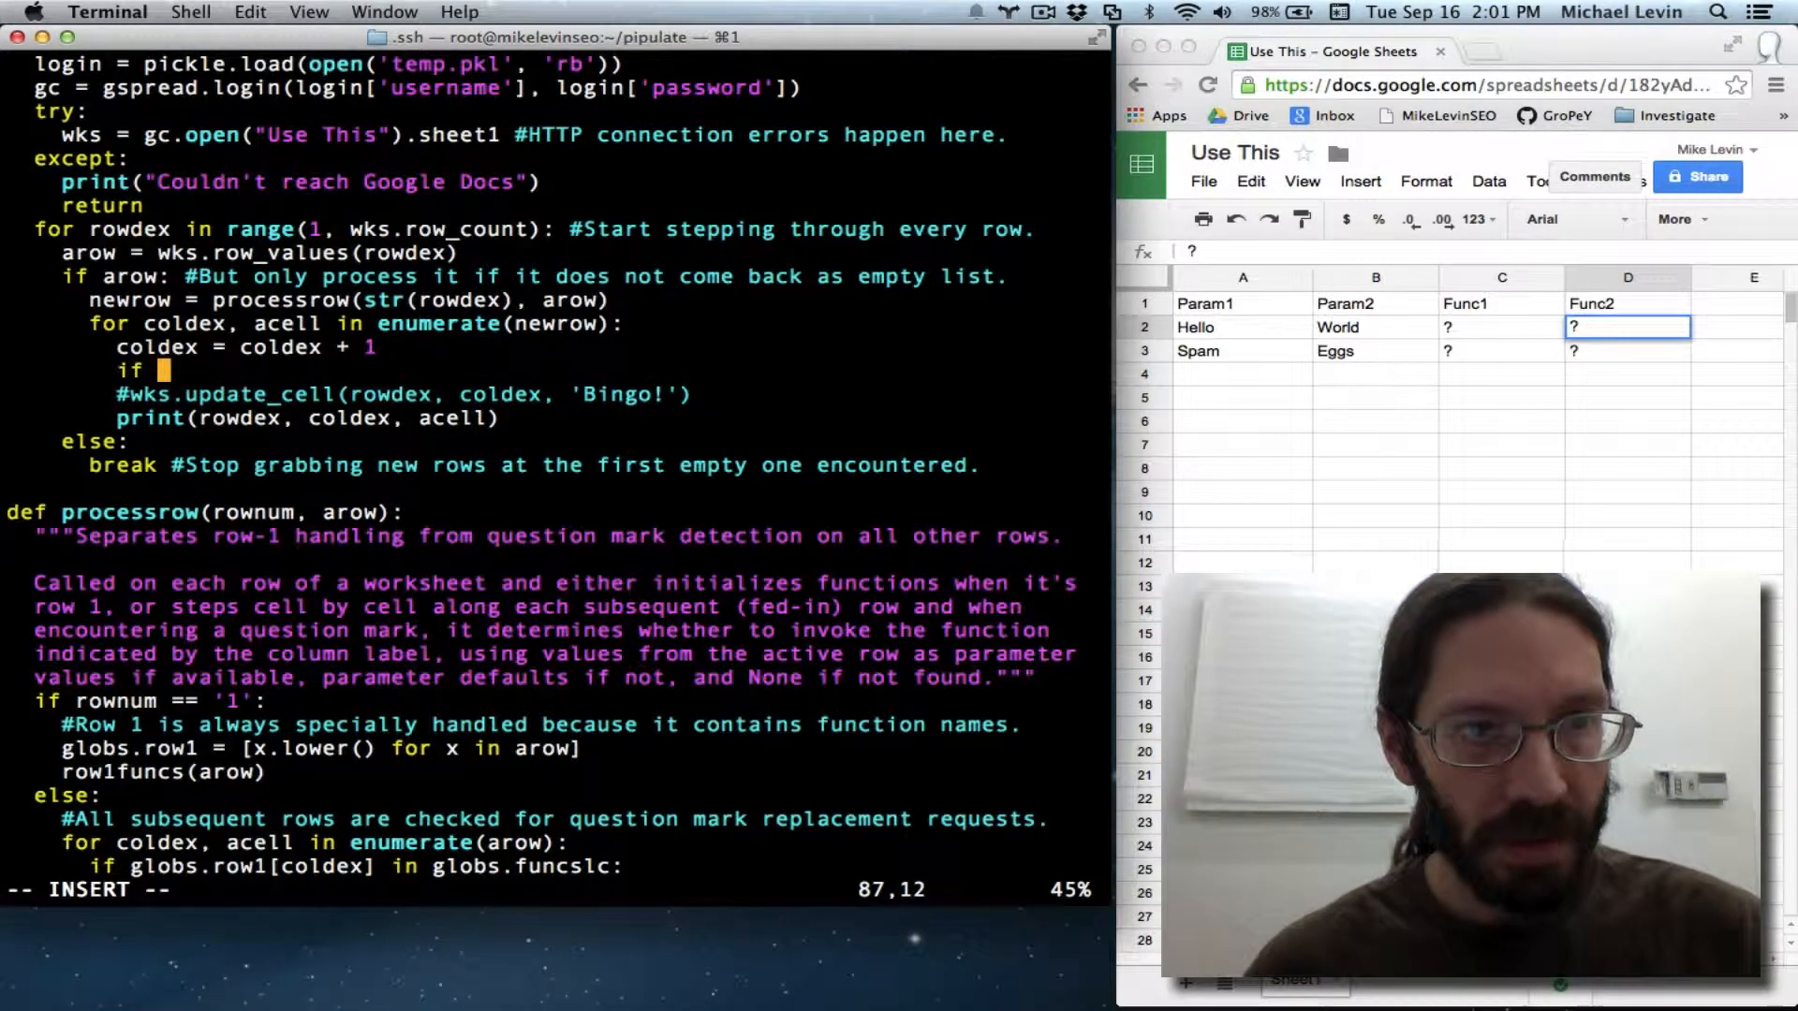
type("rowdex != 1:")
left_click(555, 889)
type(":w")
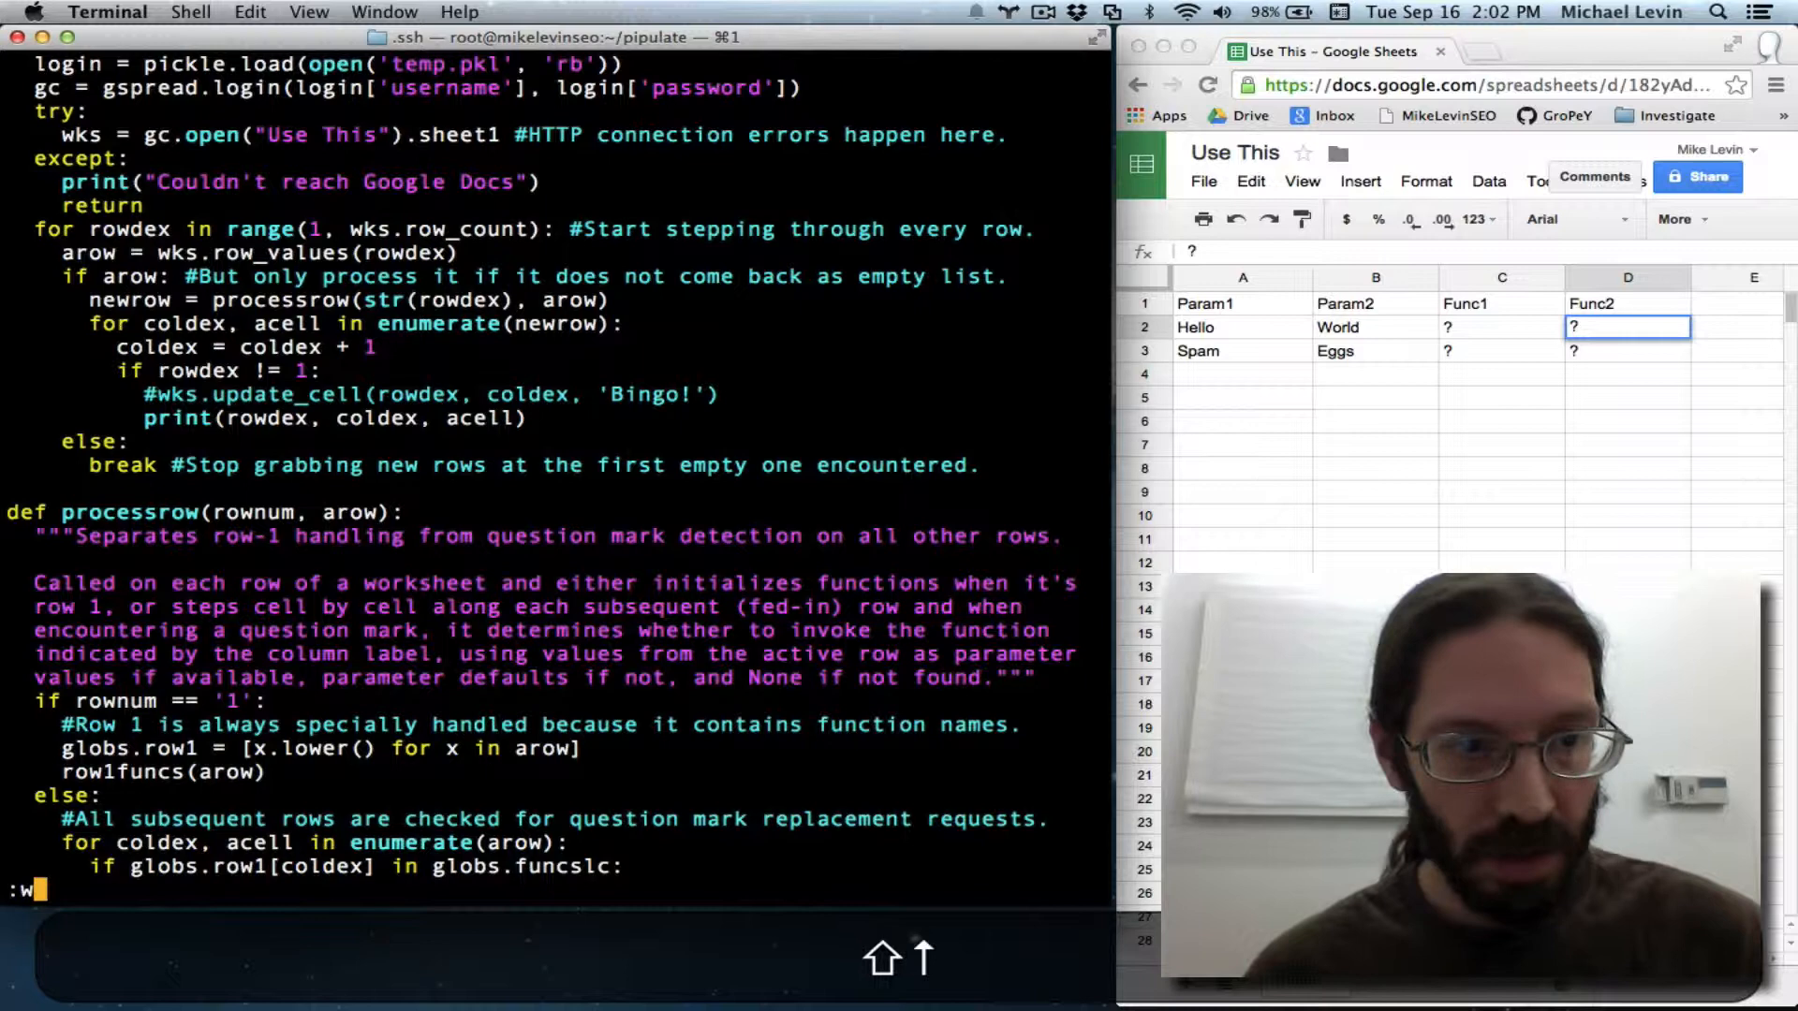
type("!python")
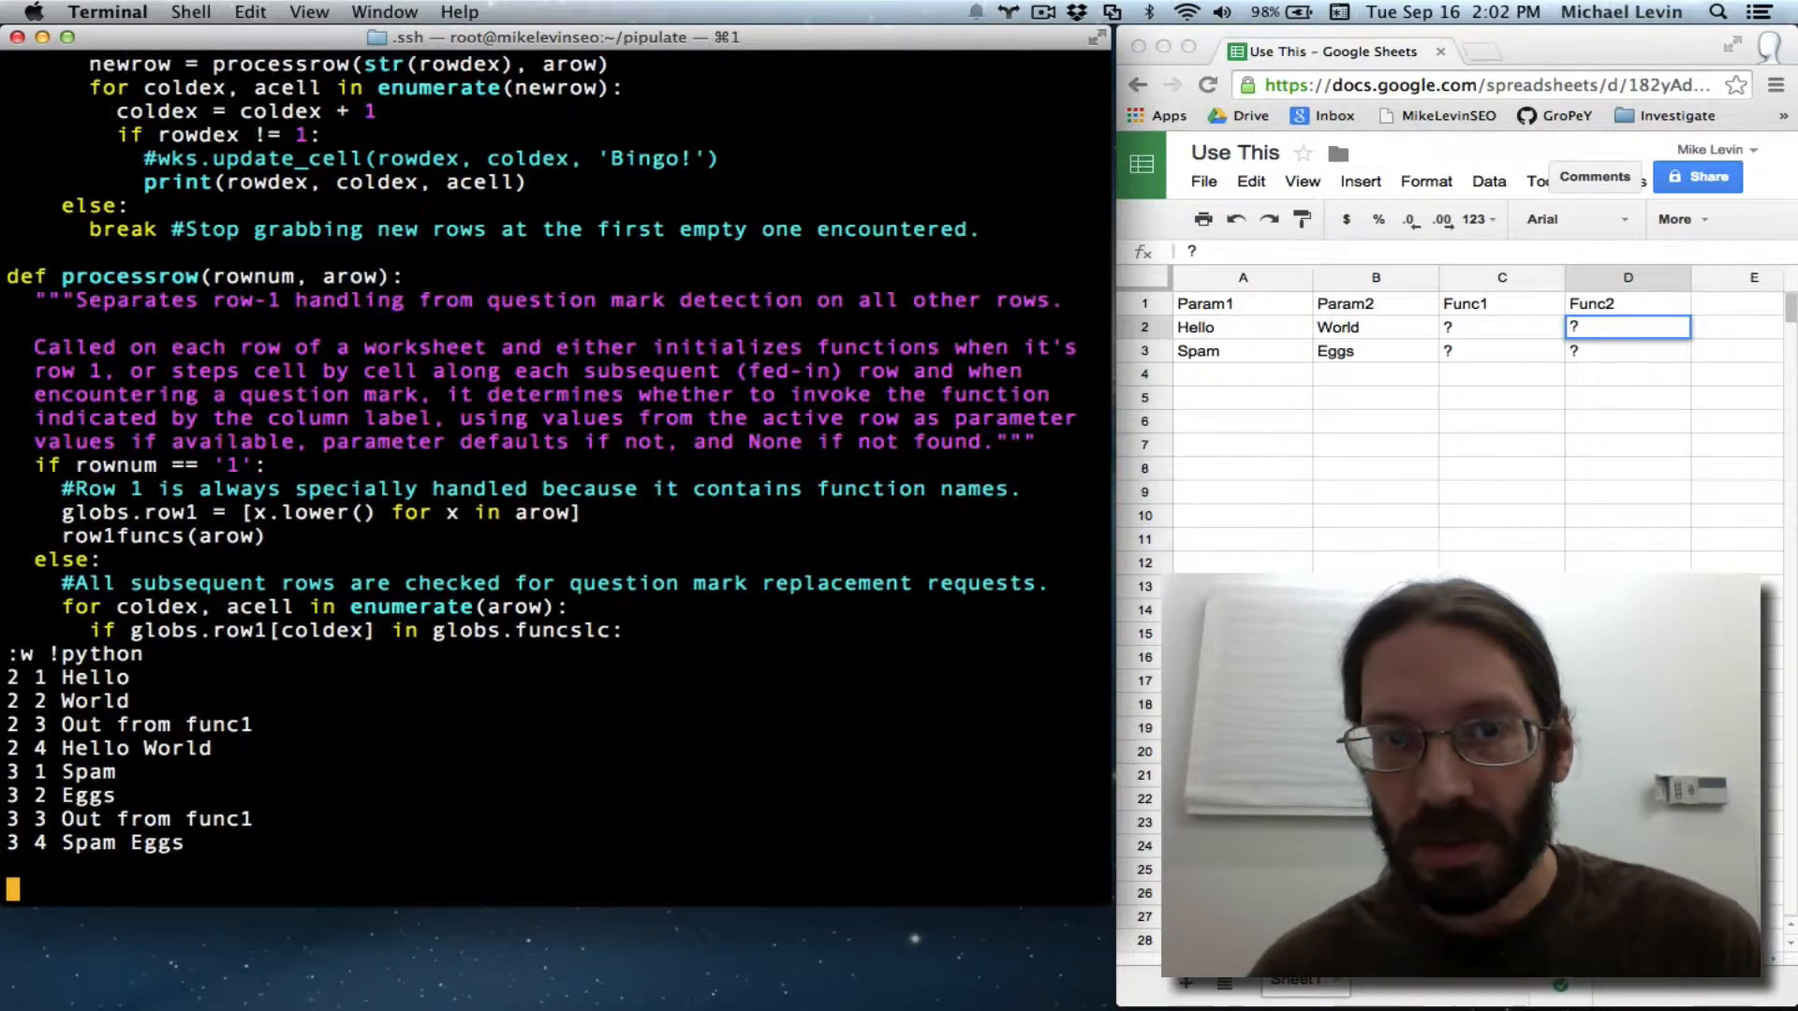
- Leave the output and add 'arow[]' before acell in the print call
key("enter")
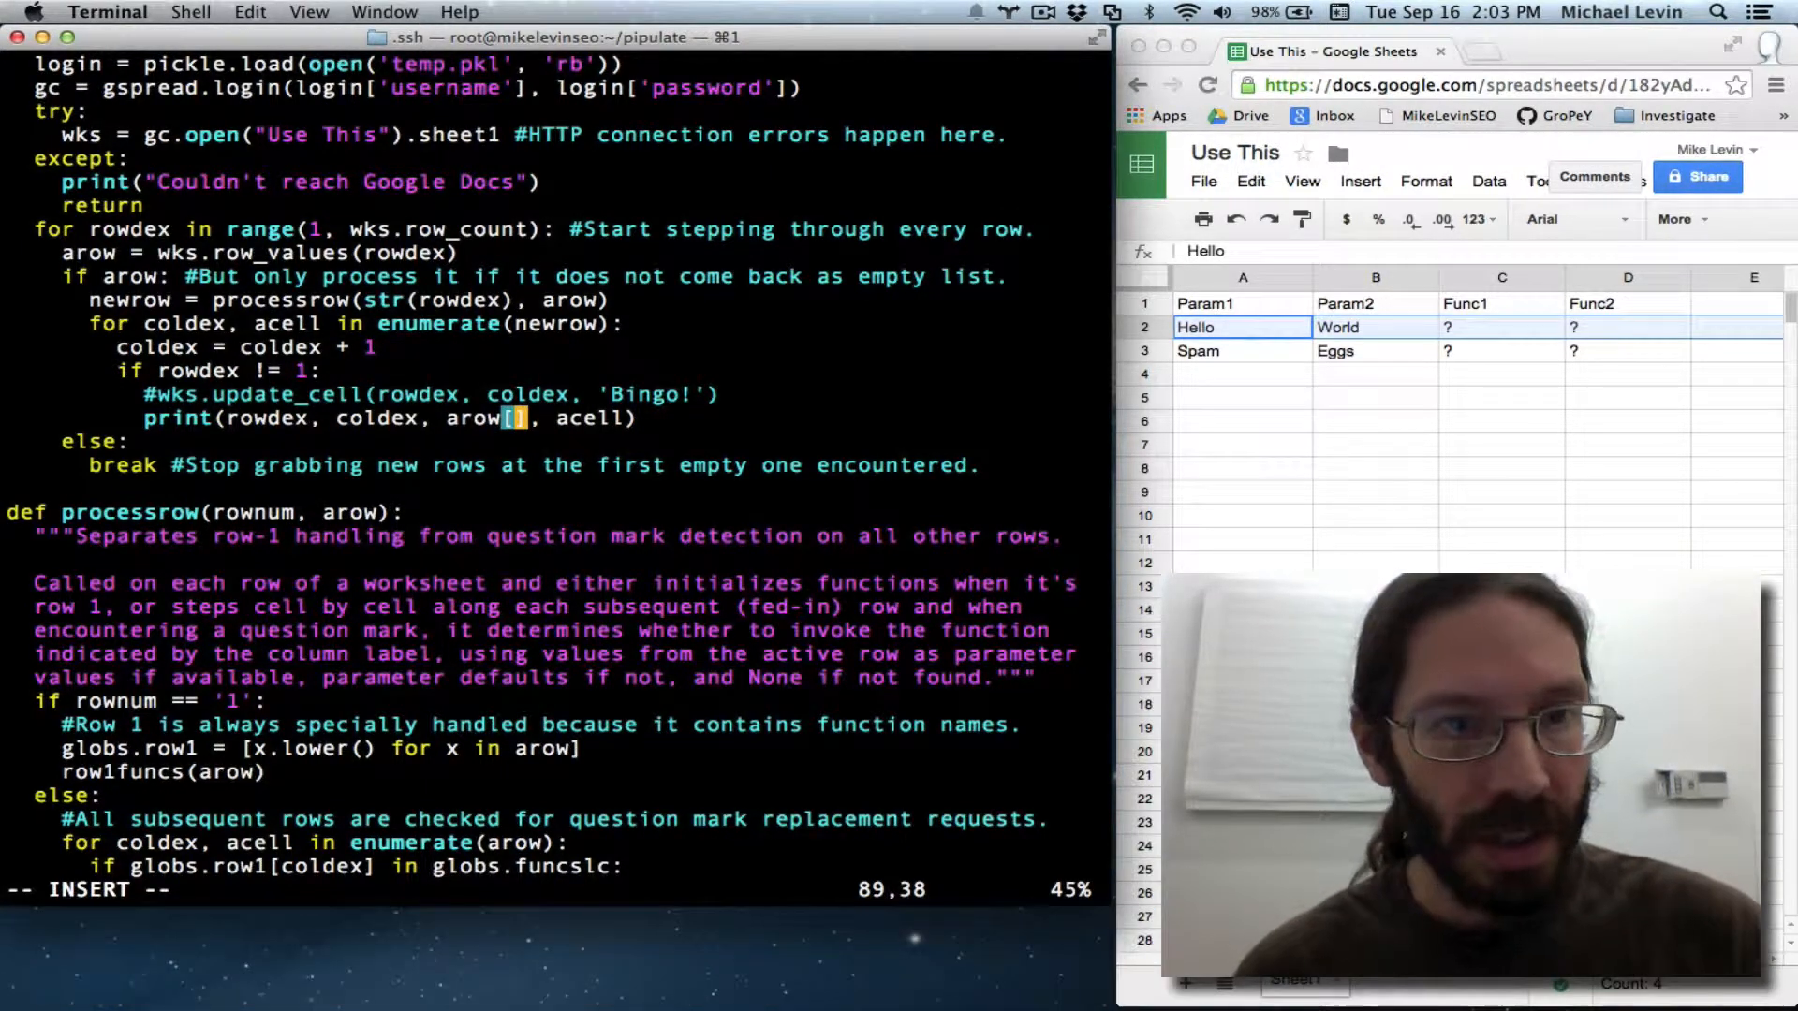
- Fill the print statement's arow brackets with coldex-1
type("coldex")
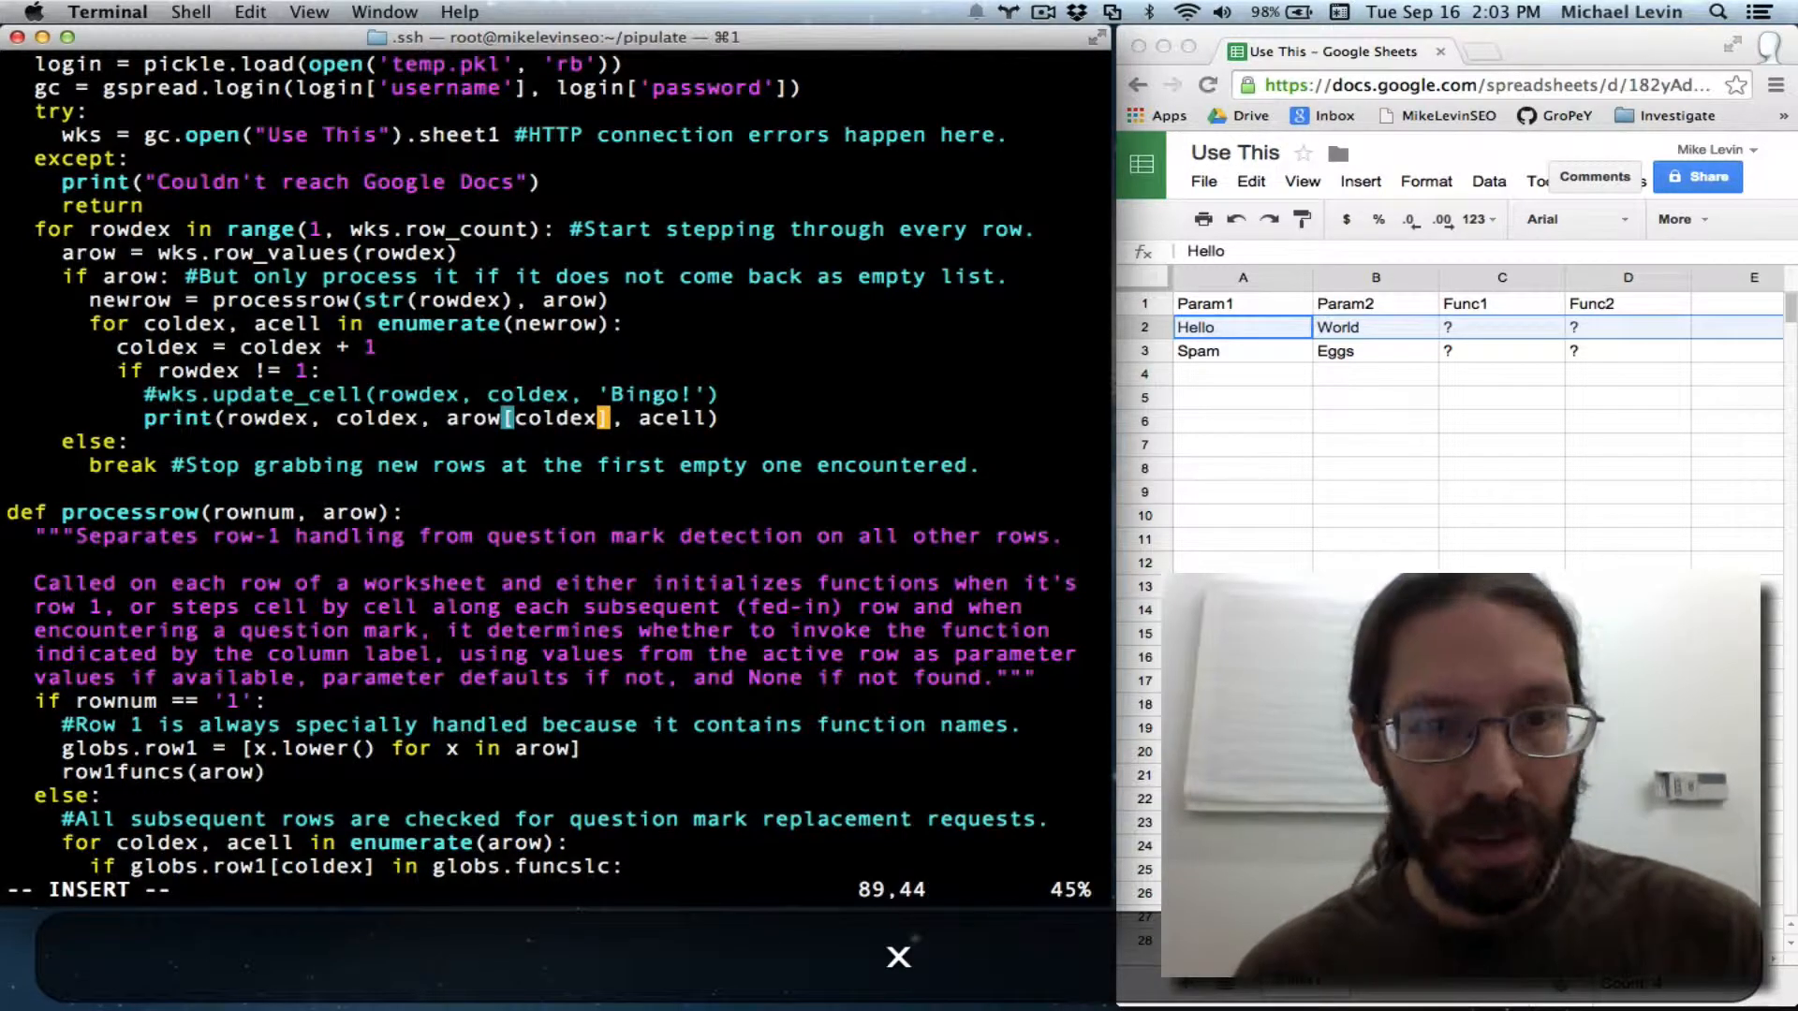
type("-1")
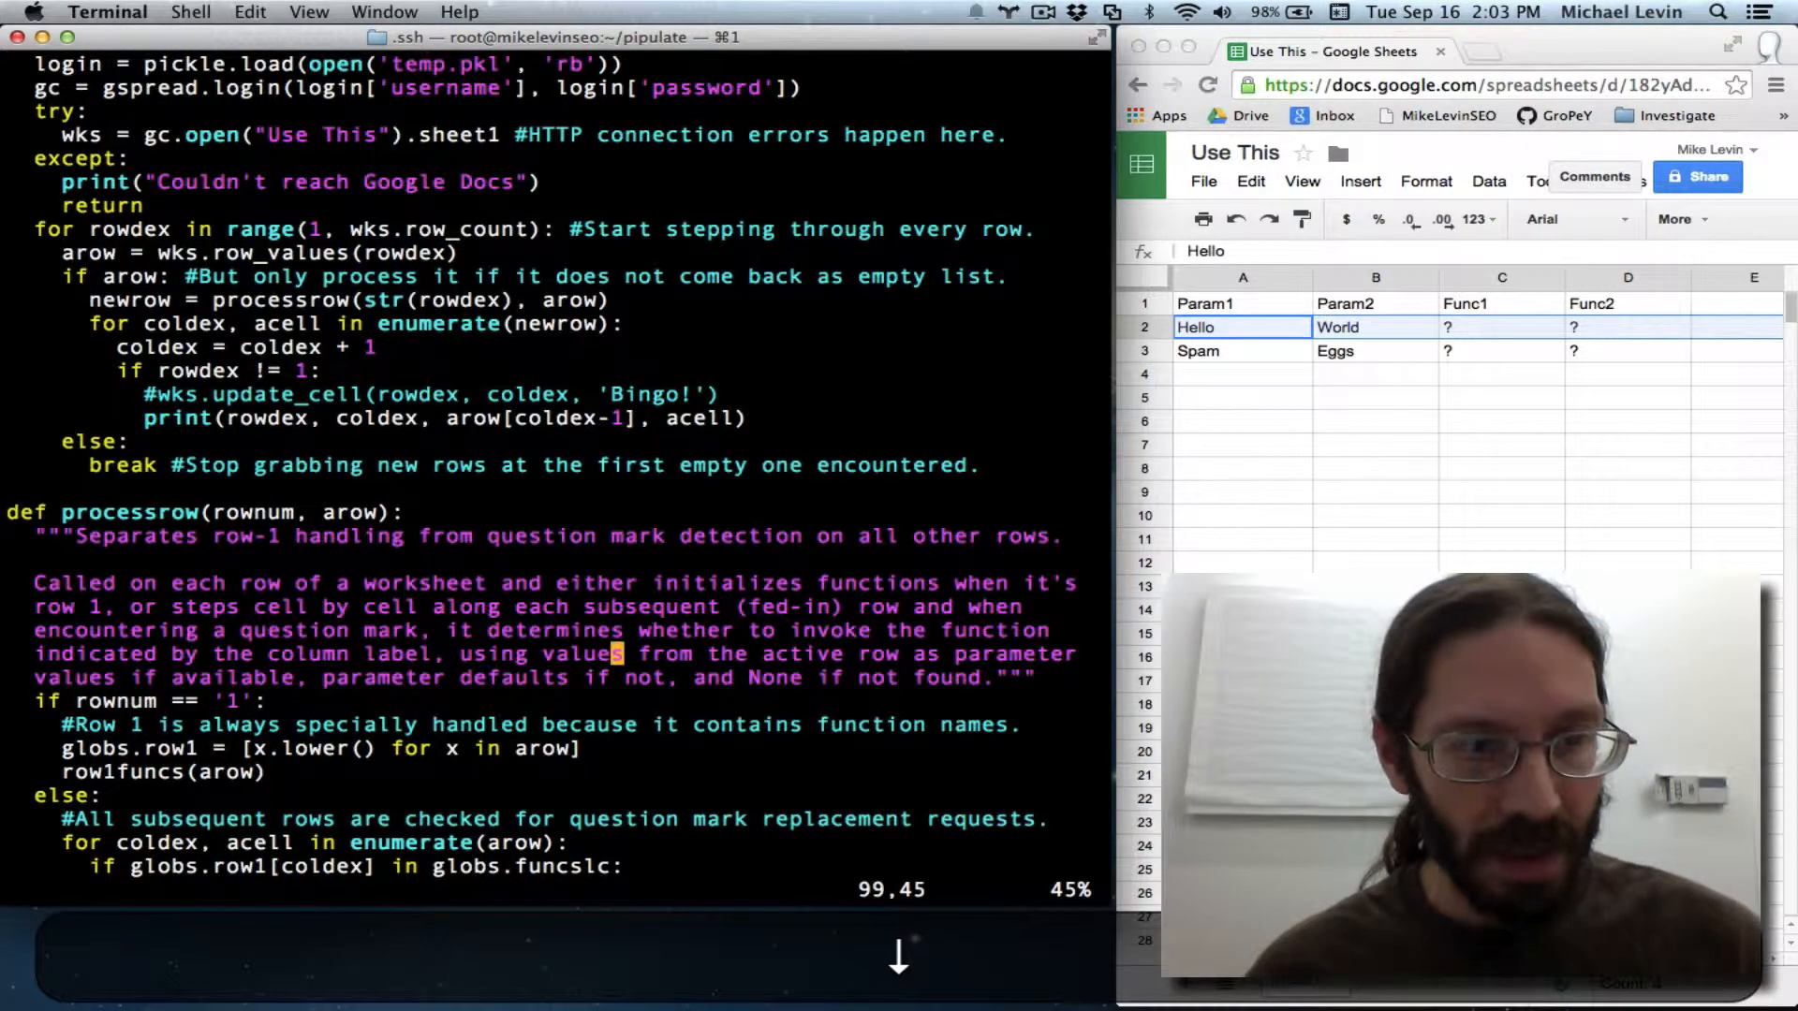
- Scroll to processrow and begin a 'change' line below its docstring
scroll("down", 3)
type("change")
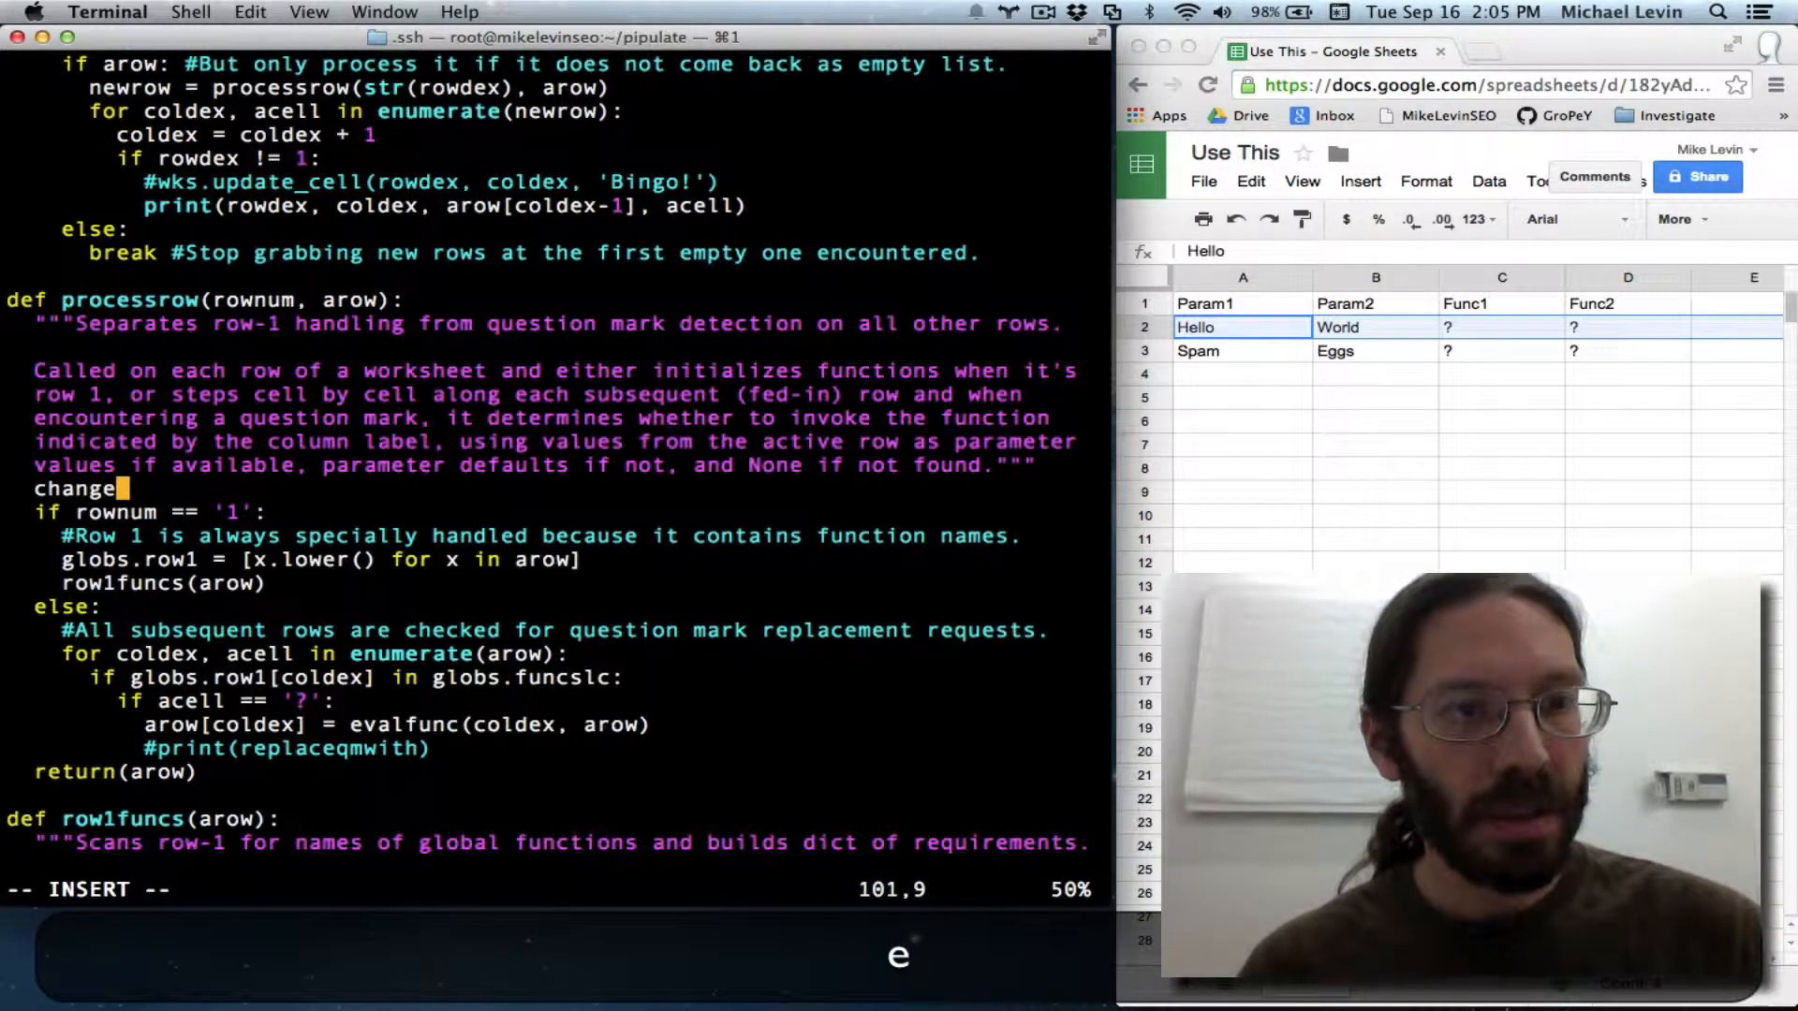
- Create changedrow as a copy arow[:] and use it in the enumerate loop
type("drow =")
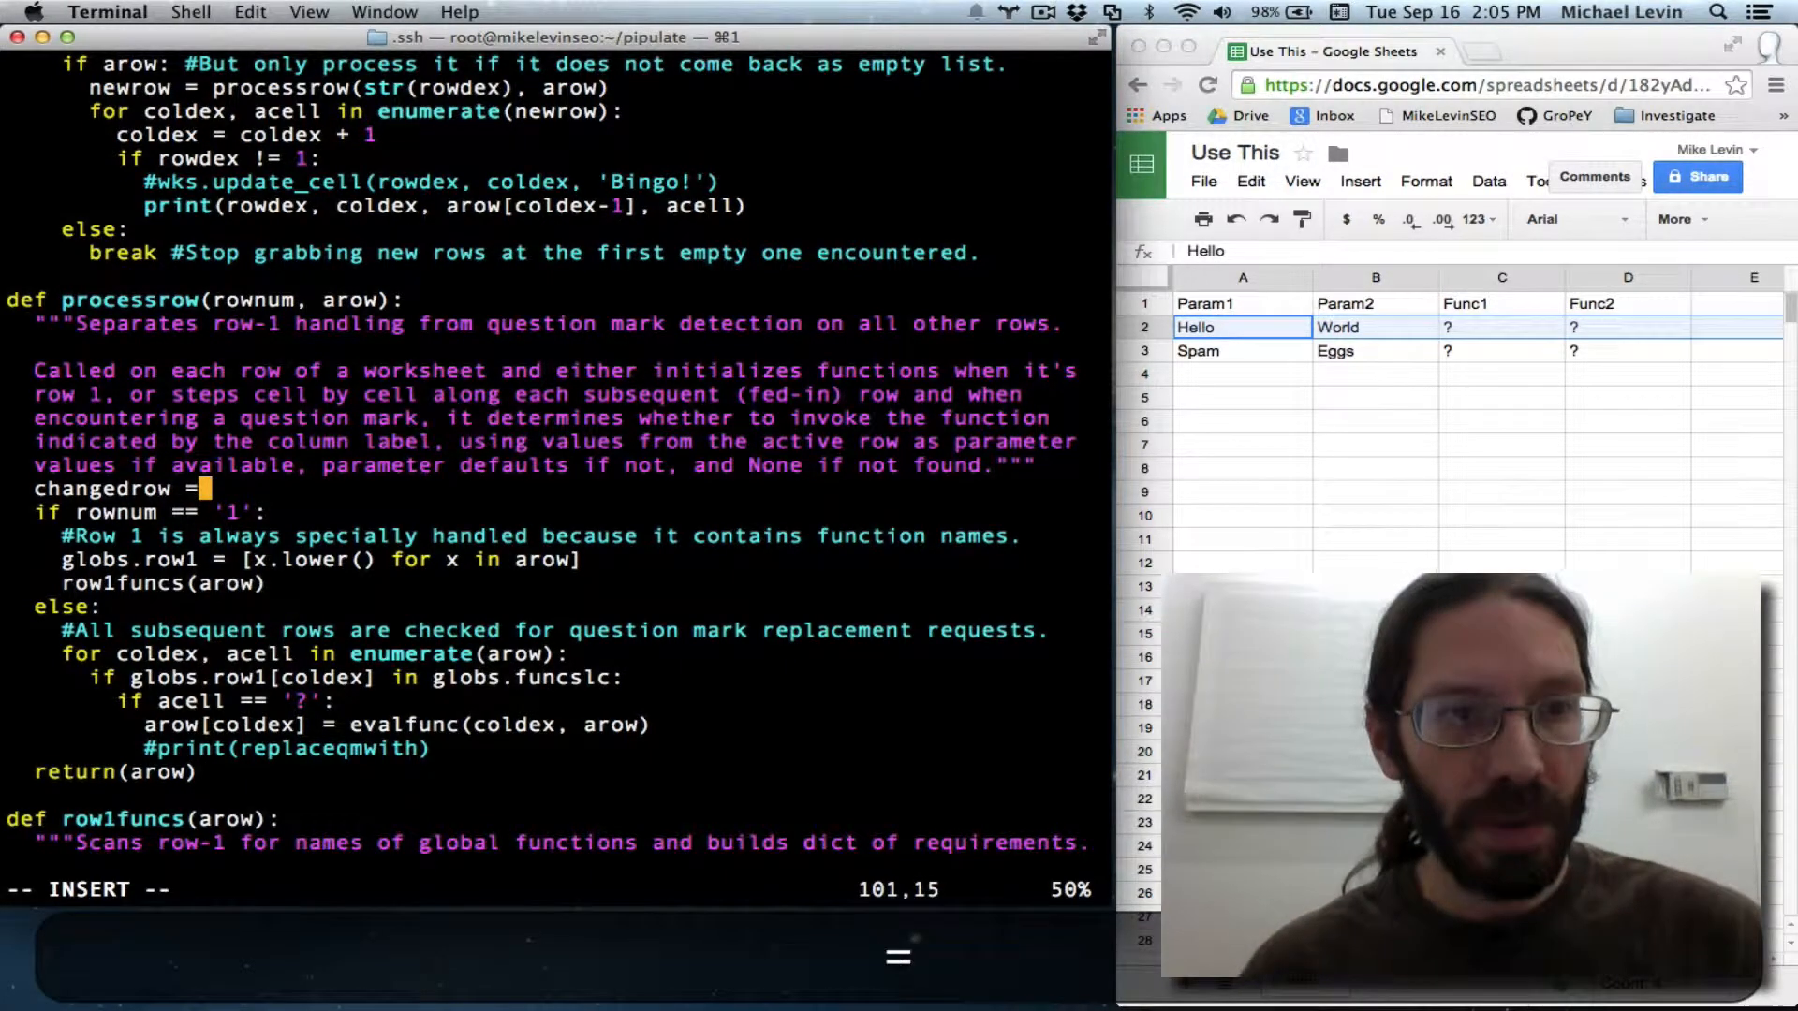
type("arow")
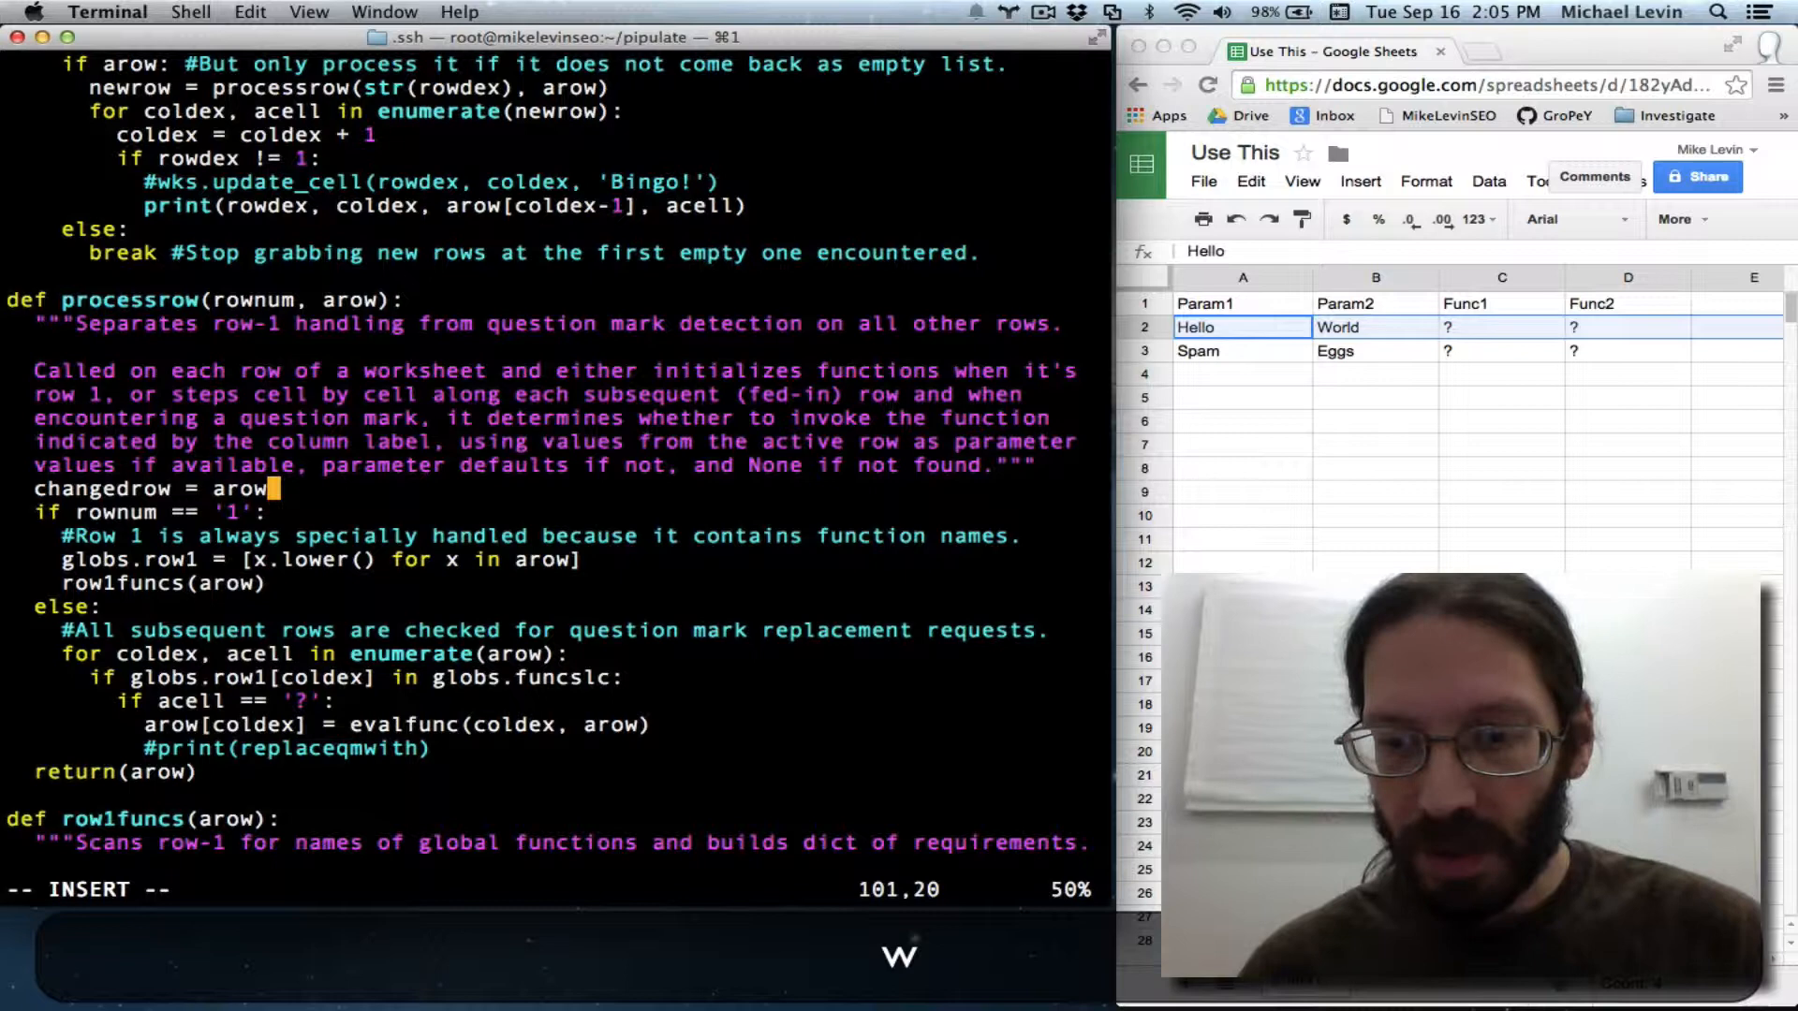
type("[:")
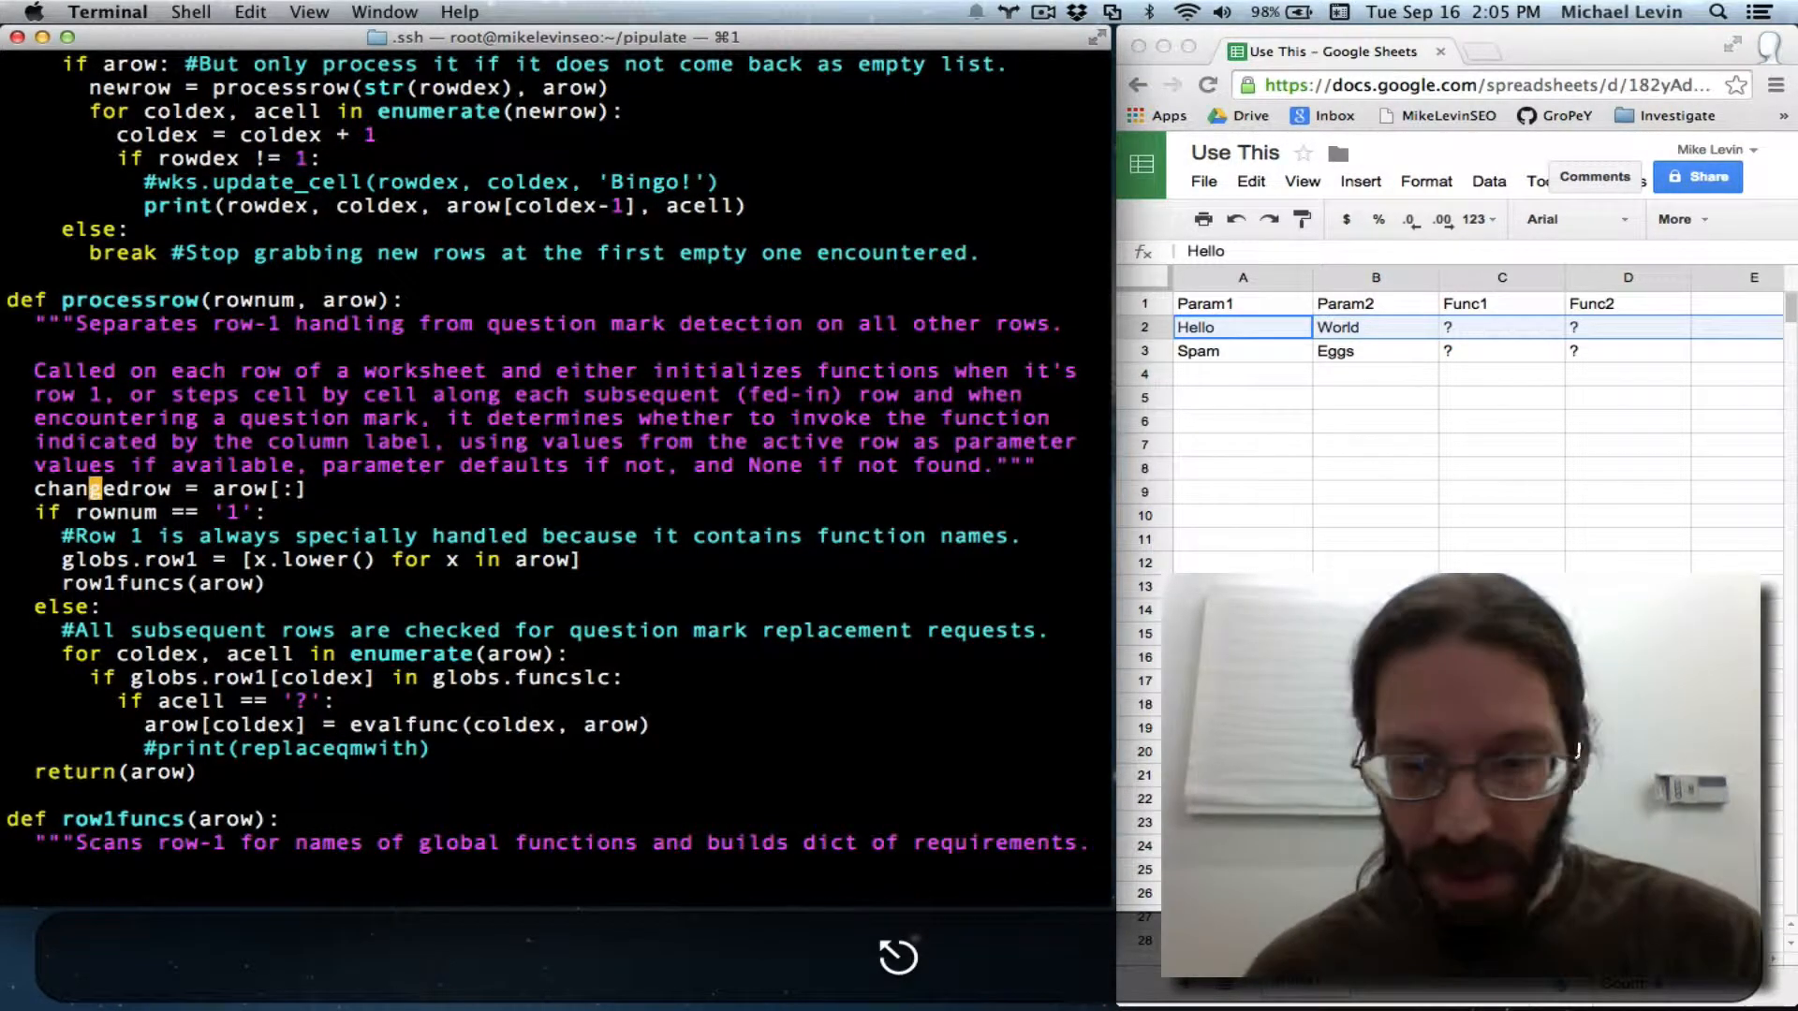
type("/arow")
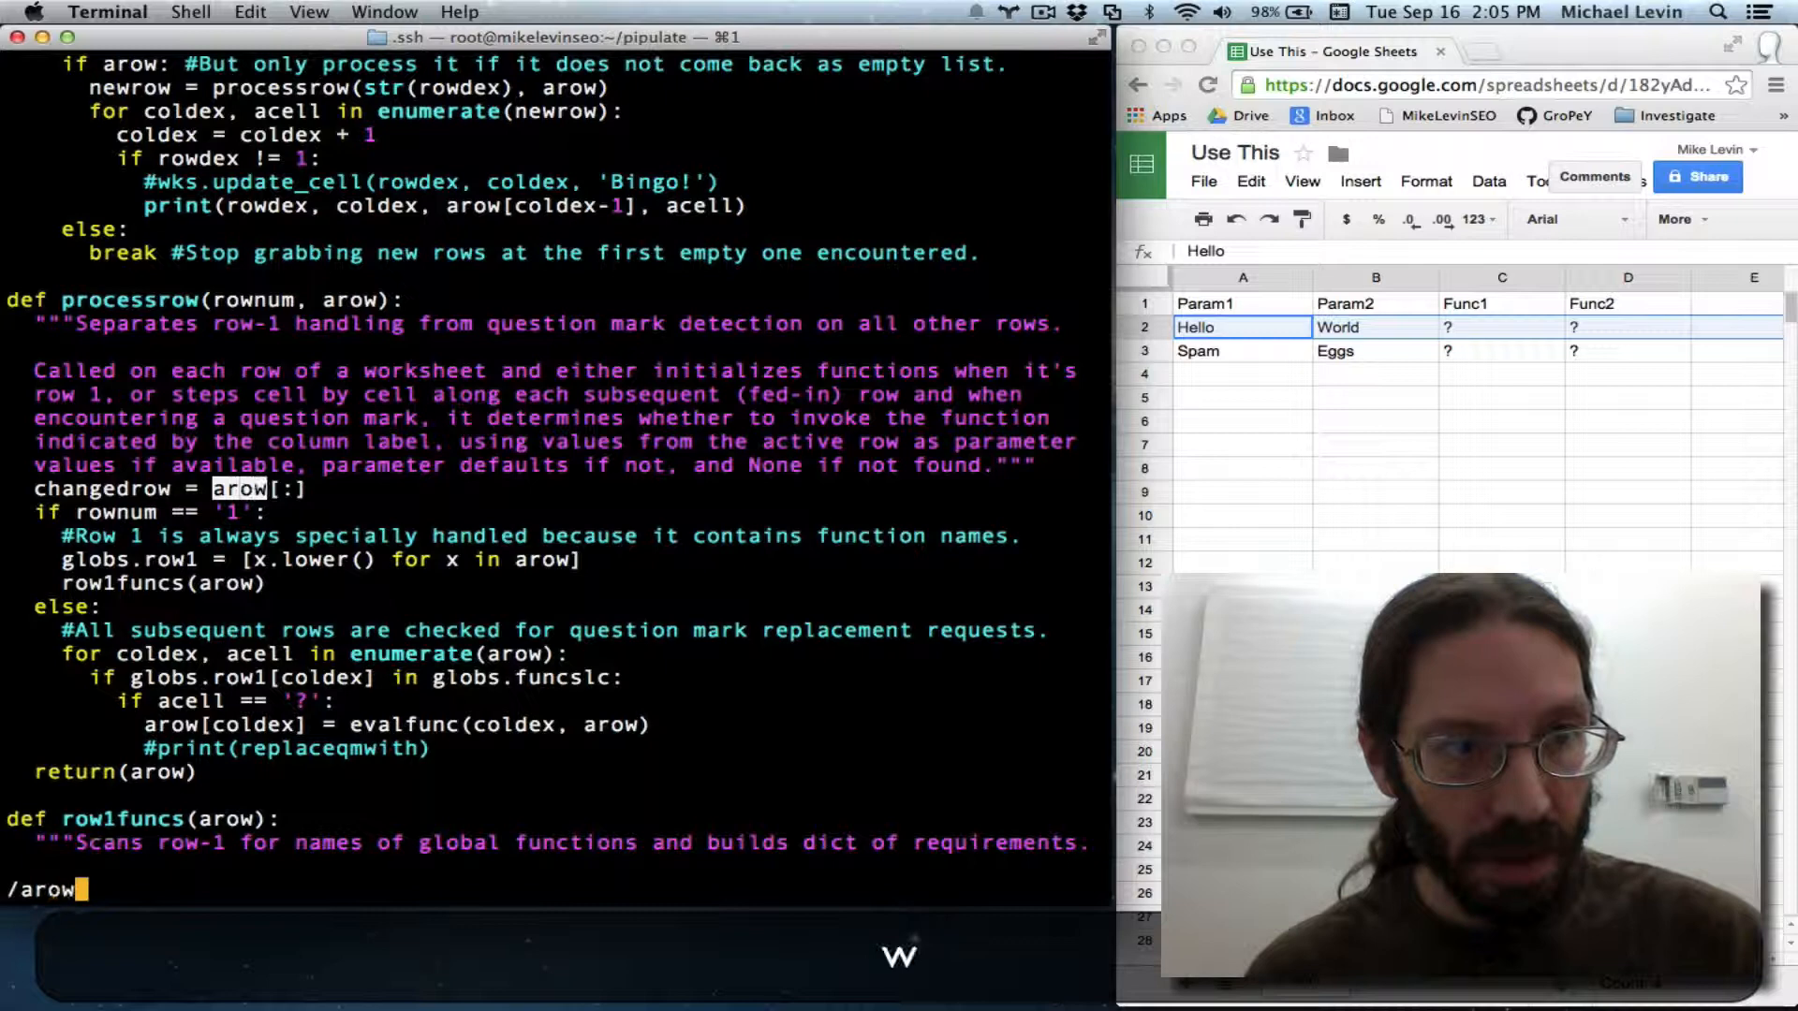
key("n")
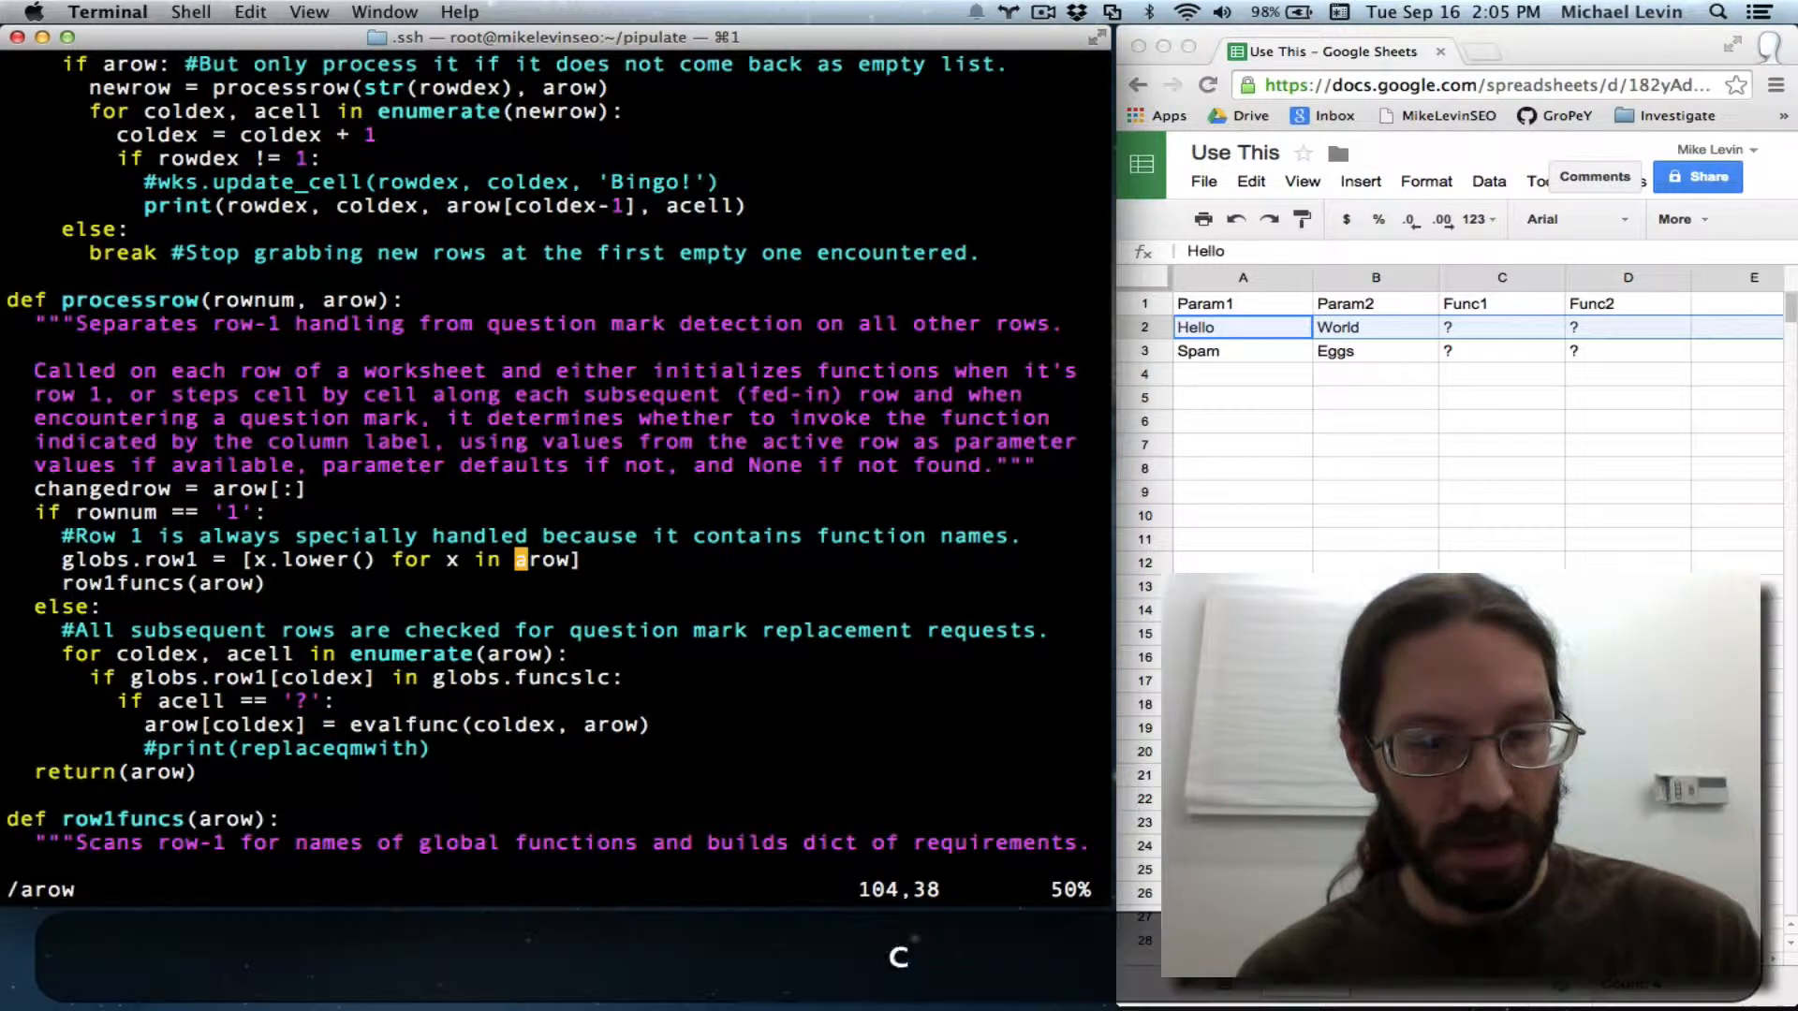
type("changed")
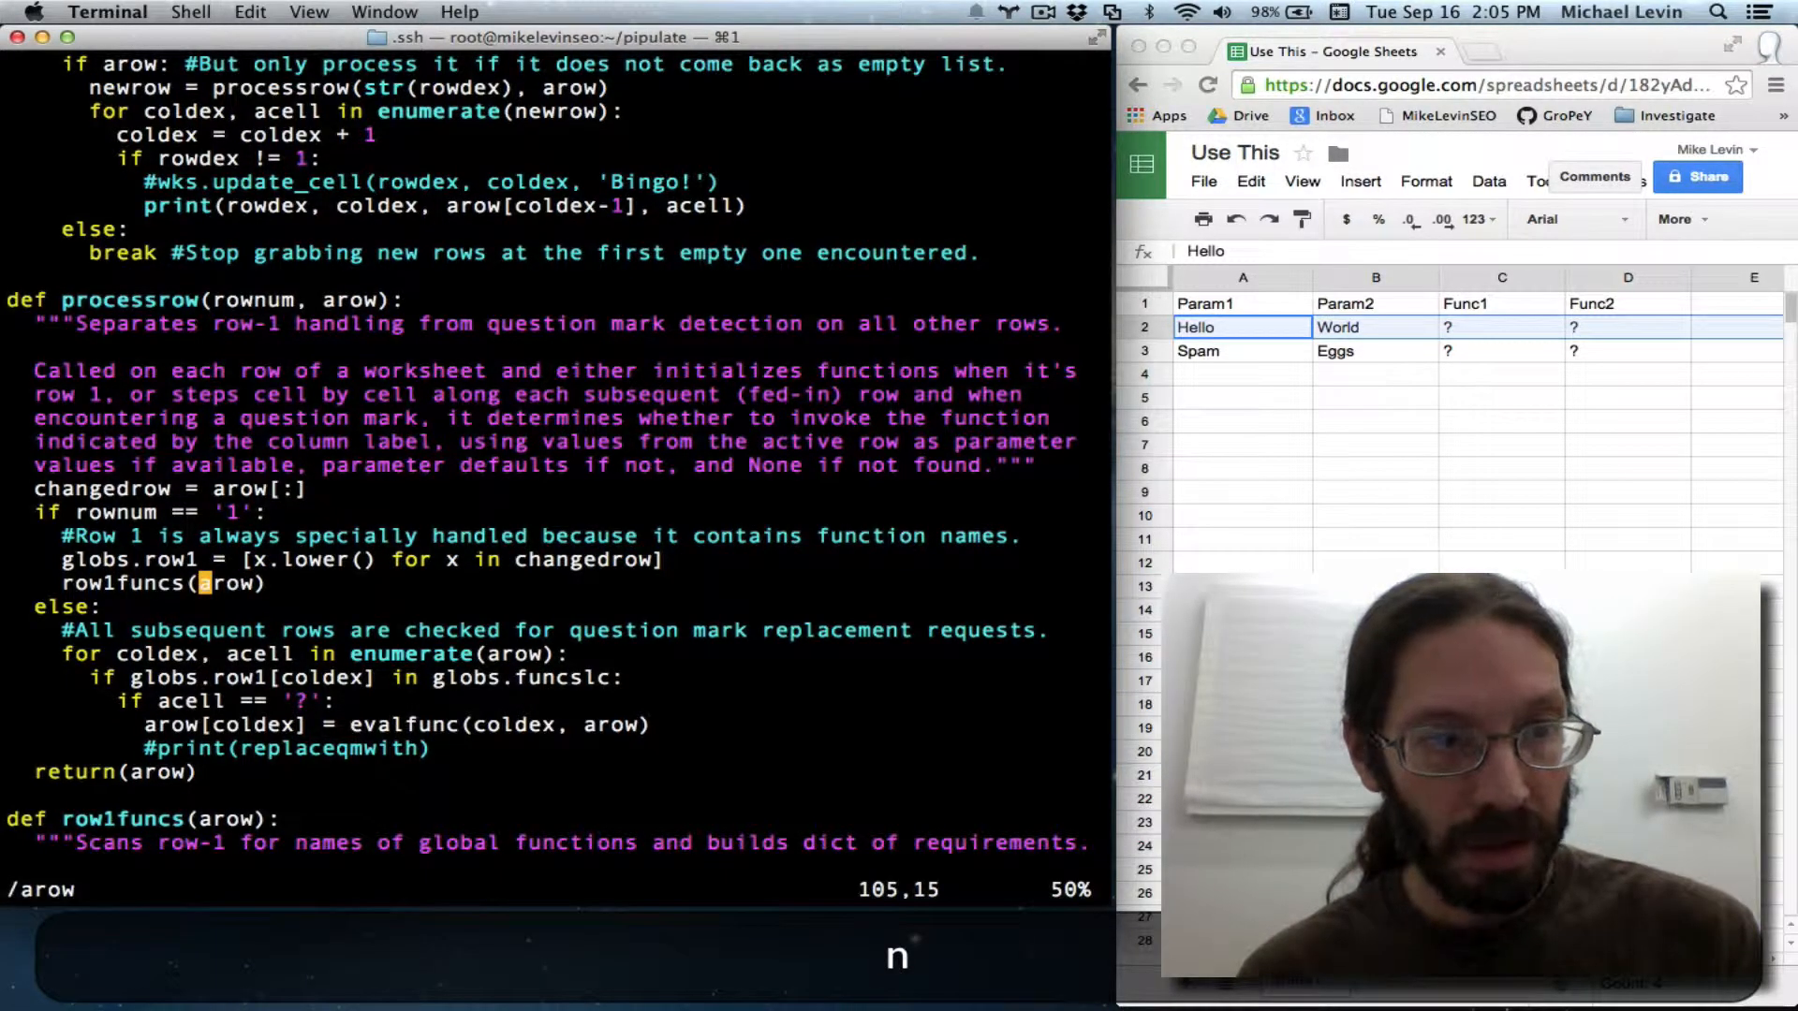
- Swap arow for changedrow in the evalfunc assignment and return, then save and run
key("i")
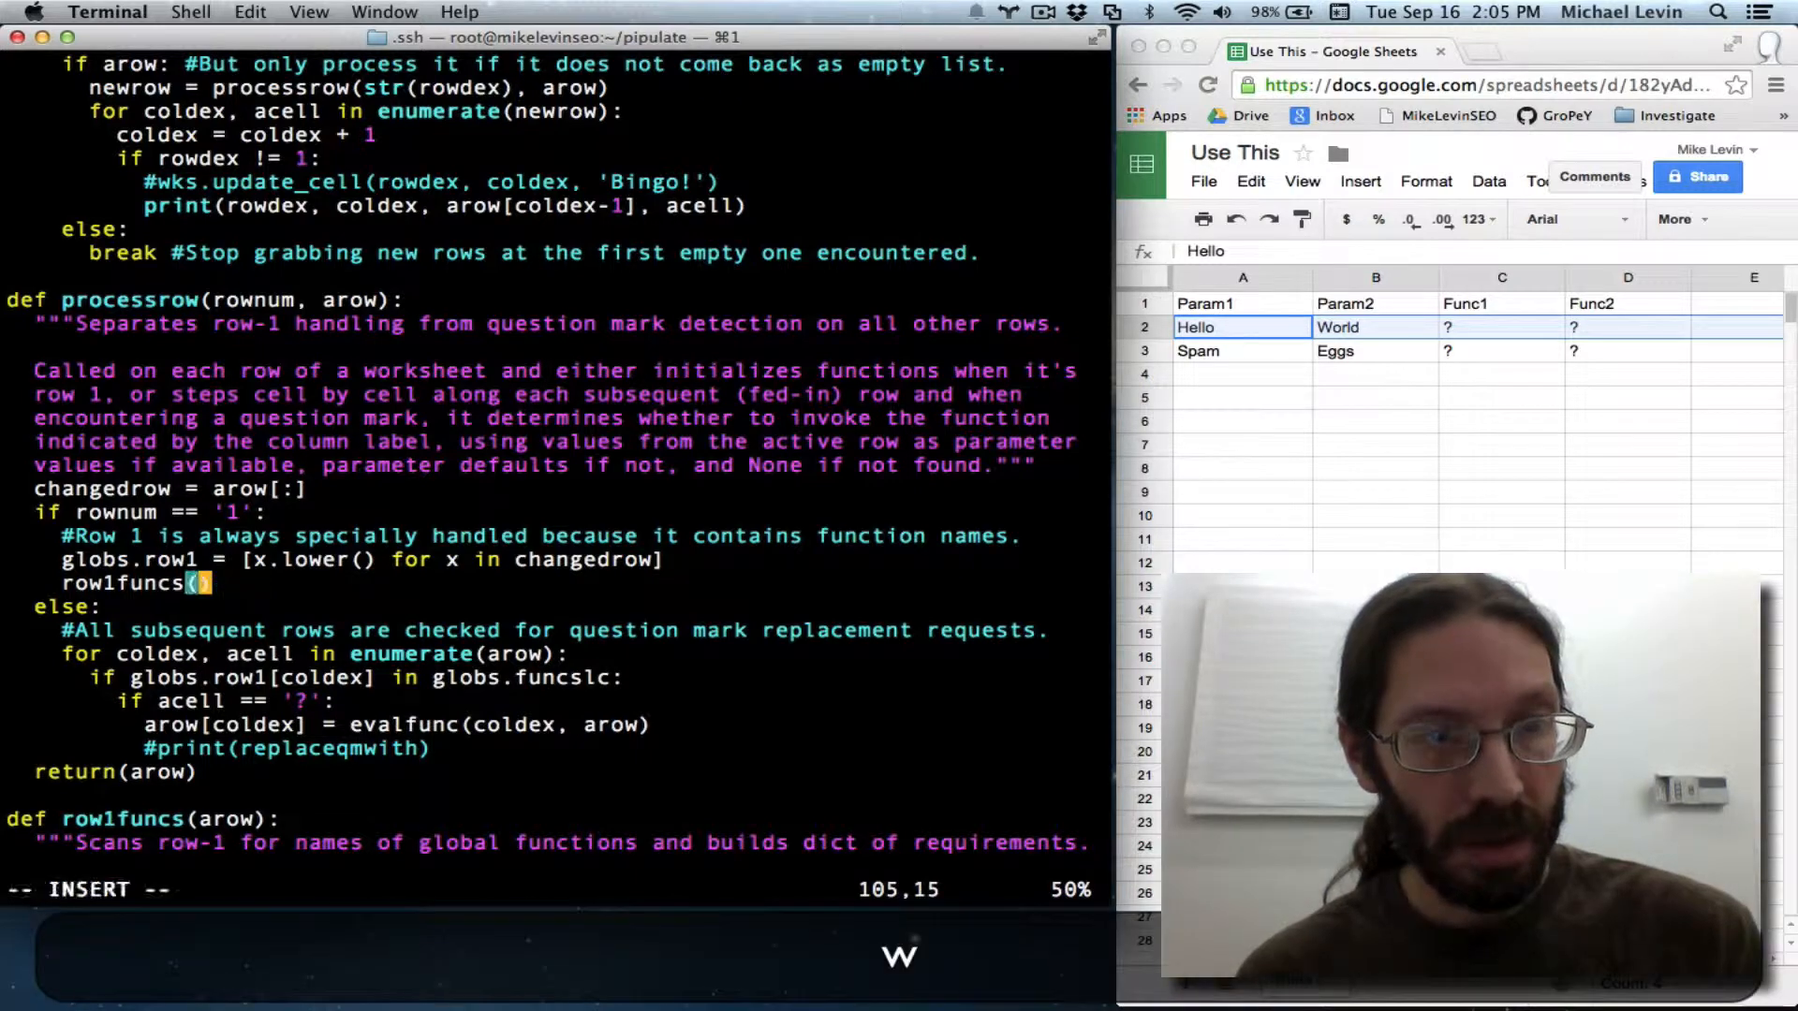
type("changedrow")
left_click(422, 889)
type("/arow")
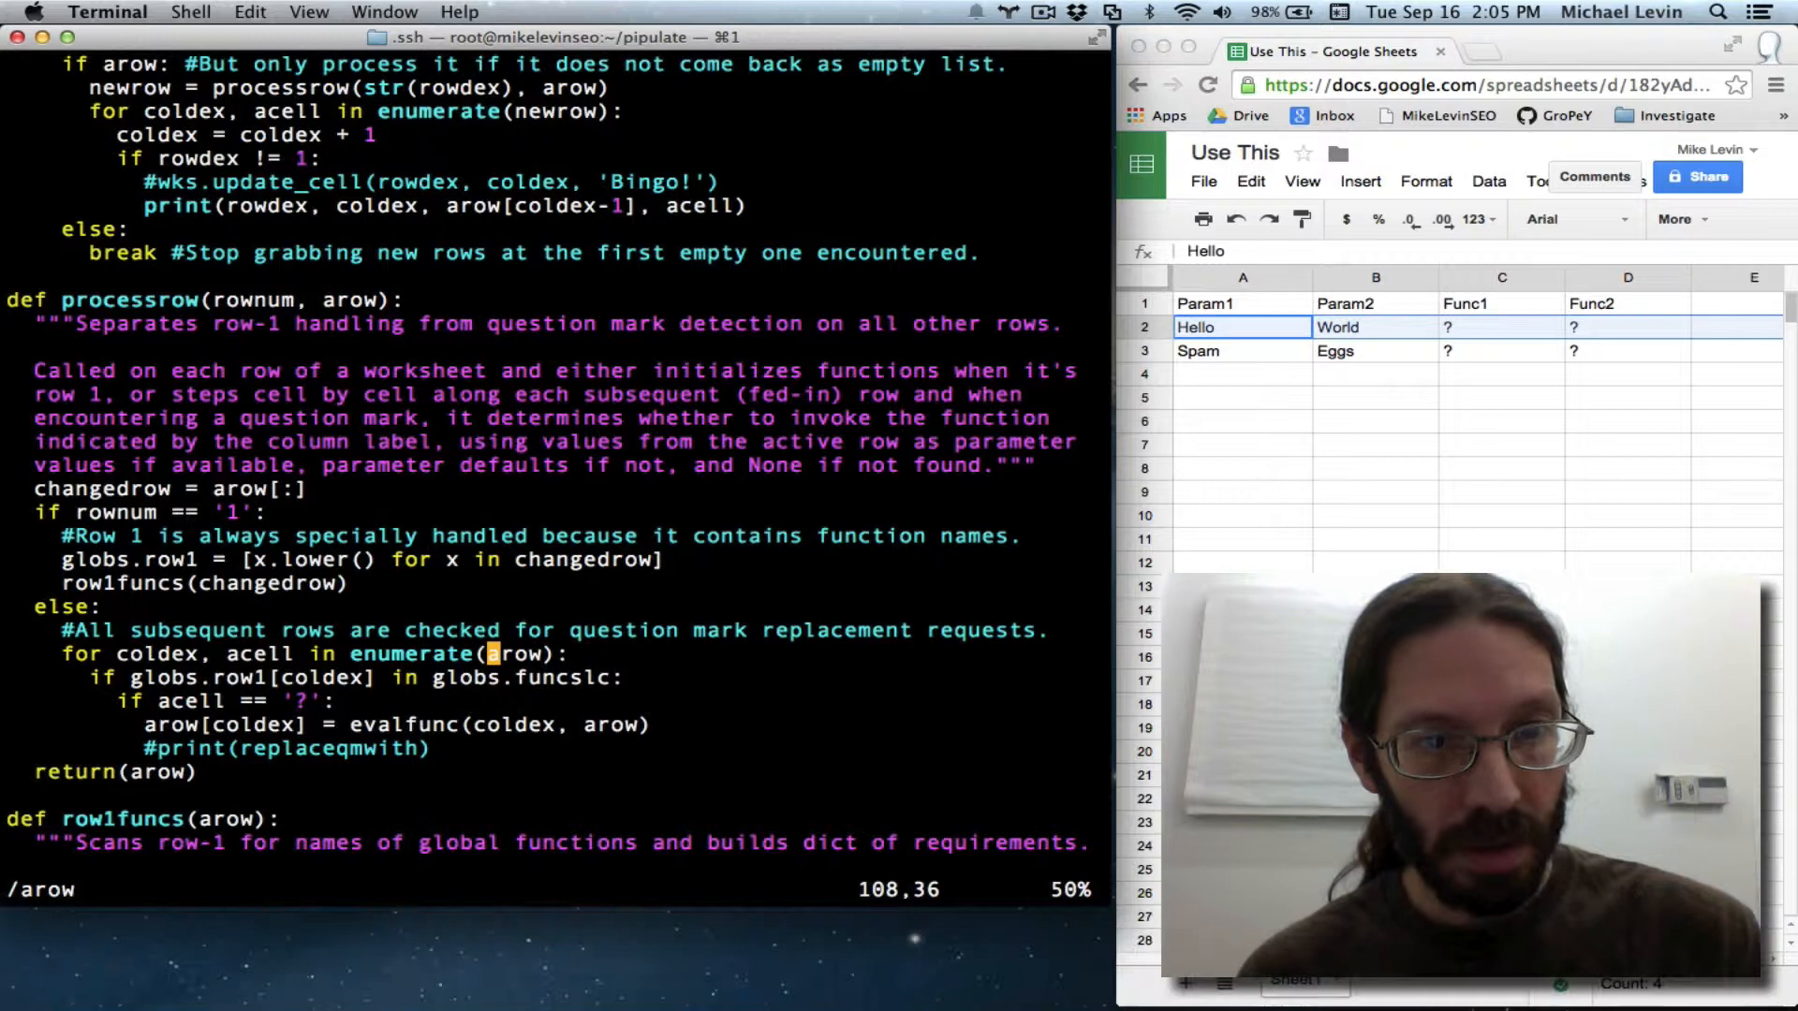
type("changed")
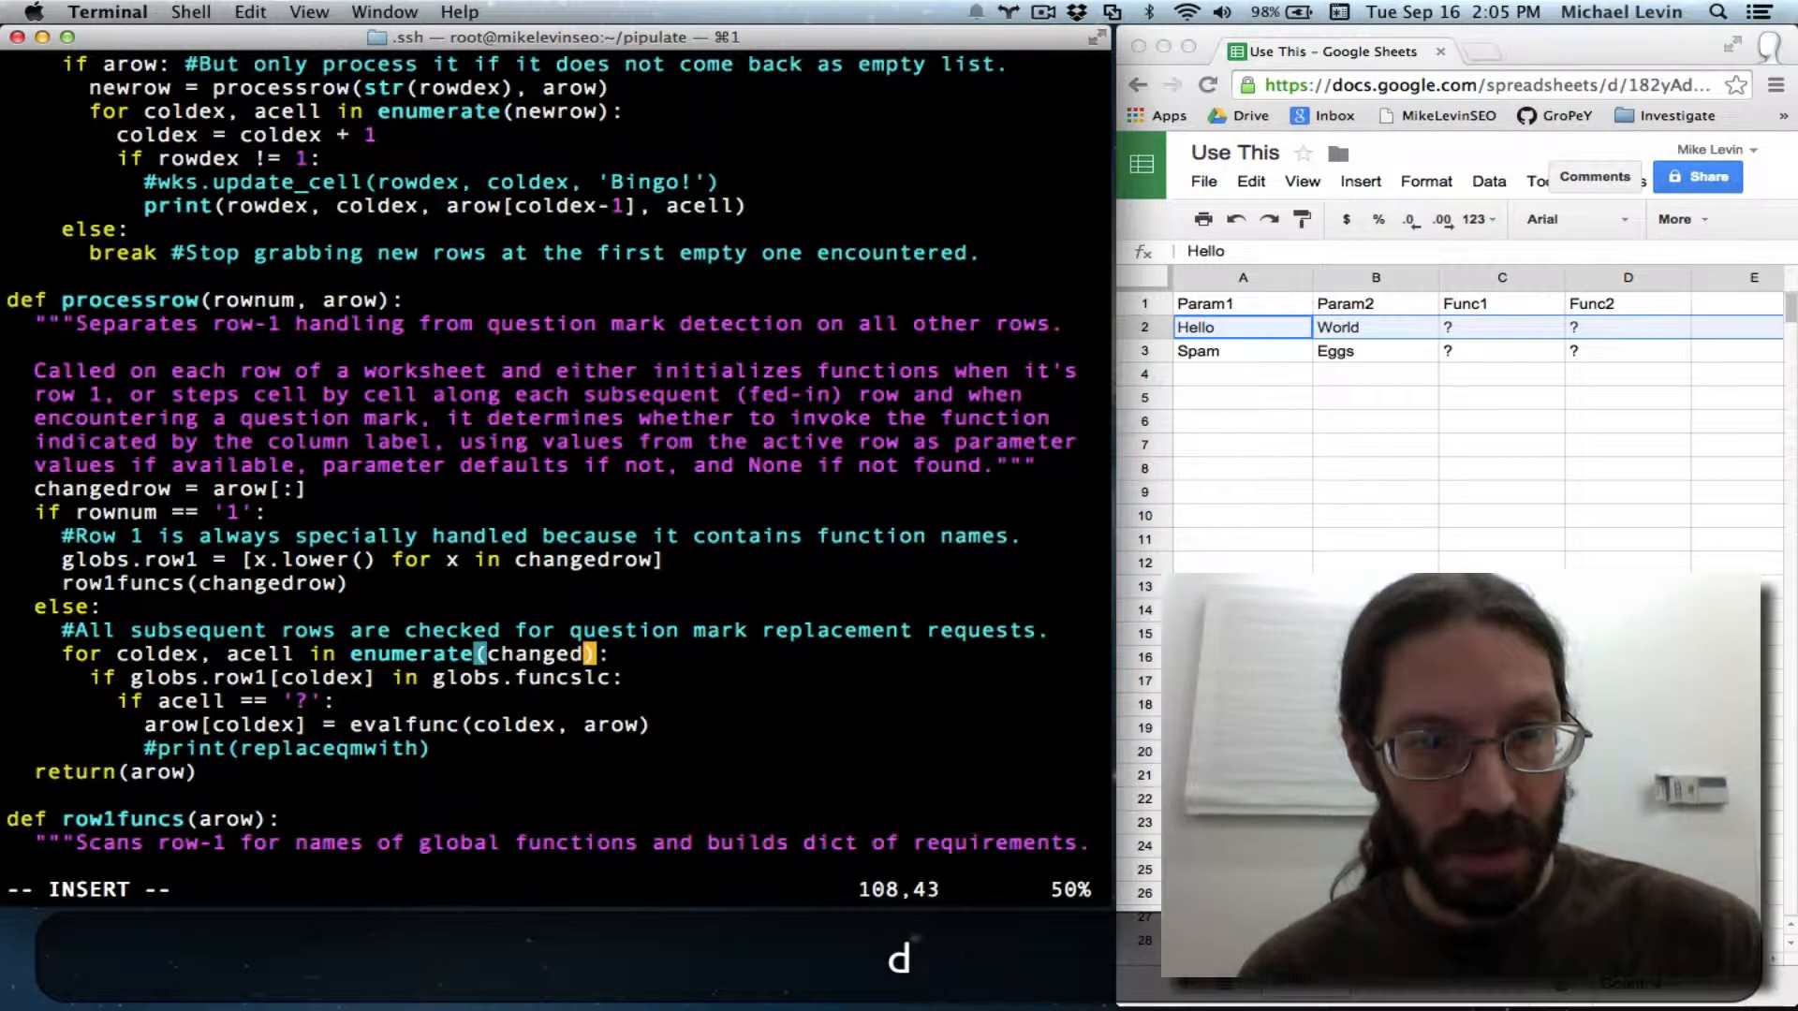
type("row")
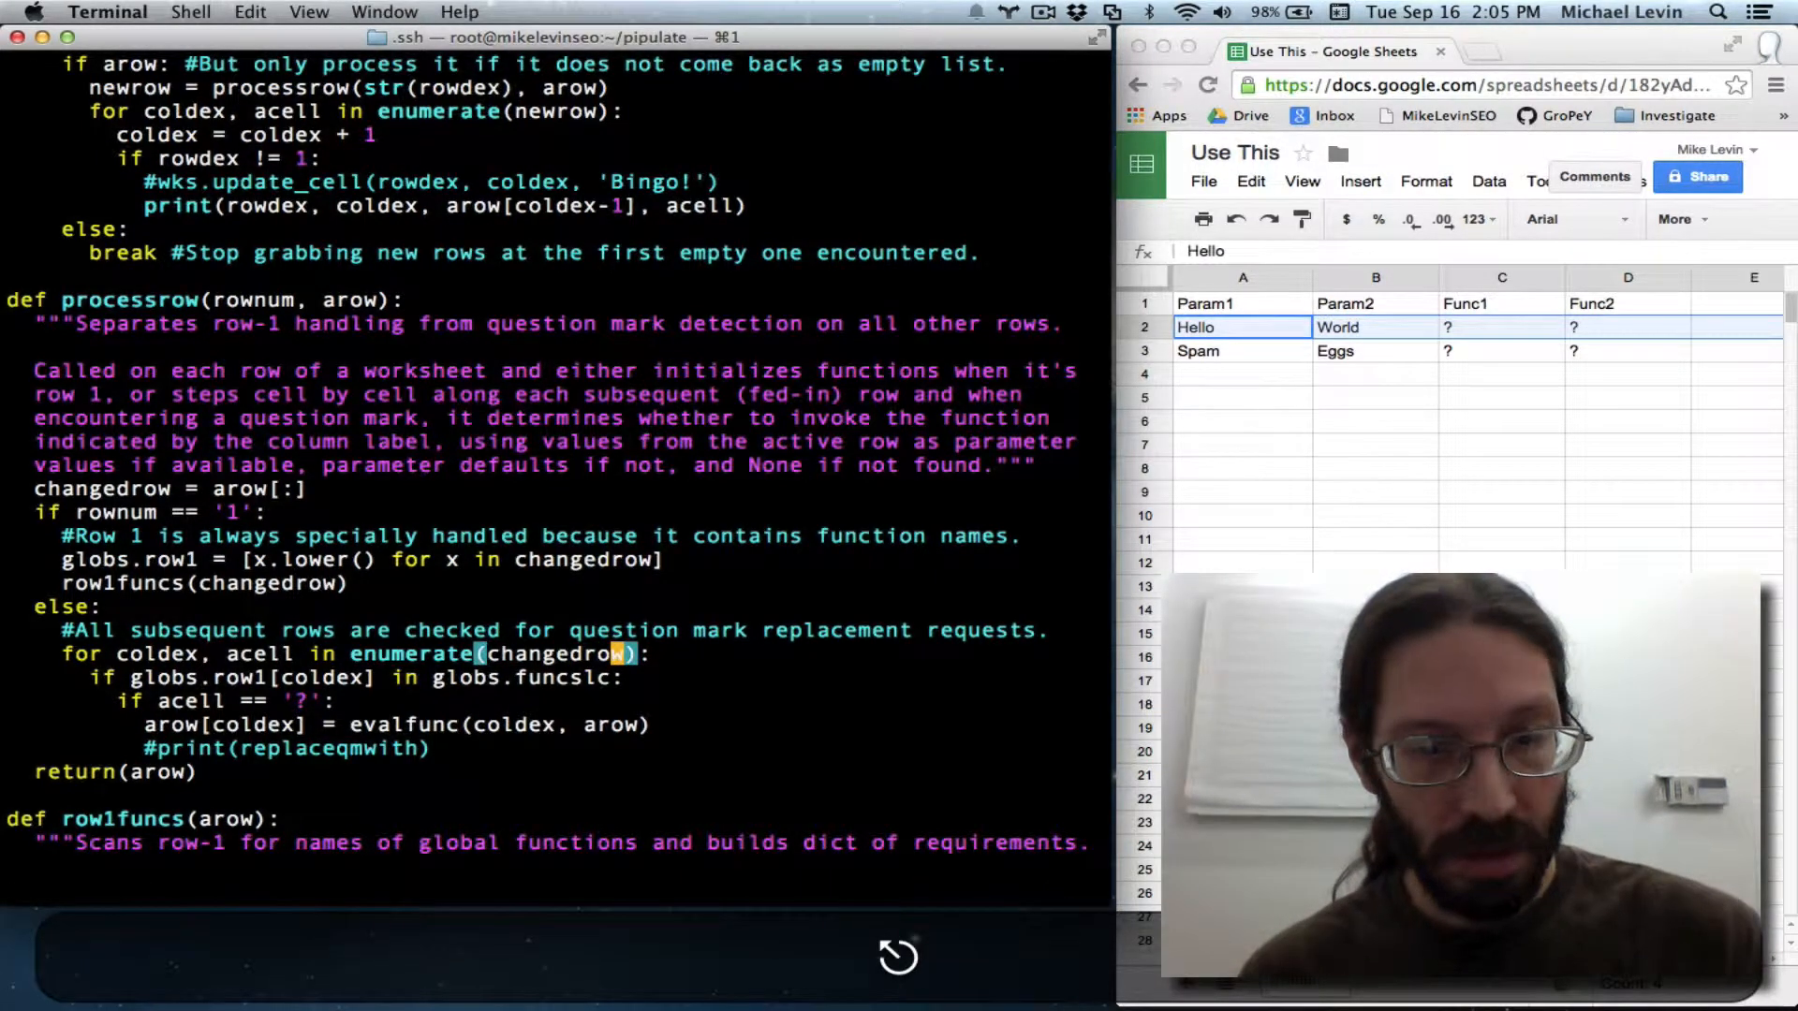
type("/arow")
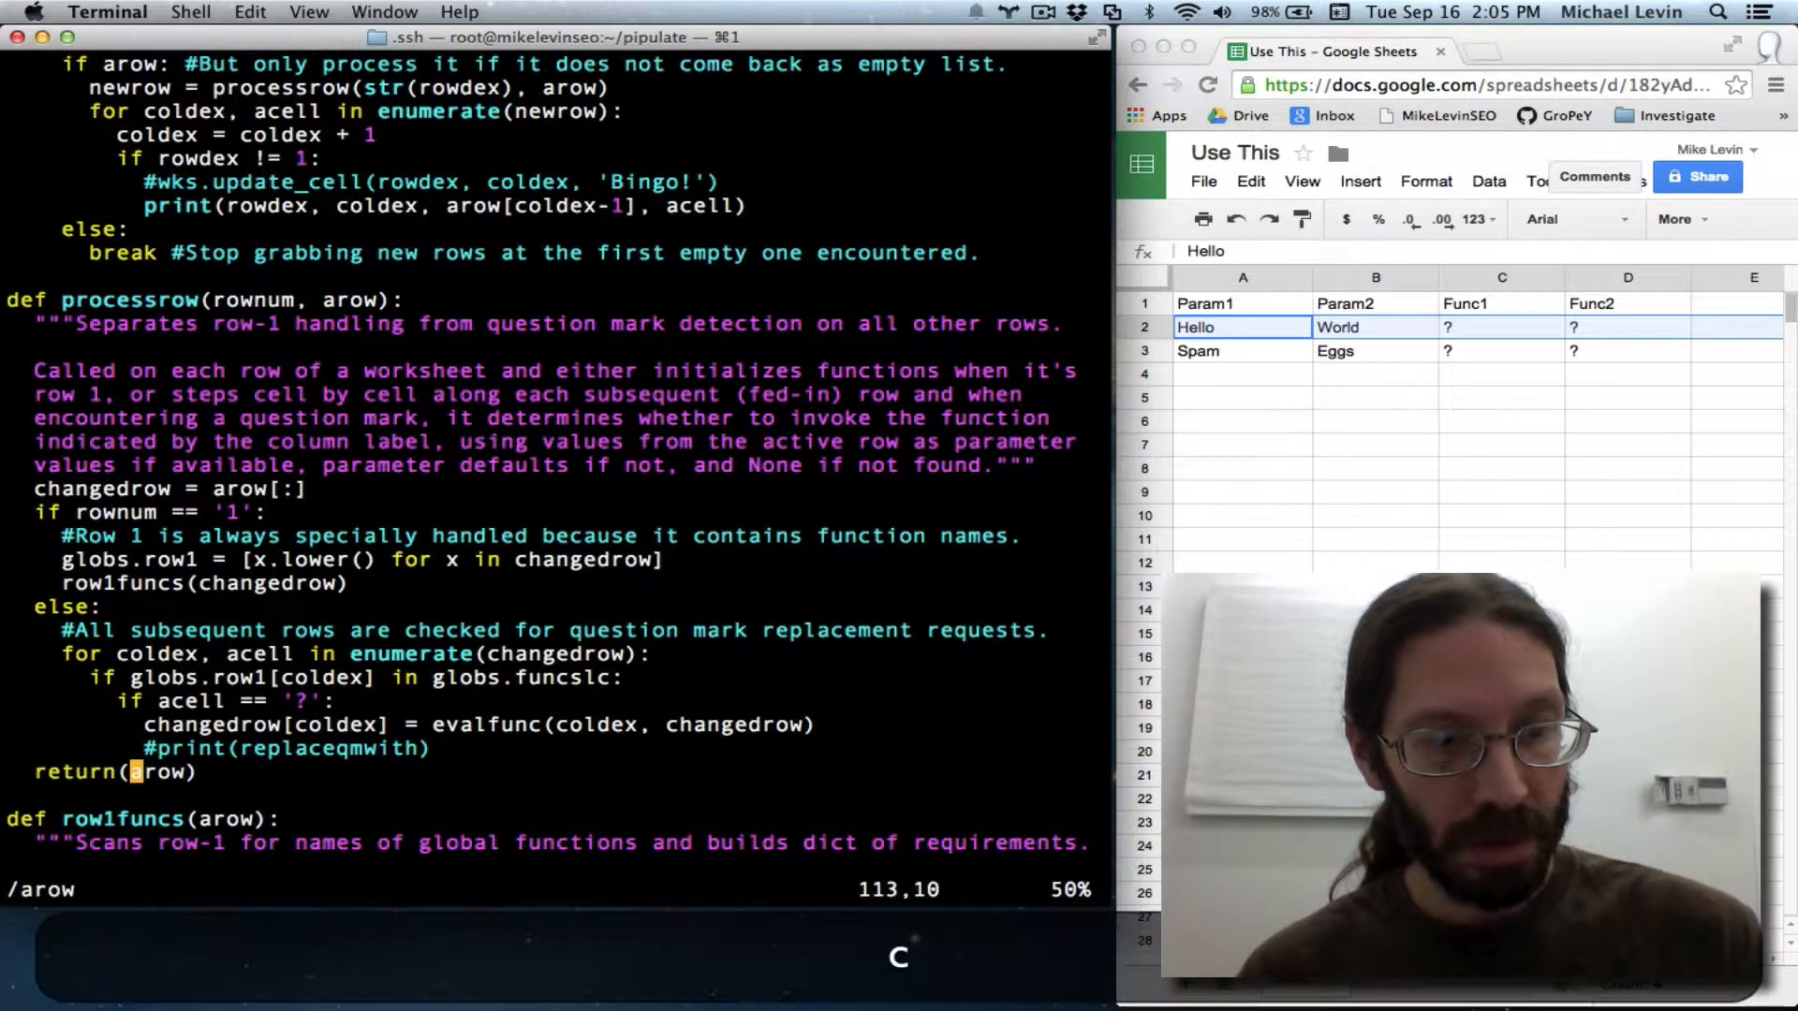
type("changed")
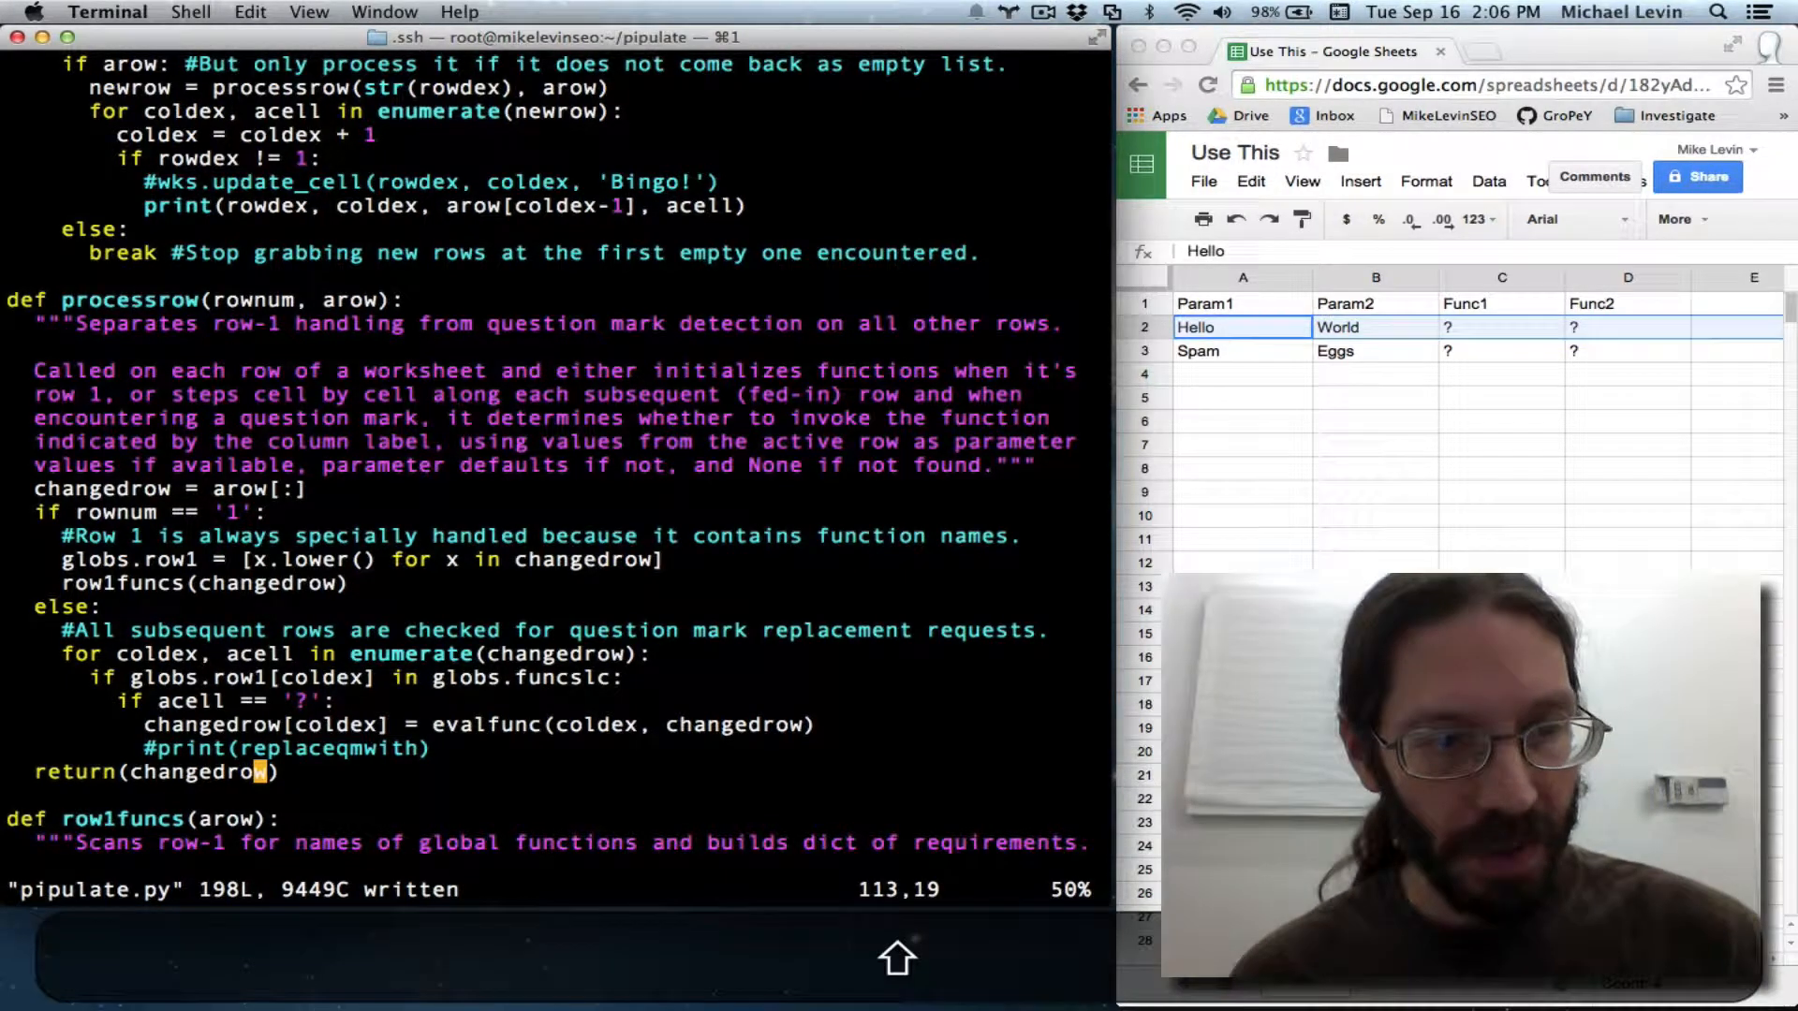
type(":w !python")
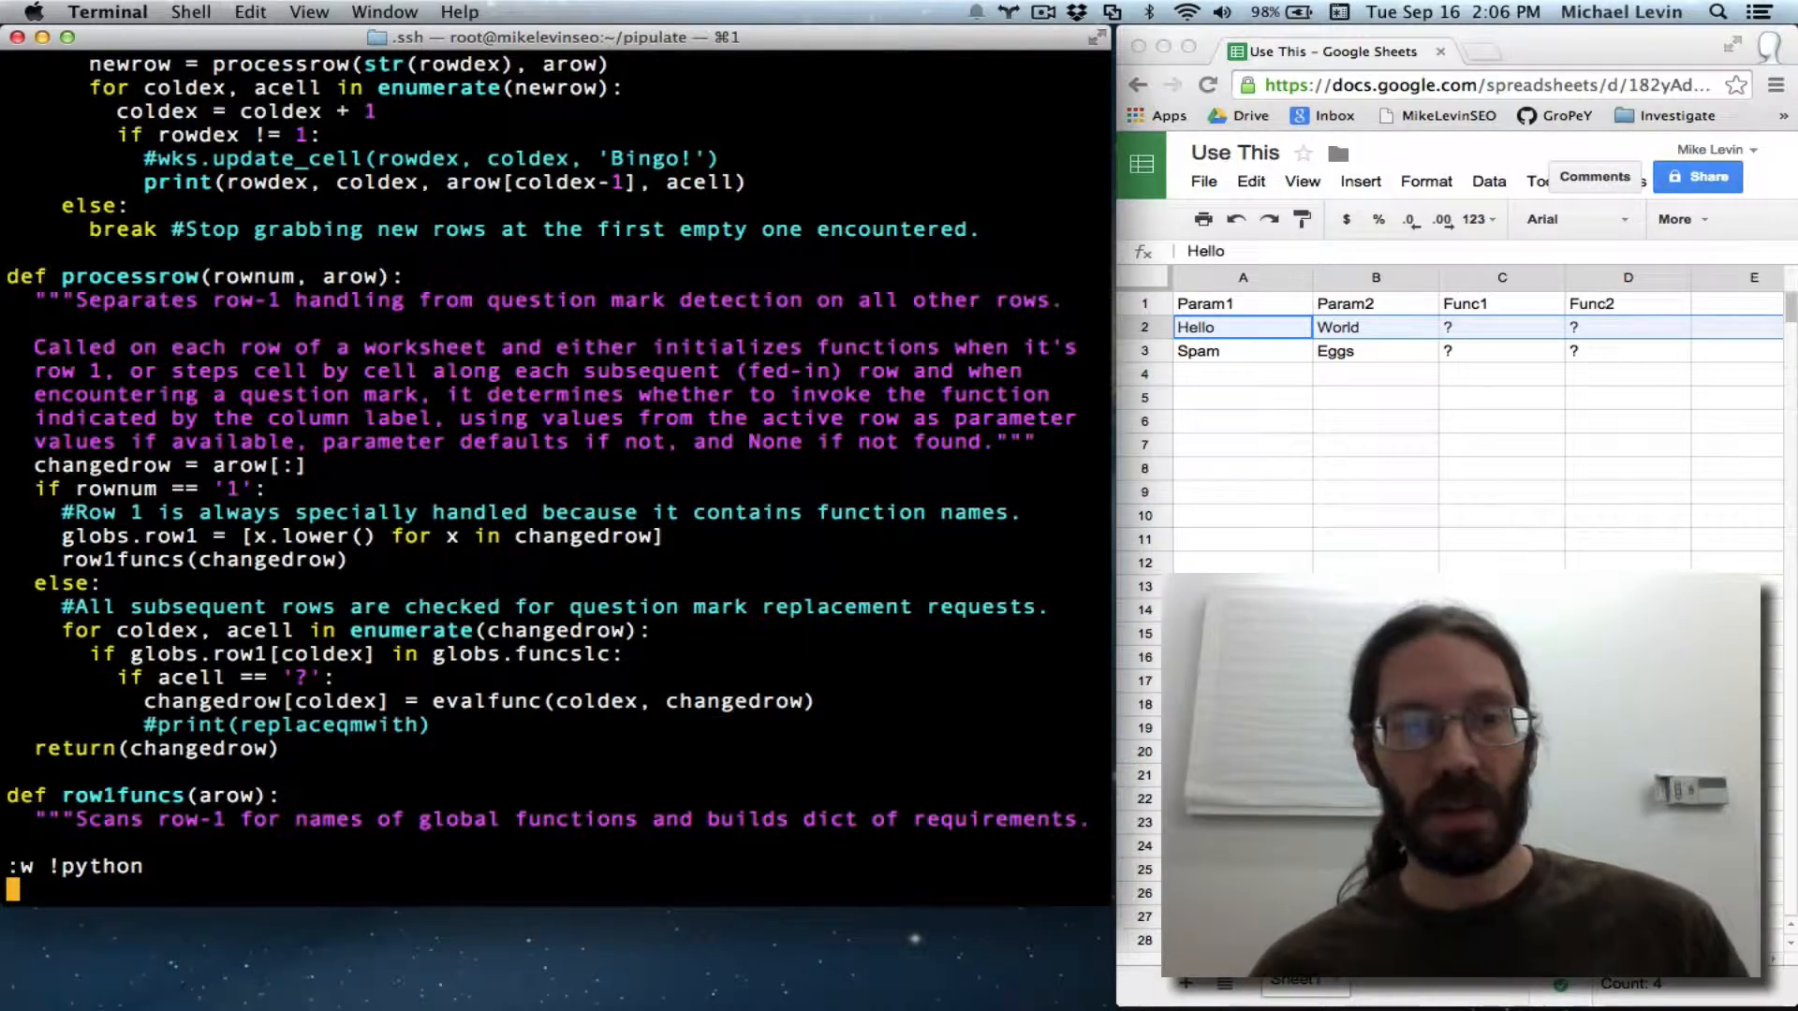
- Run the saved script, read rows 2 and 3's computed values, and return to editing
key("Return")
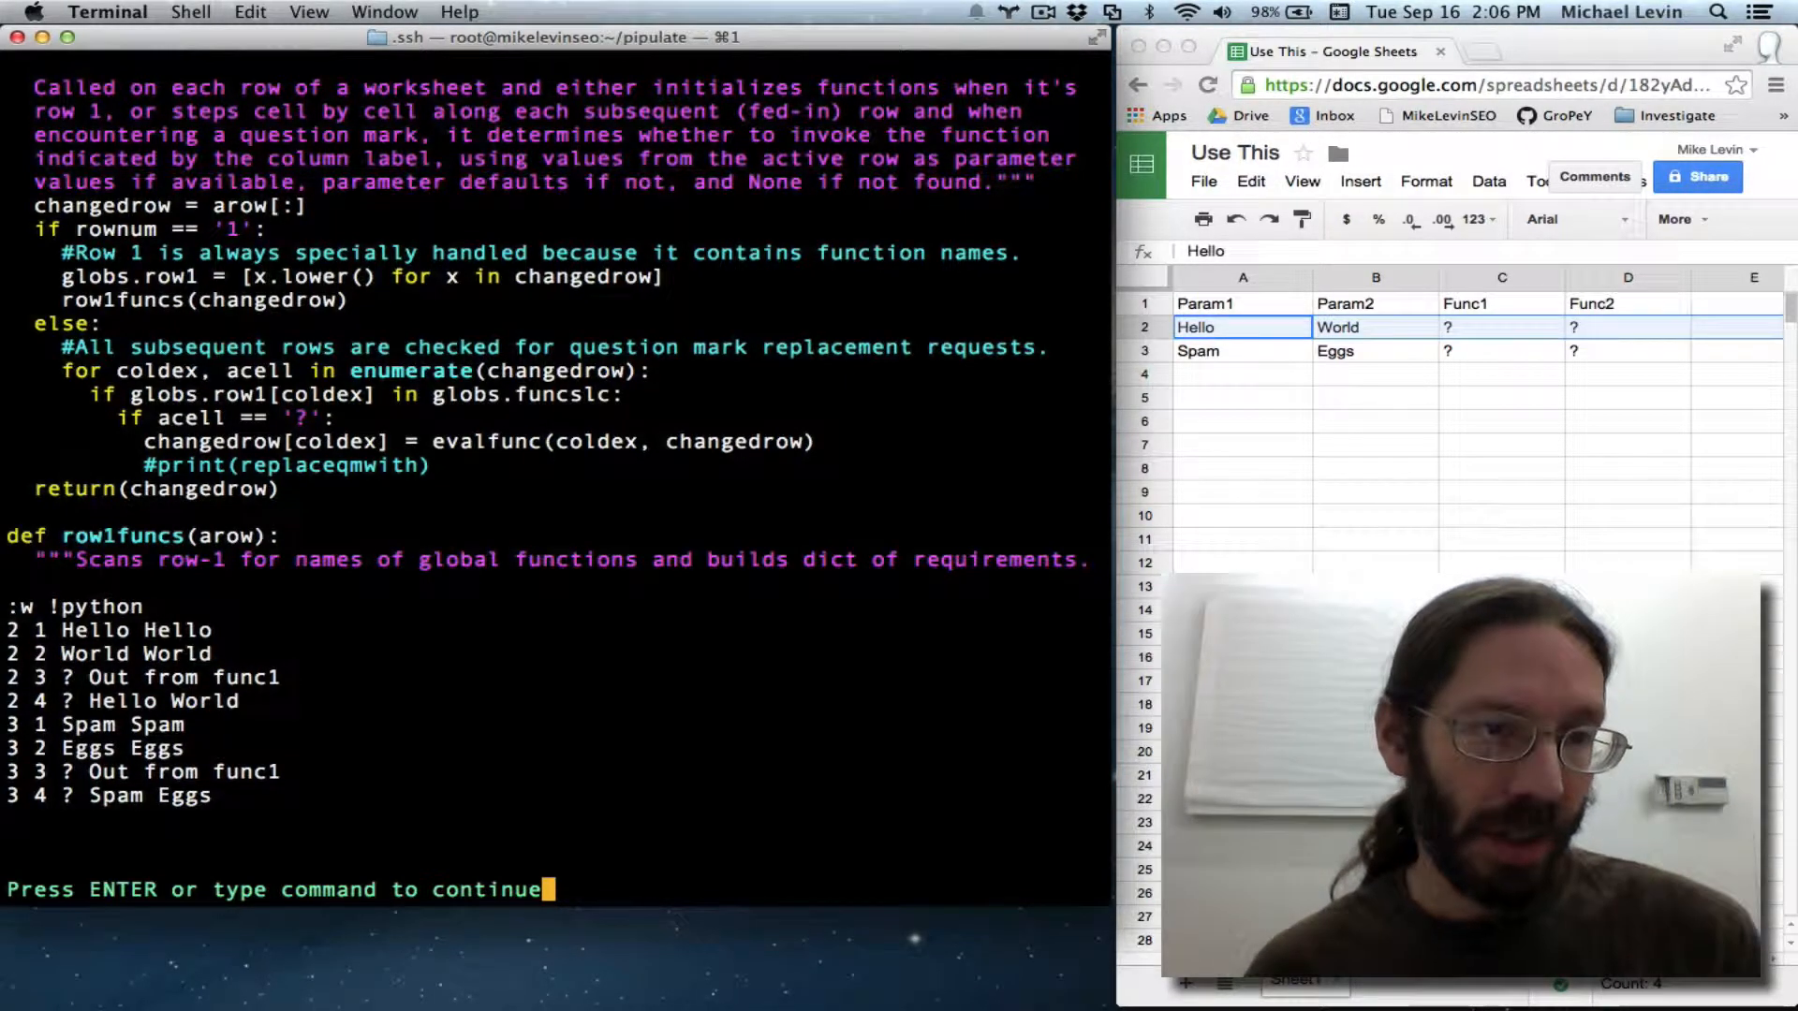
key("enter")
type("if")
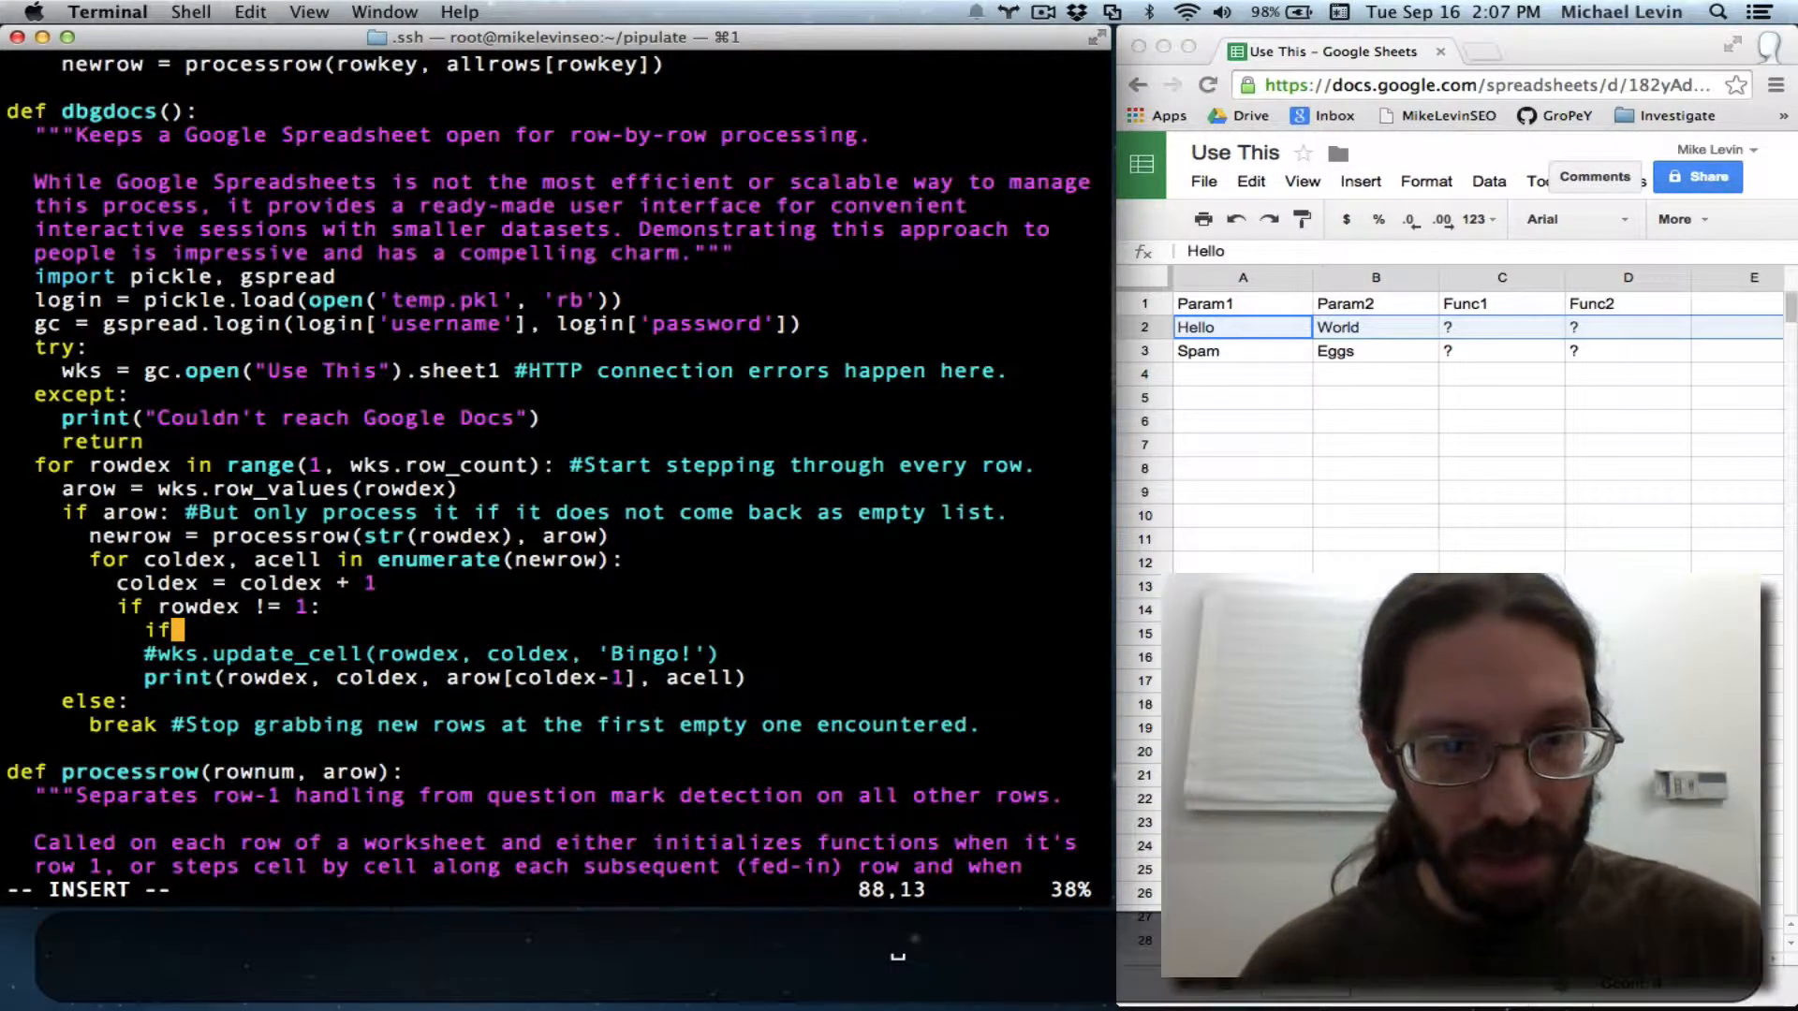
- In dbgdocs, only handle cells where arow[coldex-1] is '?', then run :w !python
type("arow")
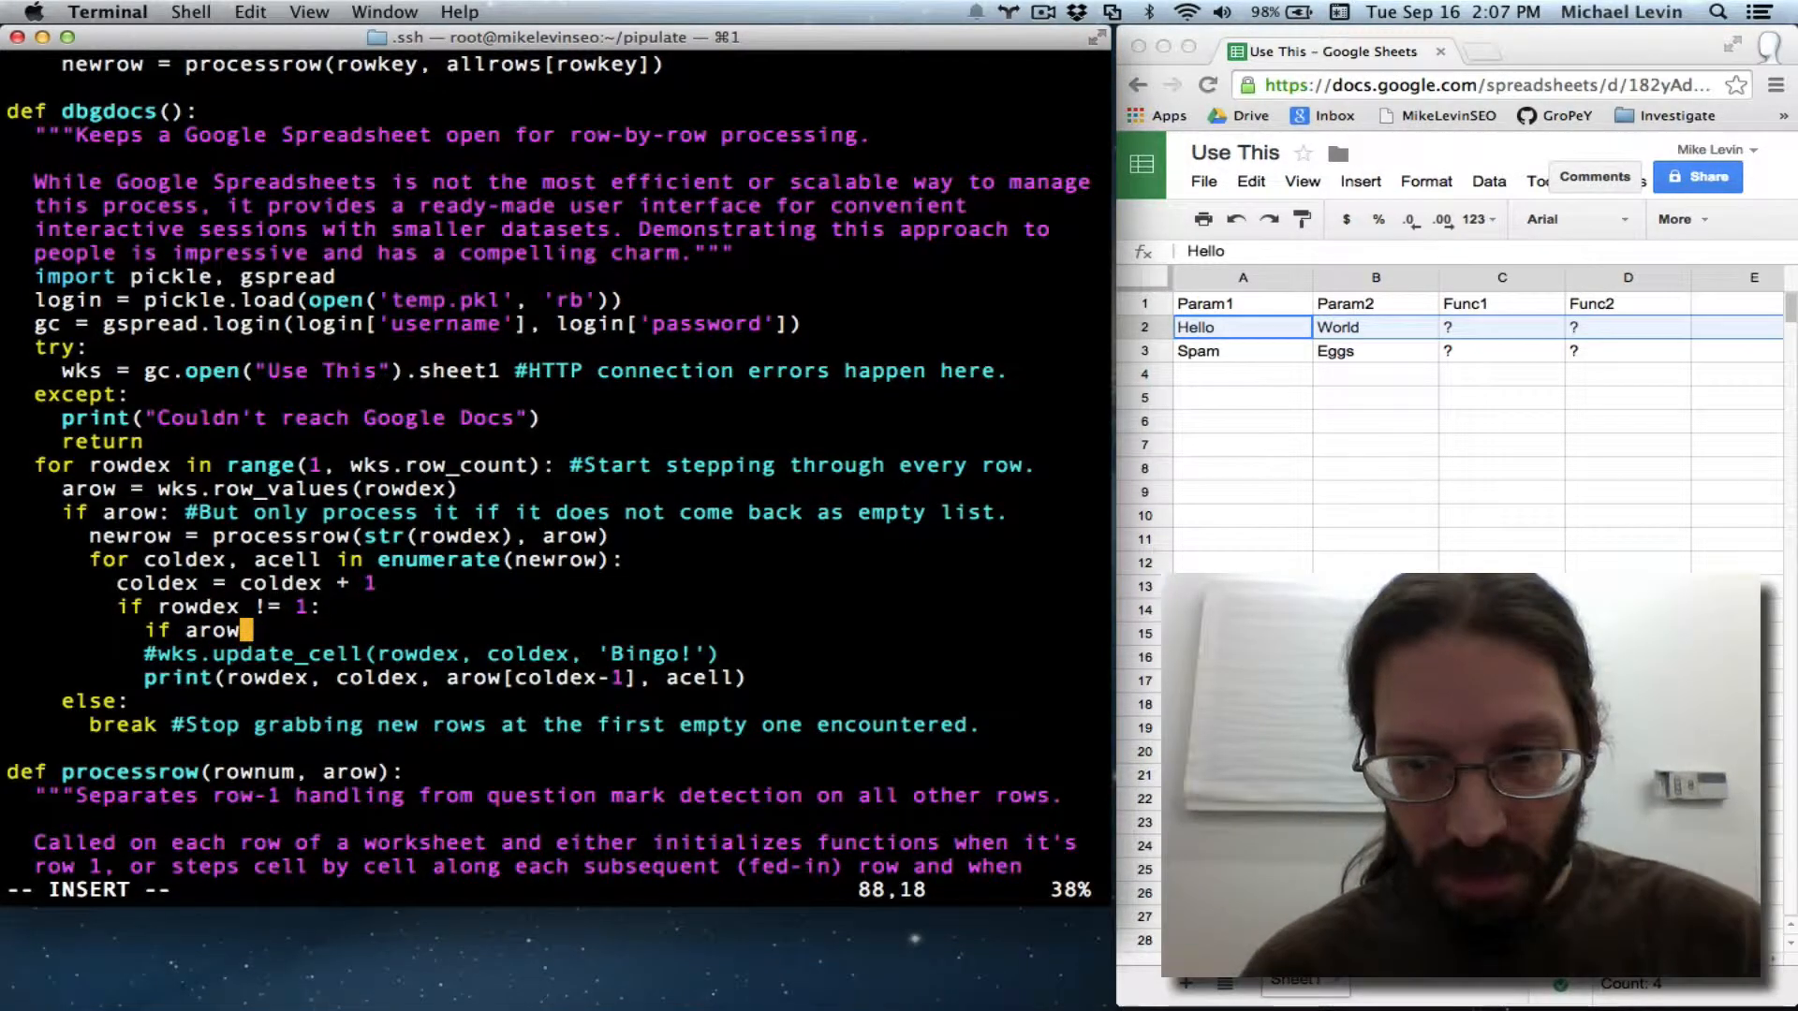
type("[coldex")
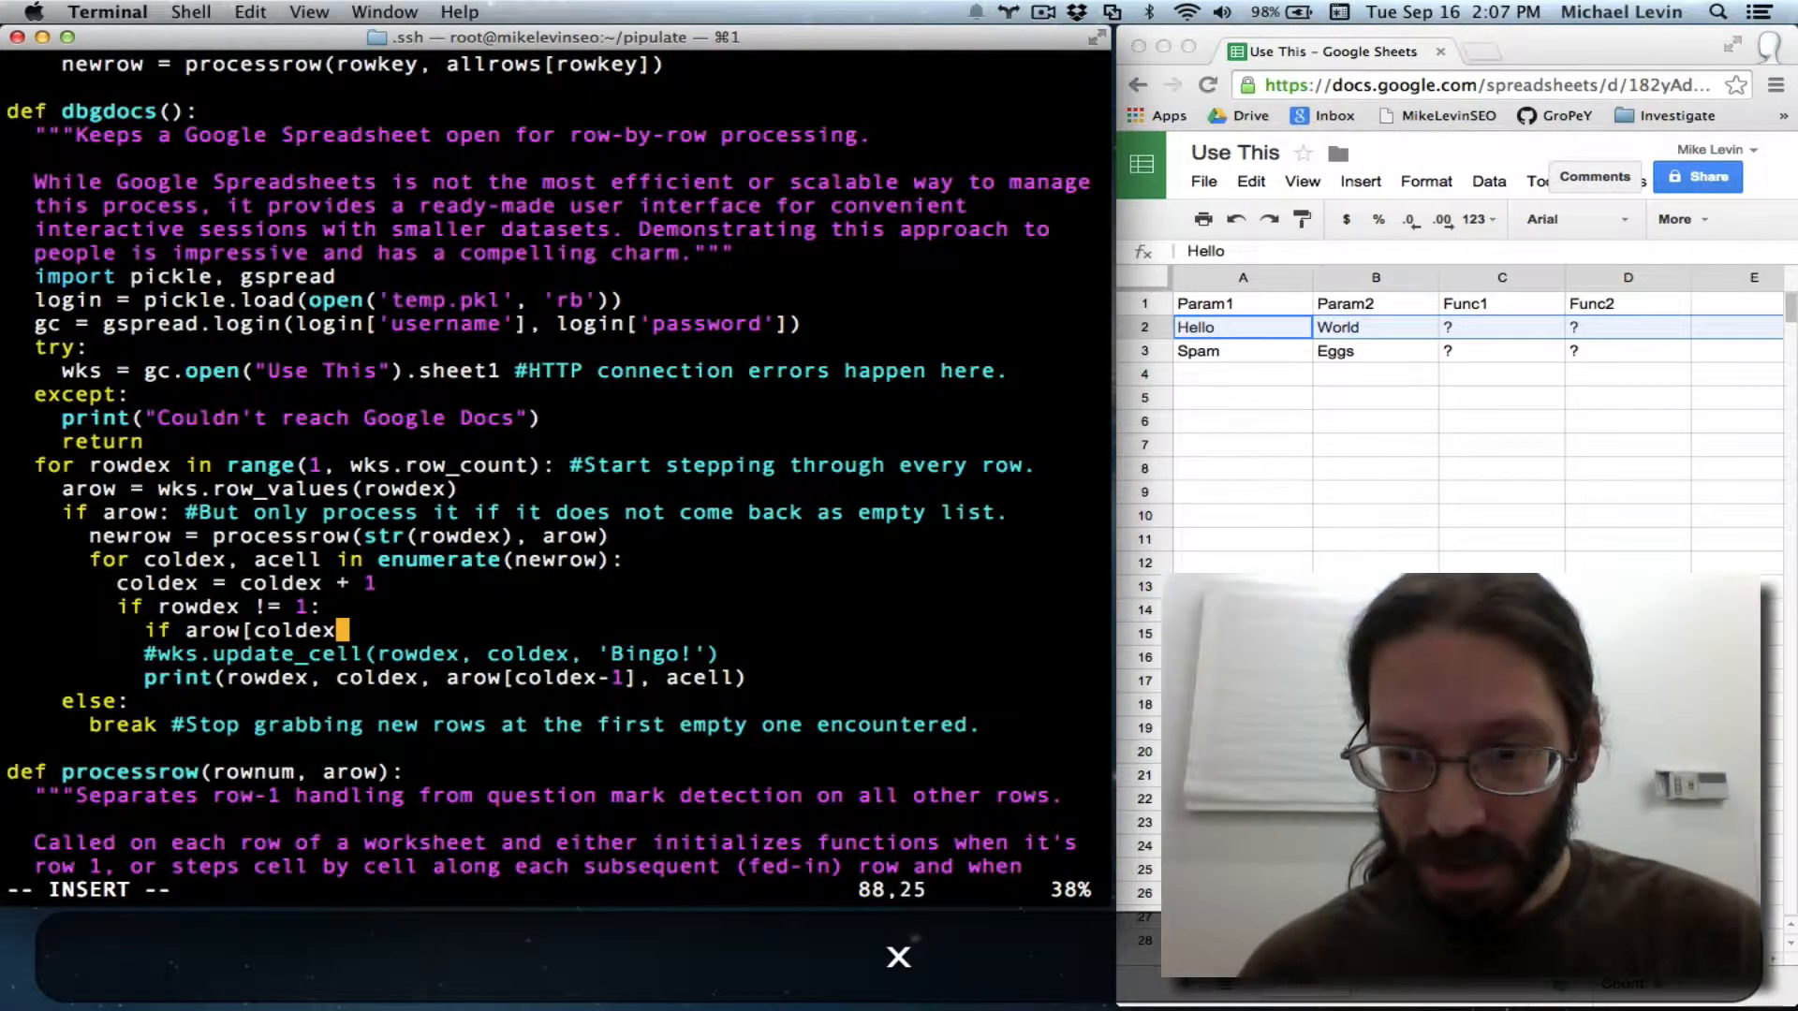
type("-1]")
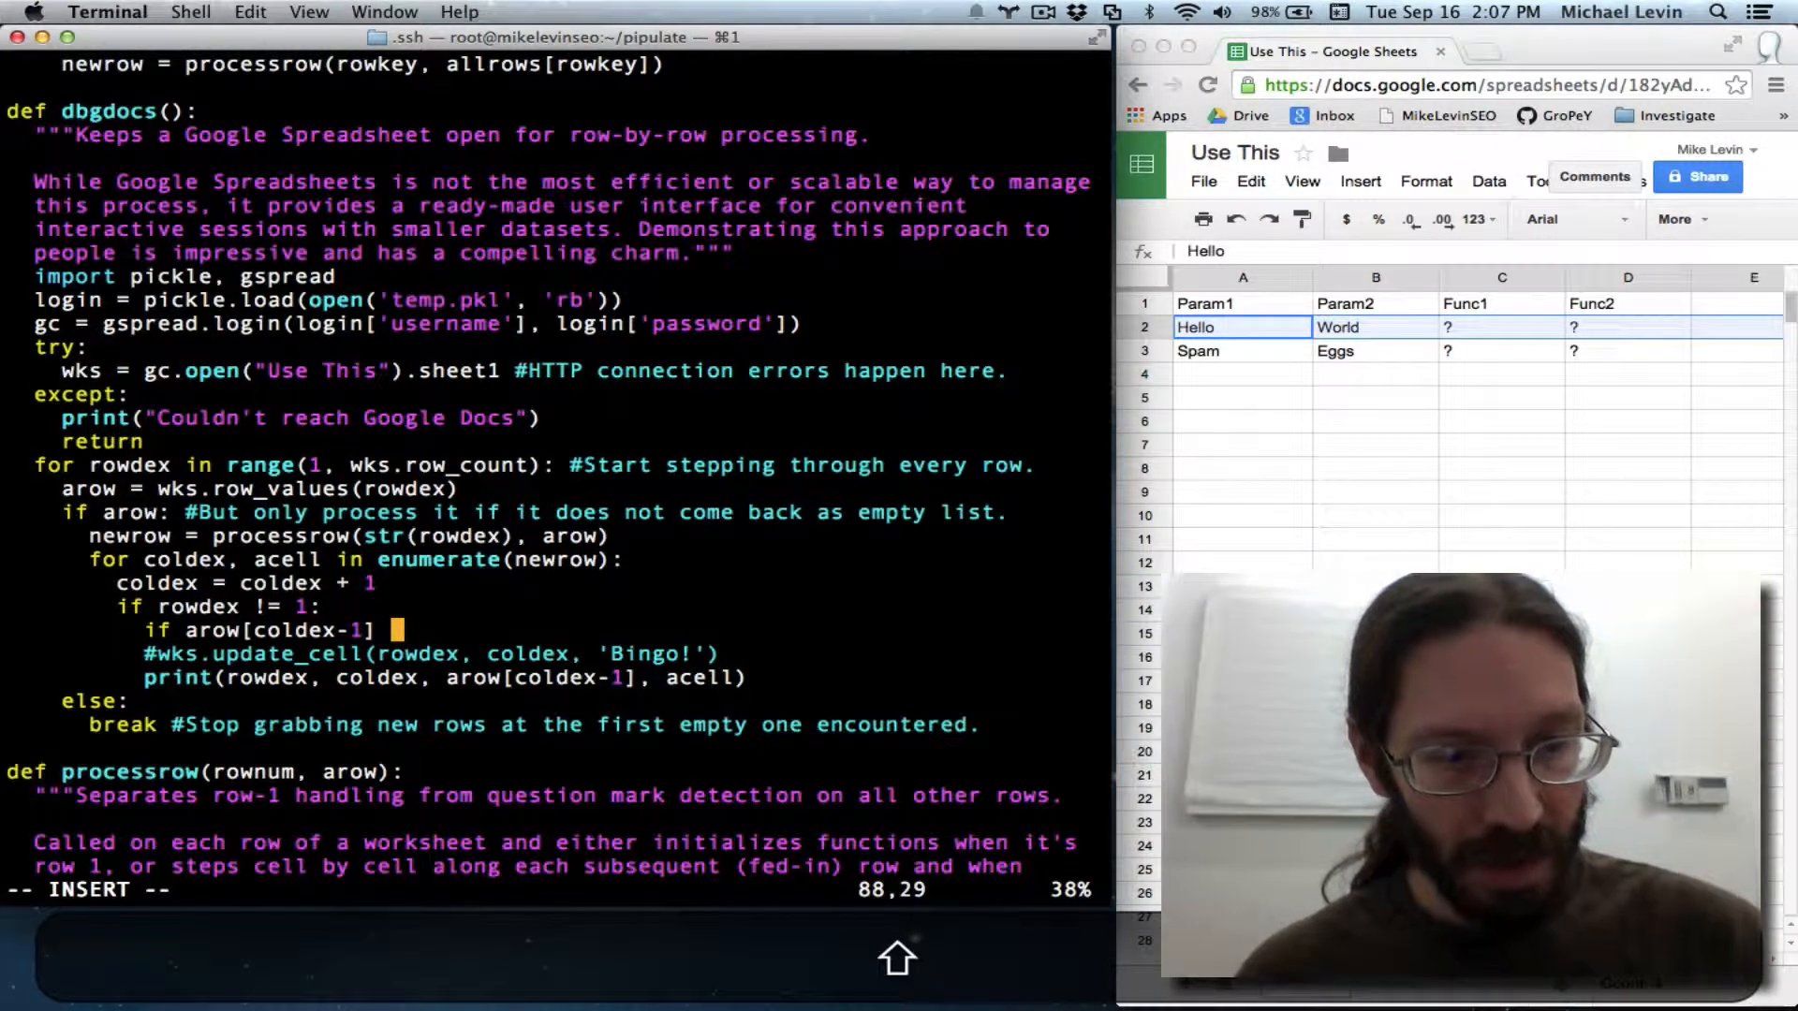
type("!= '")
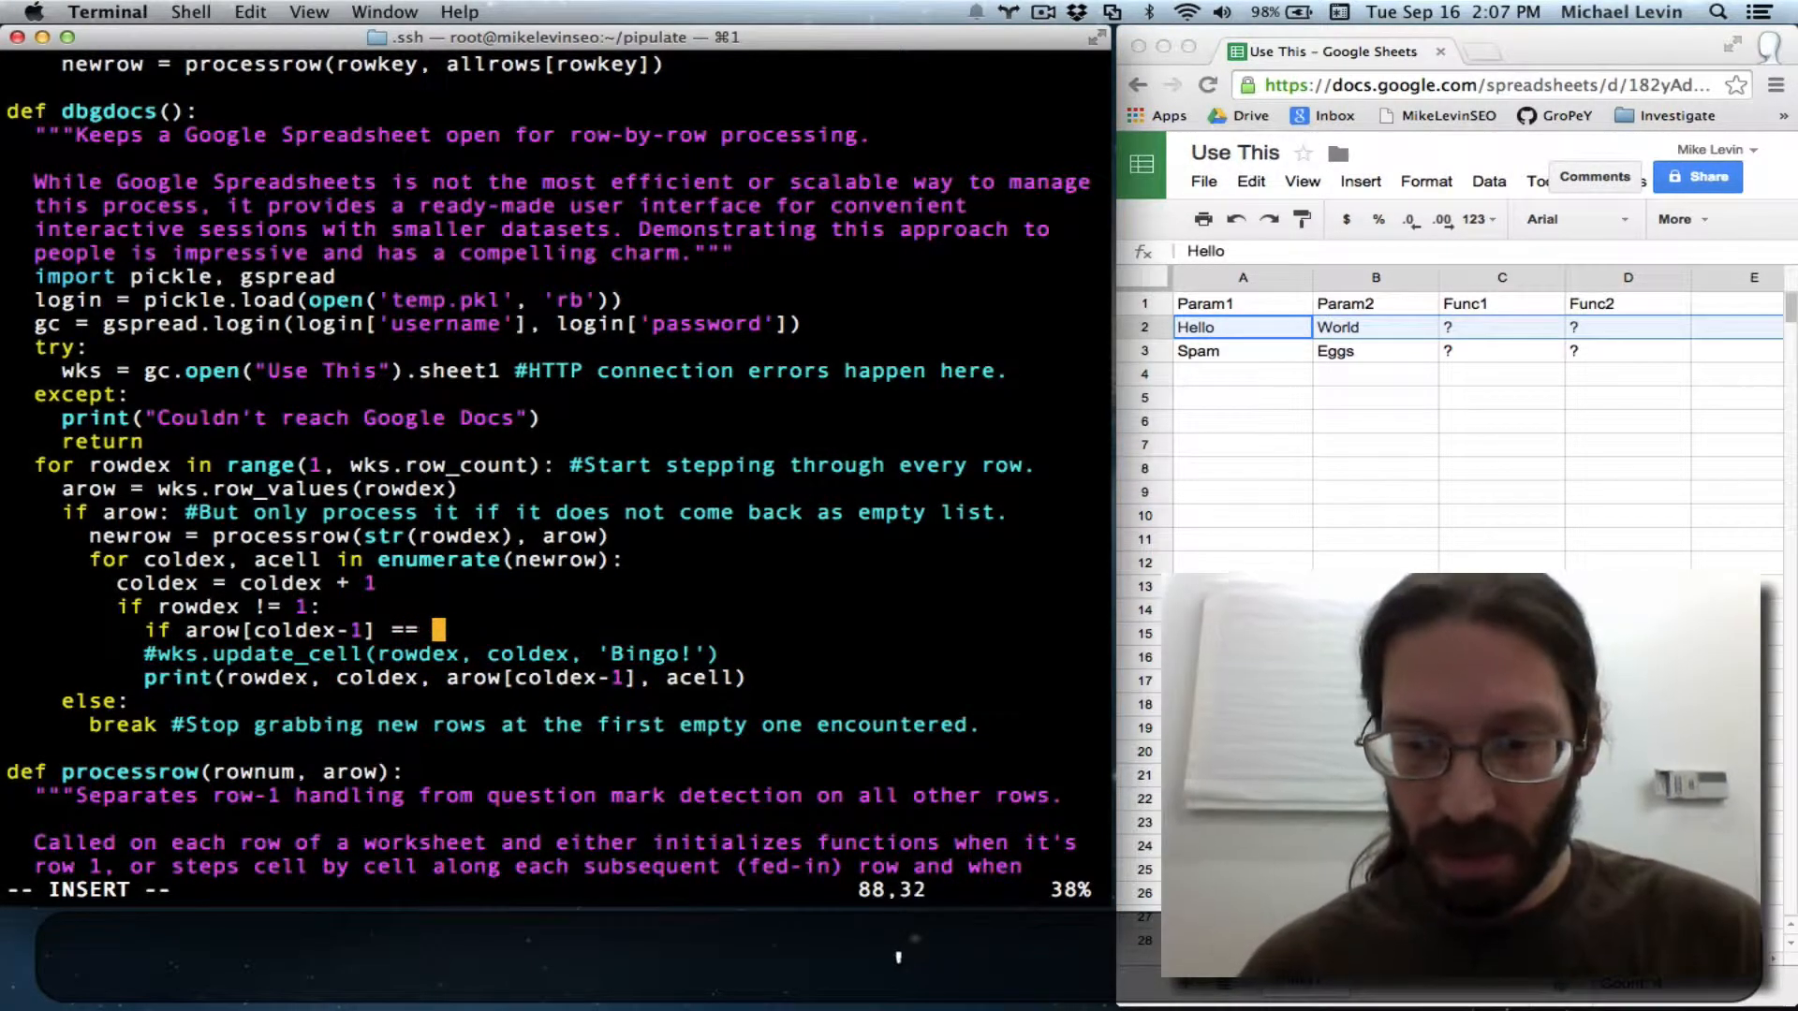
type("'?'")
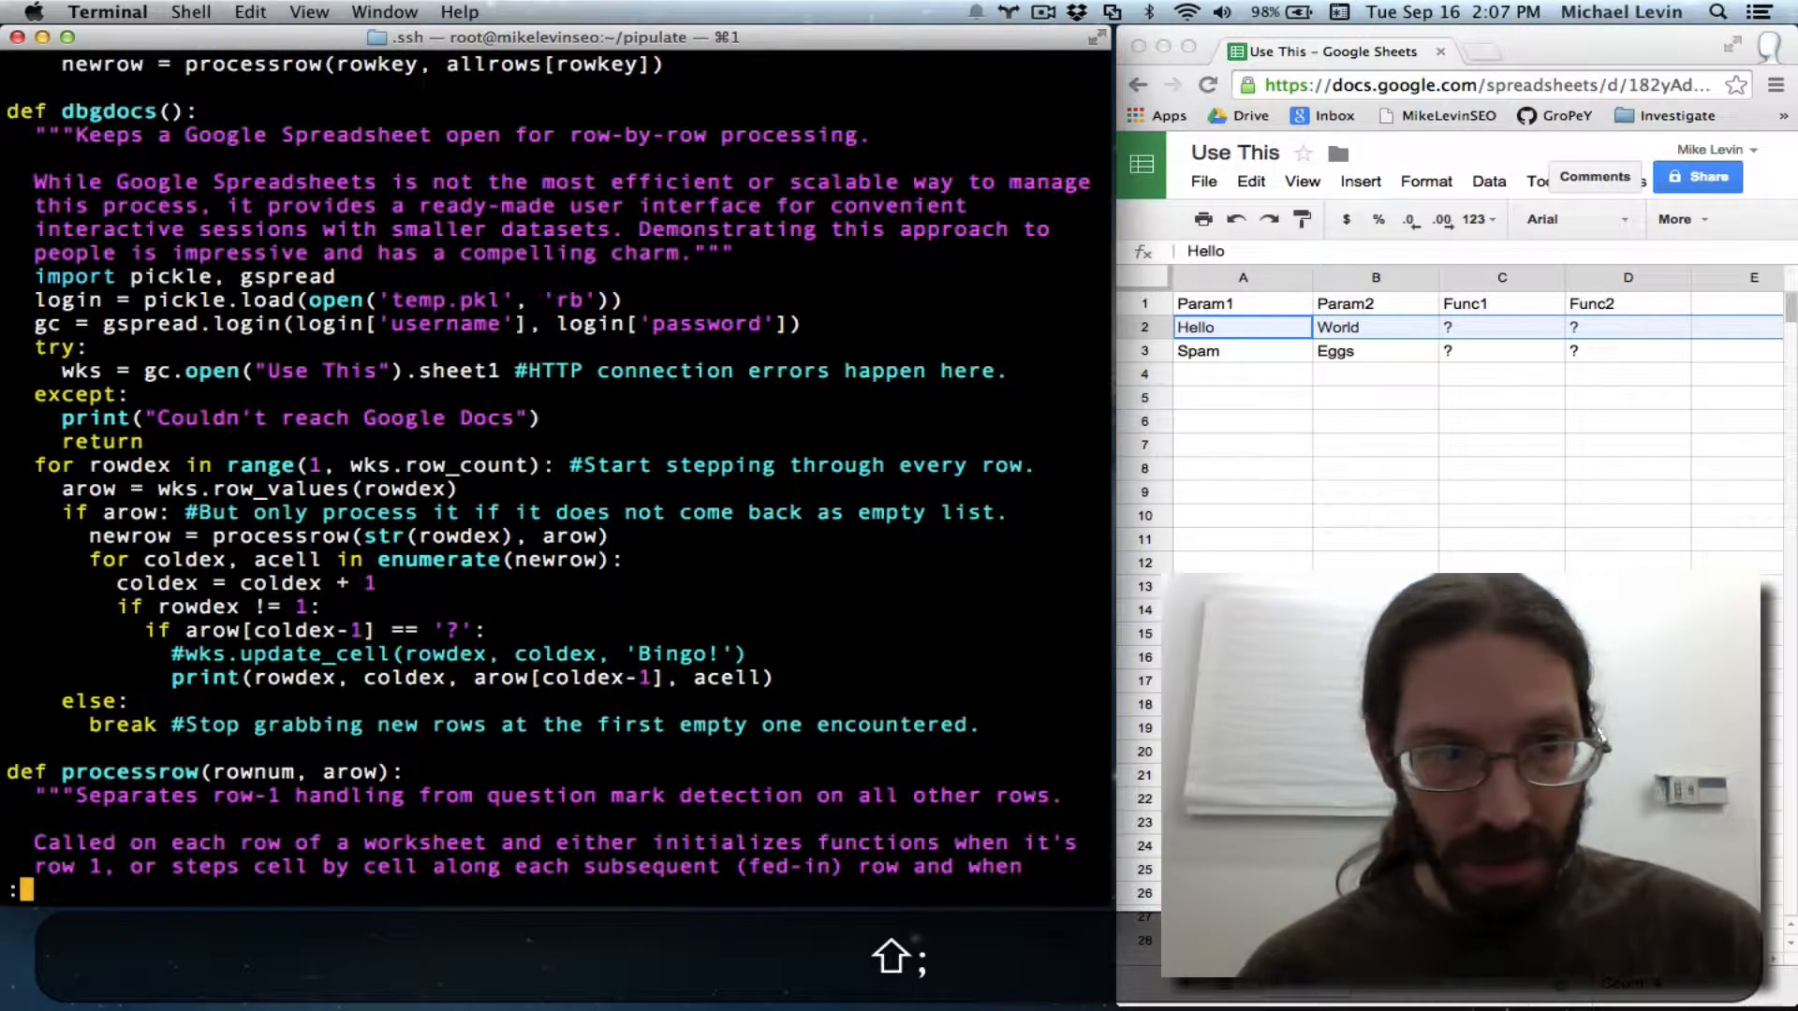
type(":w !python")
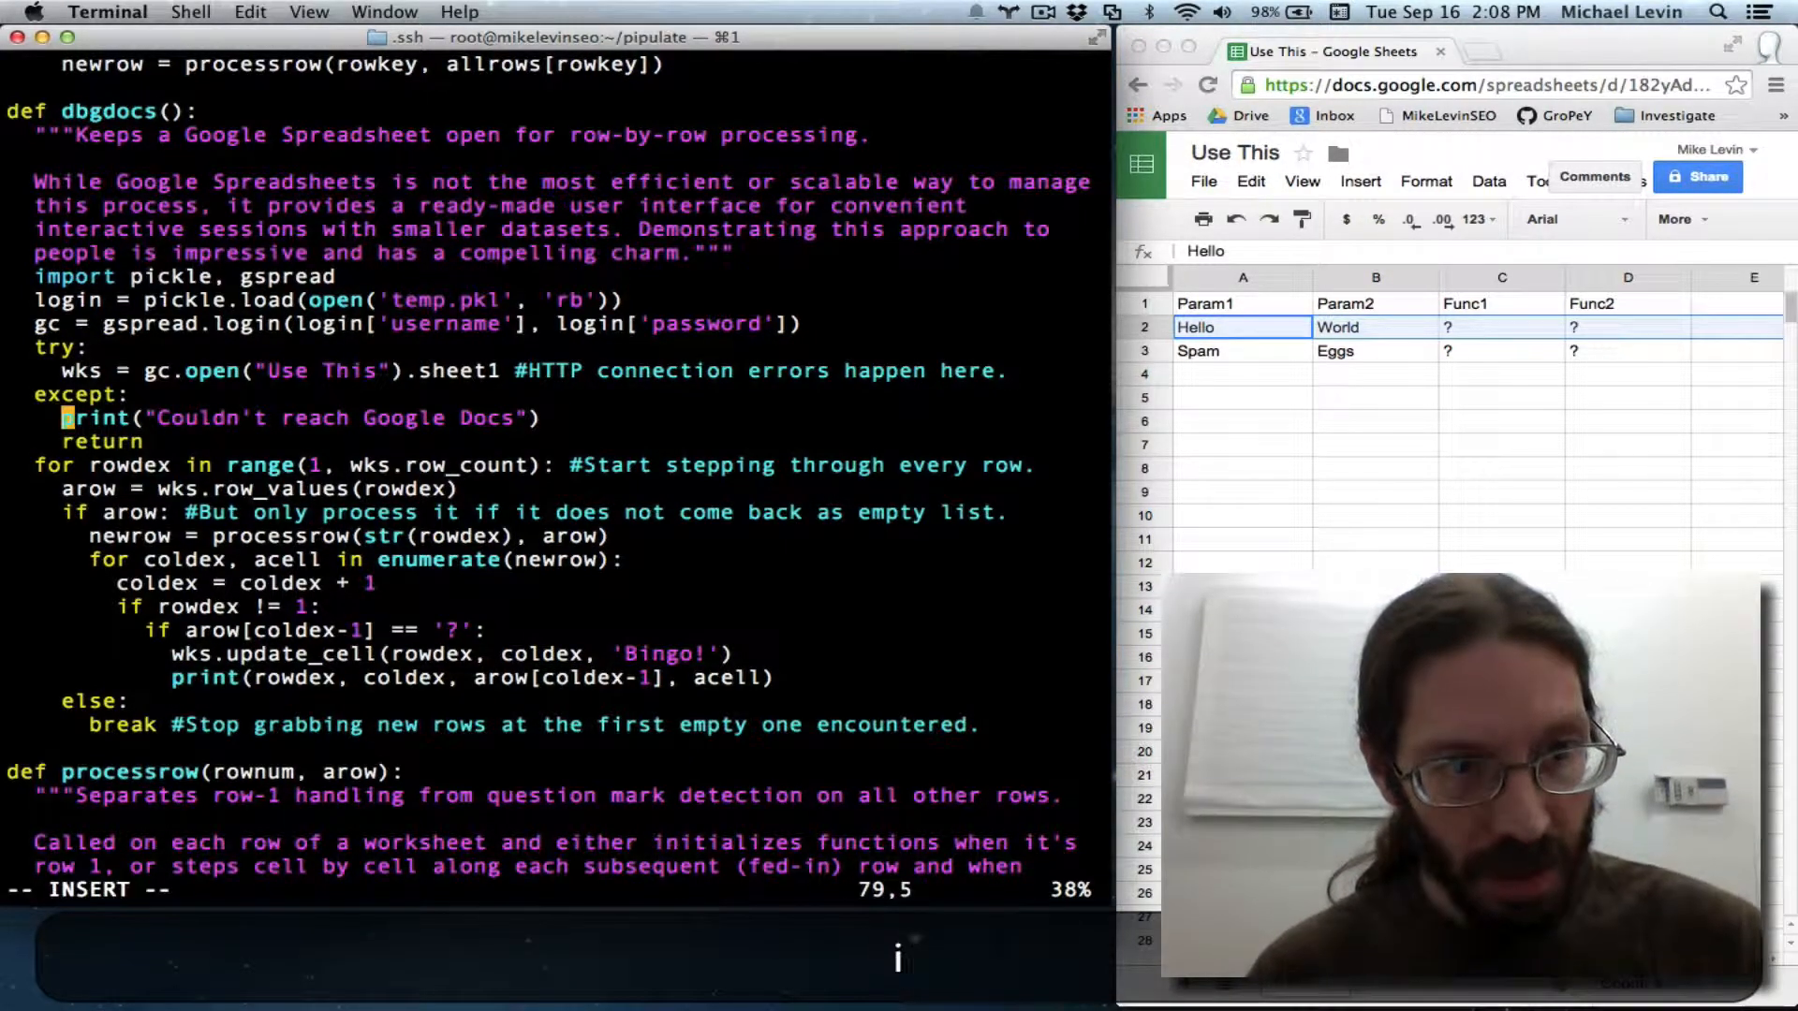
- Uncomment update_cell, replace 'Bingo!' with acell, delete the print line, and save
key("Down")
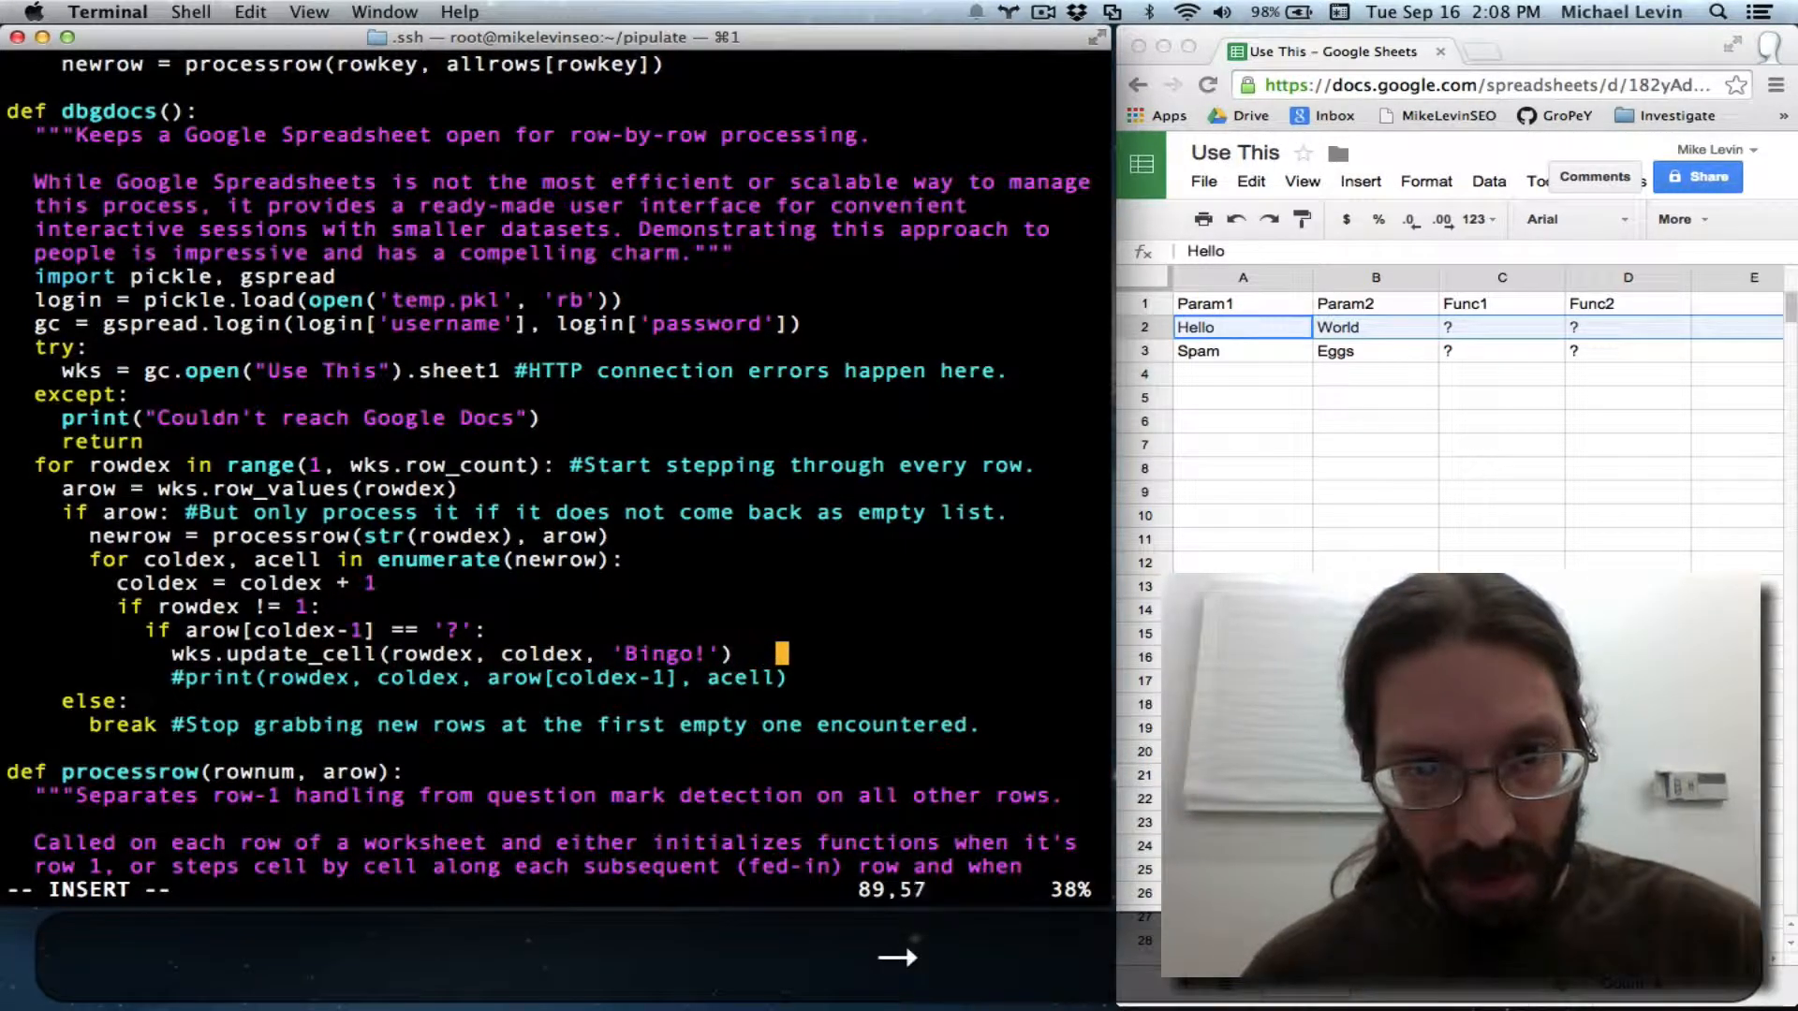
key("backspace")
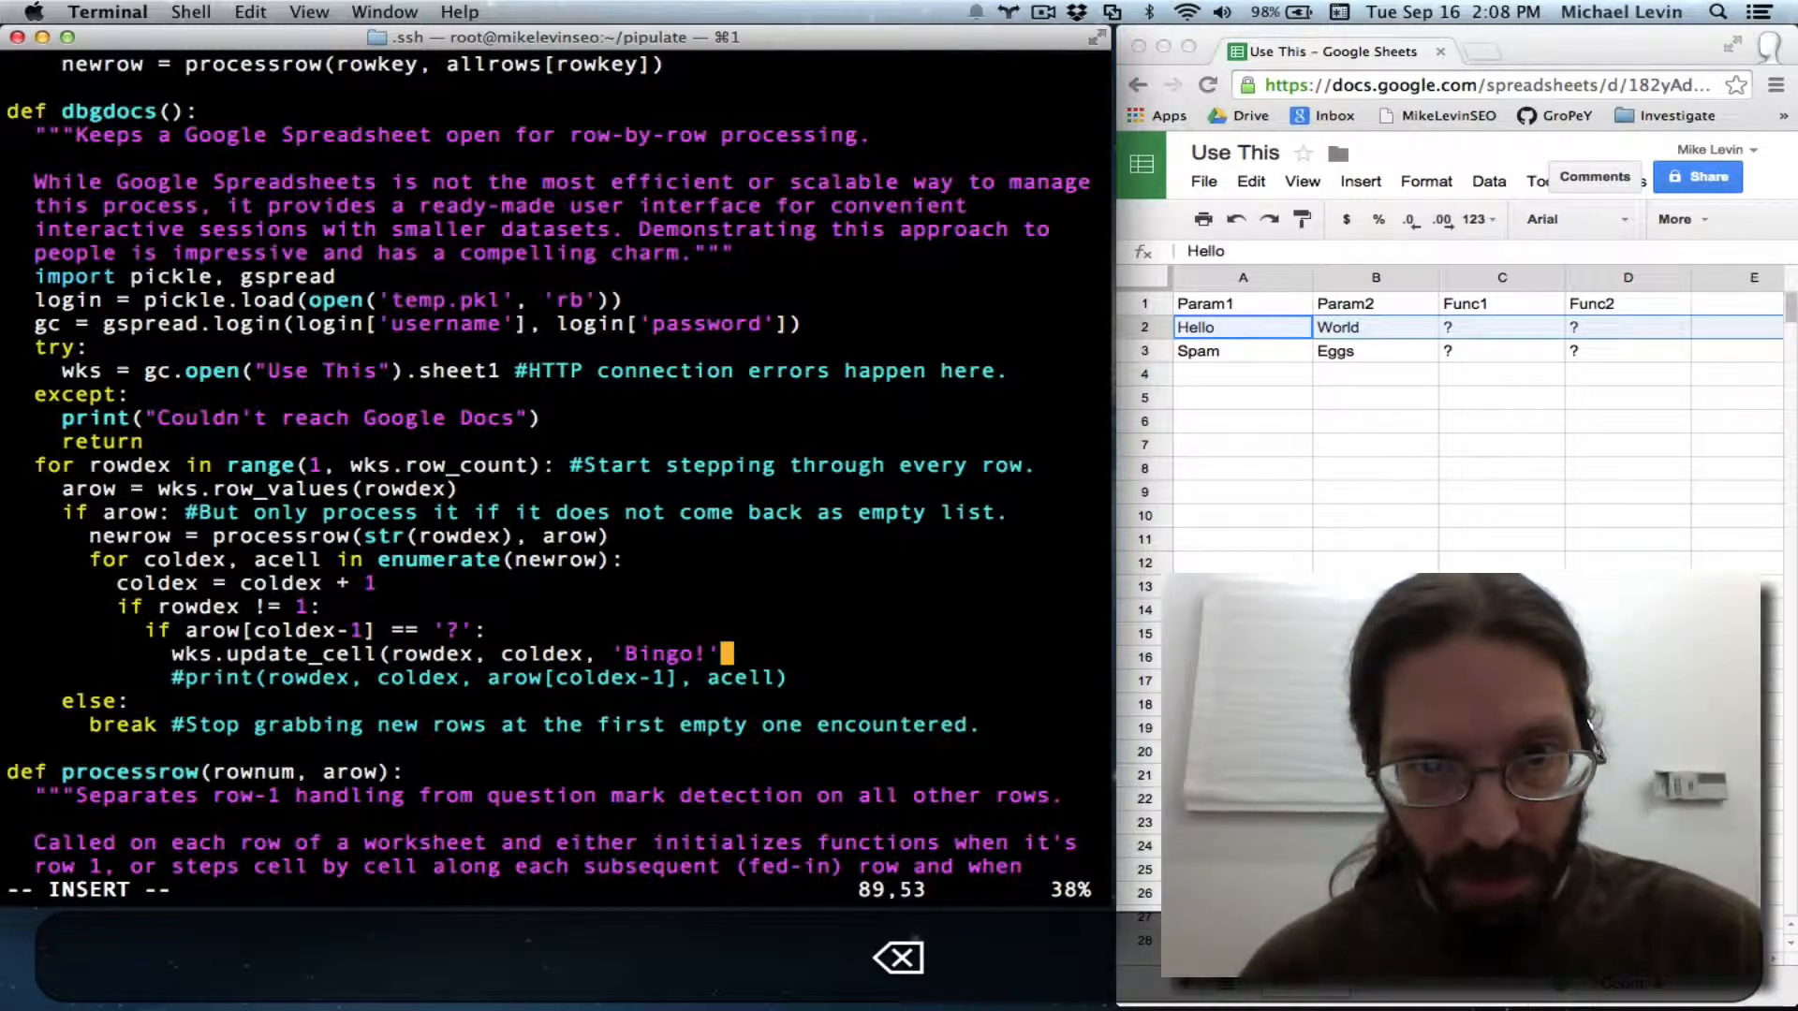
key("Left")
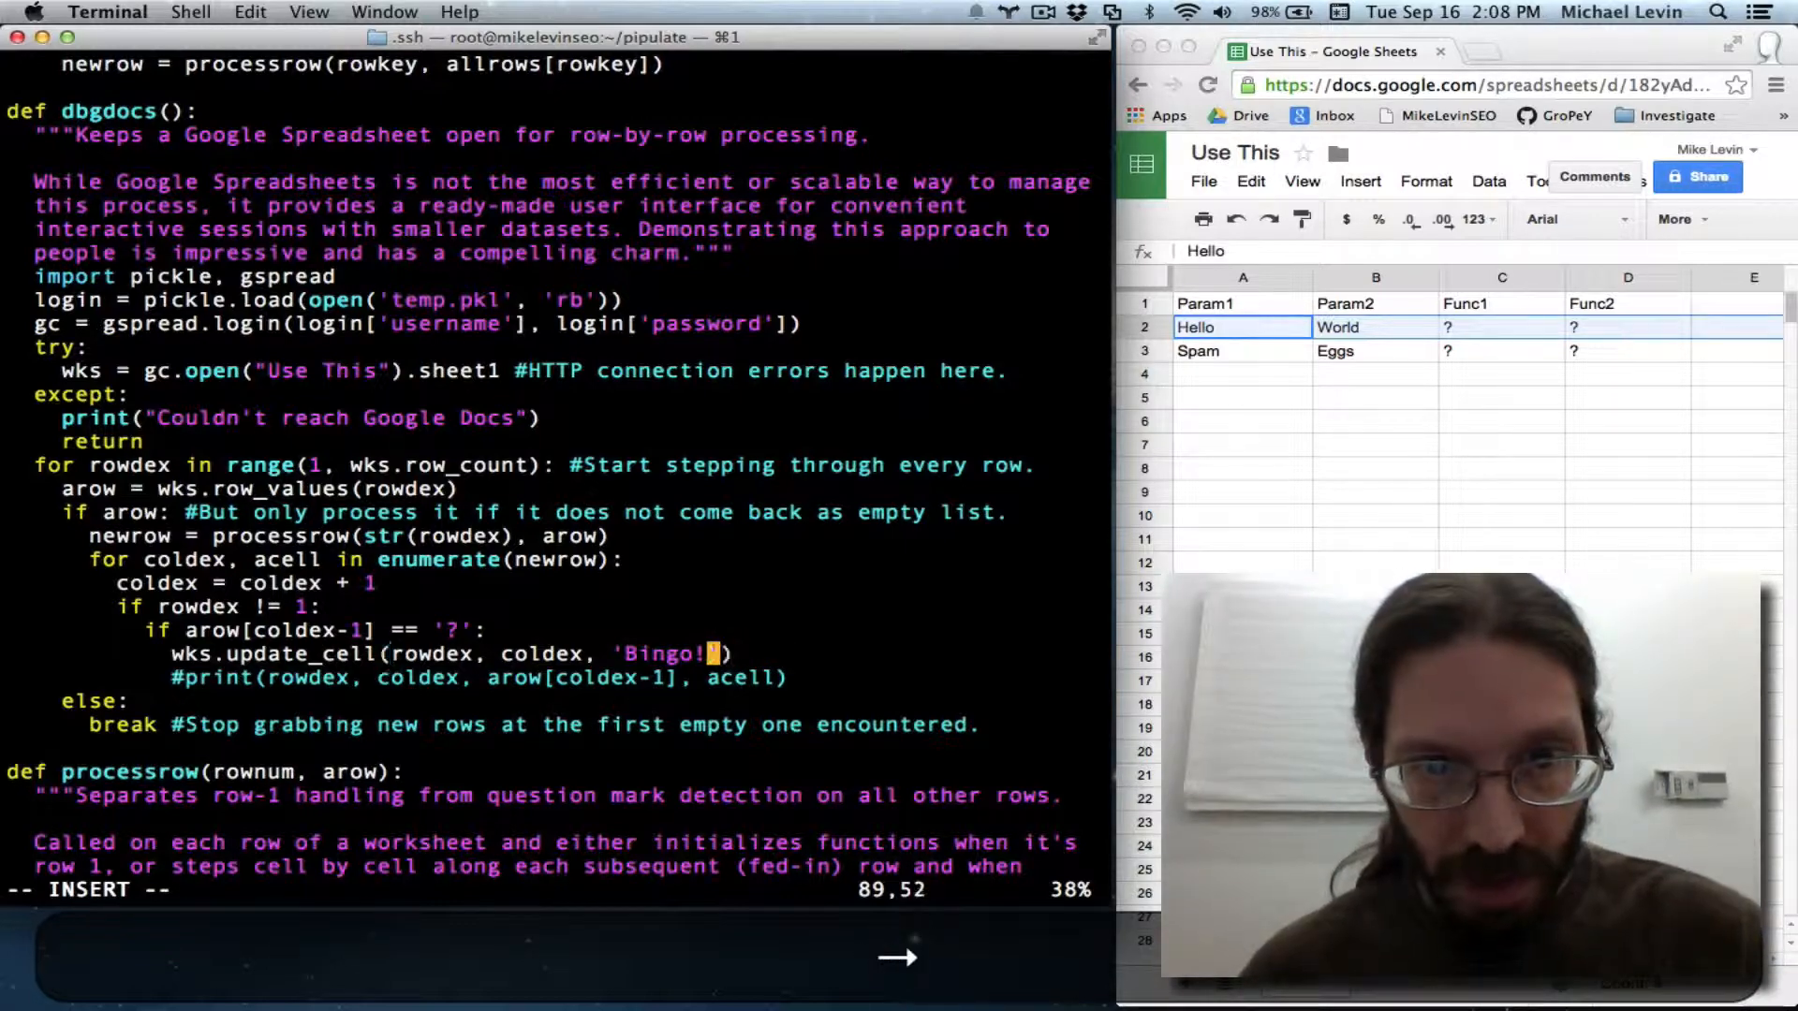
key("backspace")
type("ace")
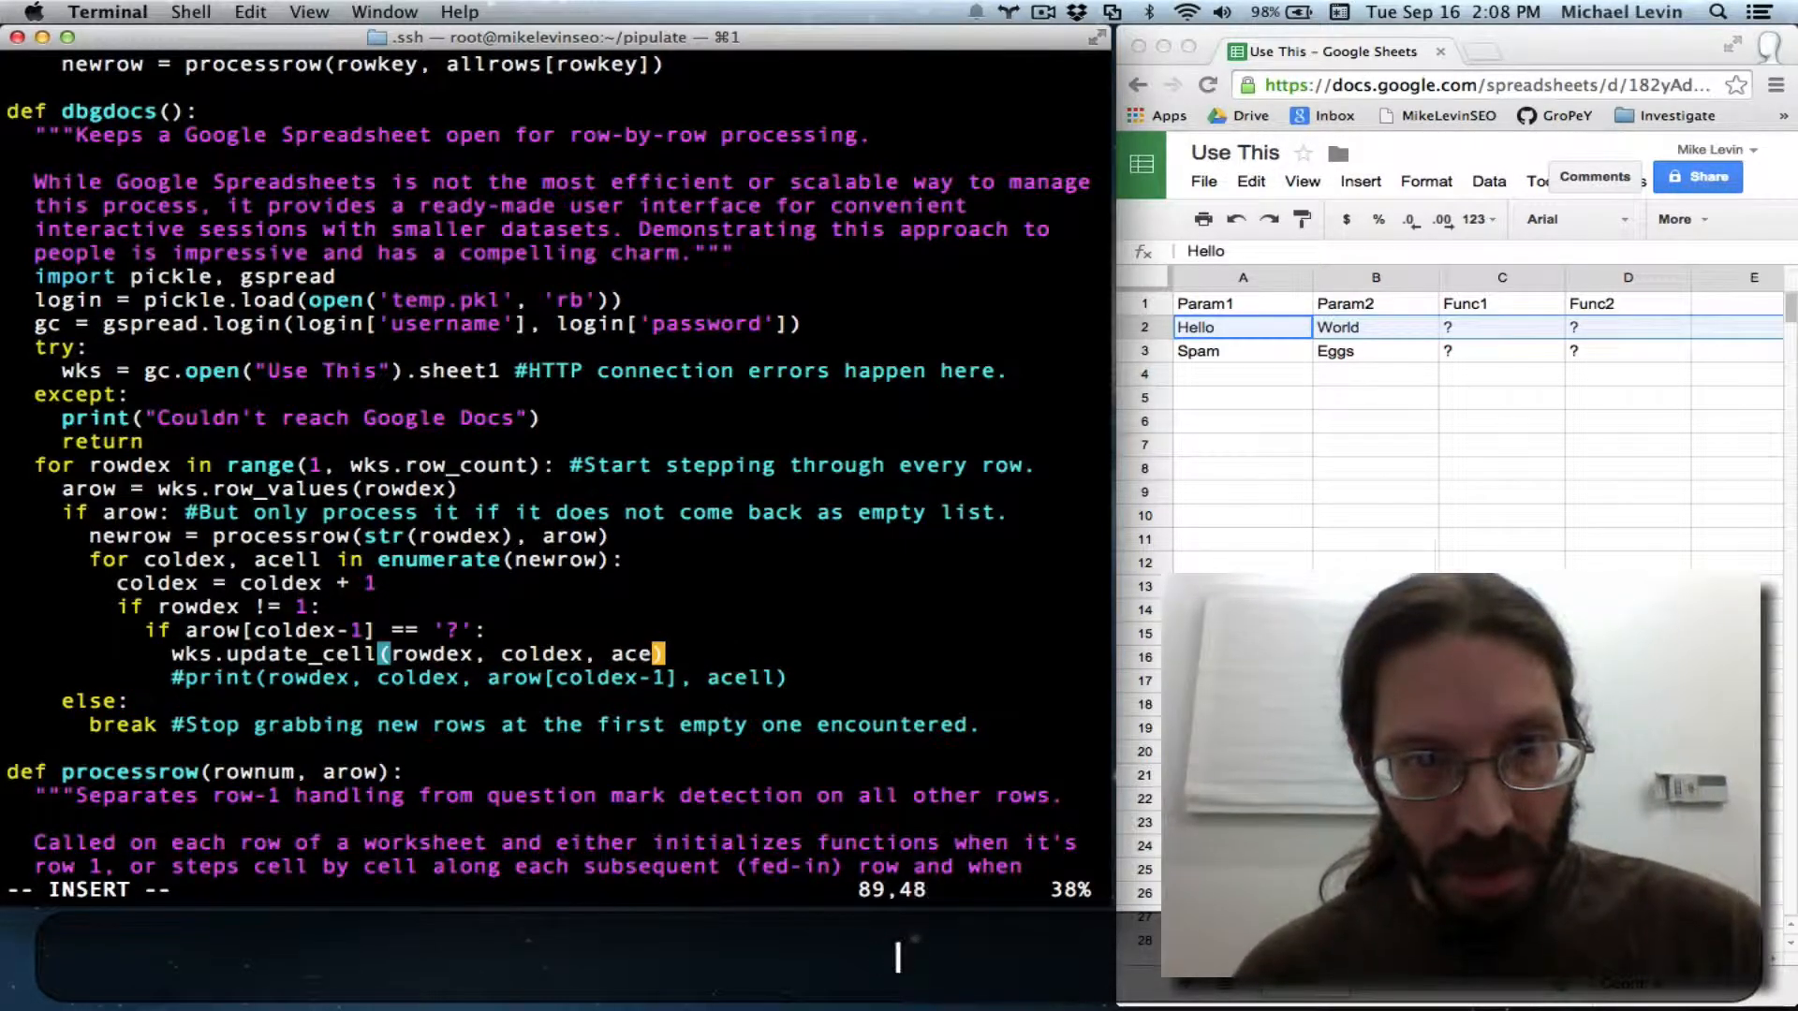
type("ll")
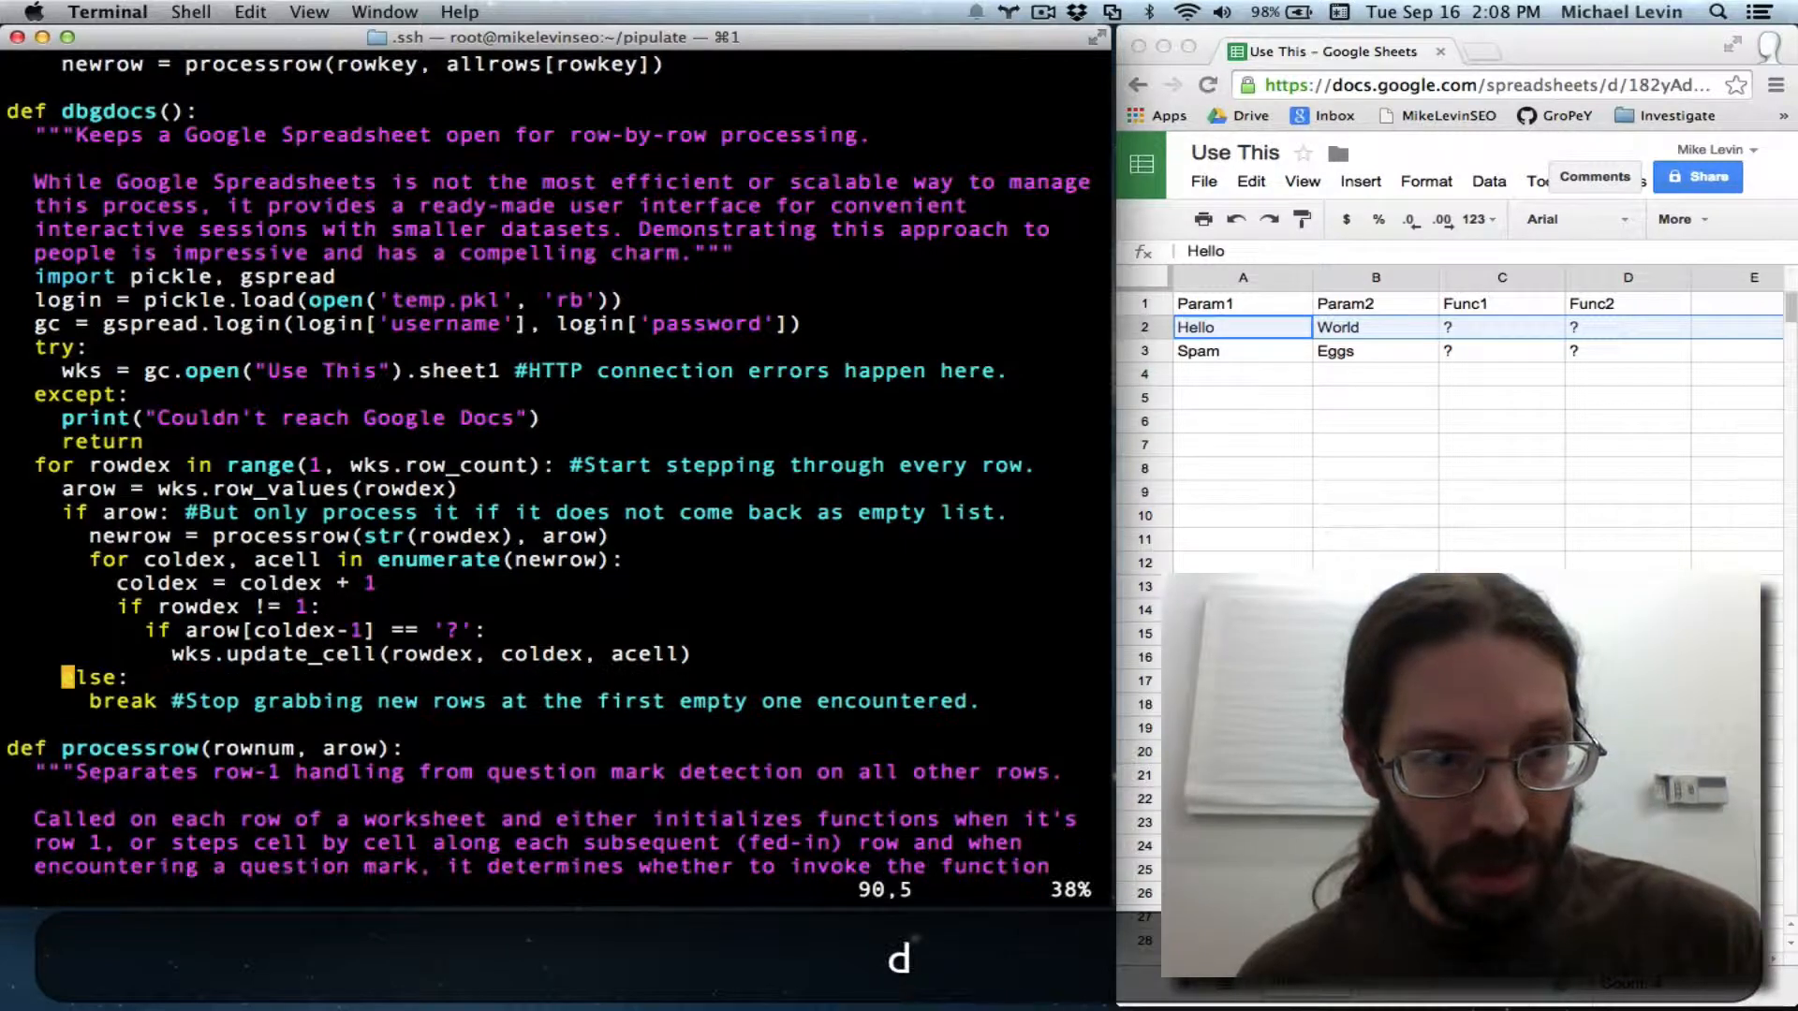
type(":w")
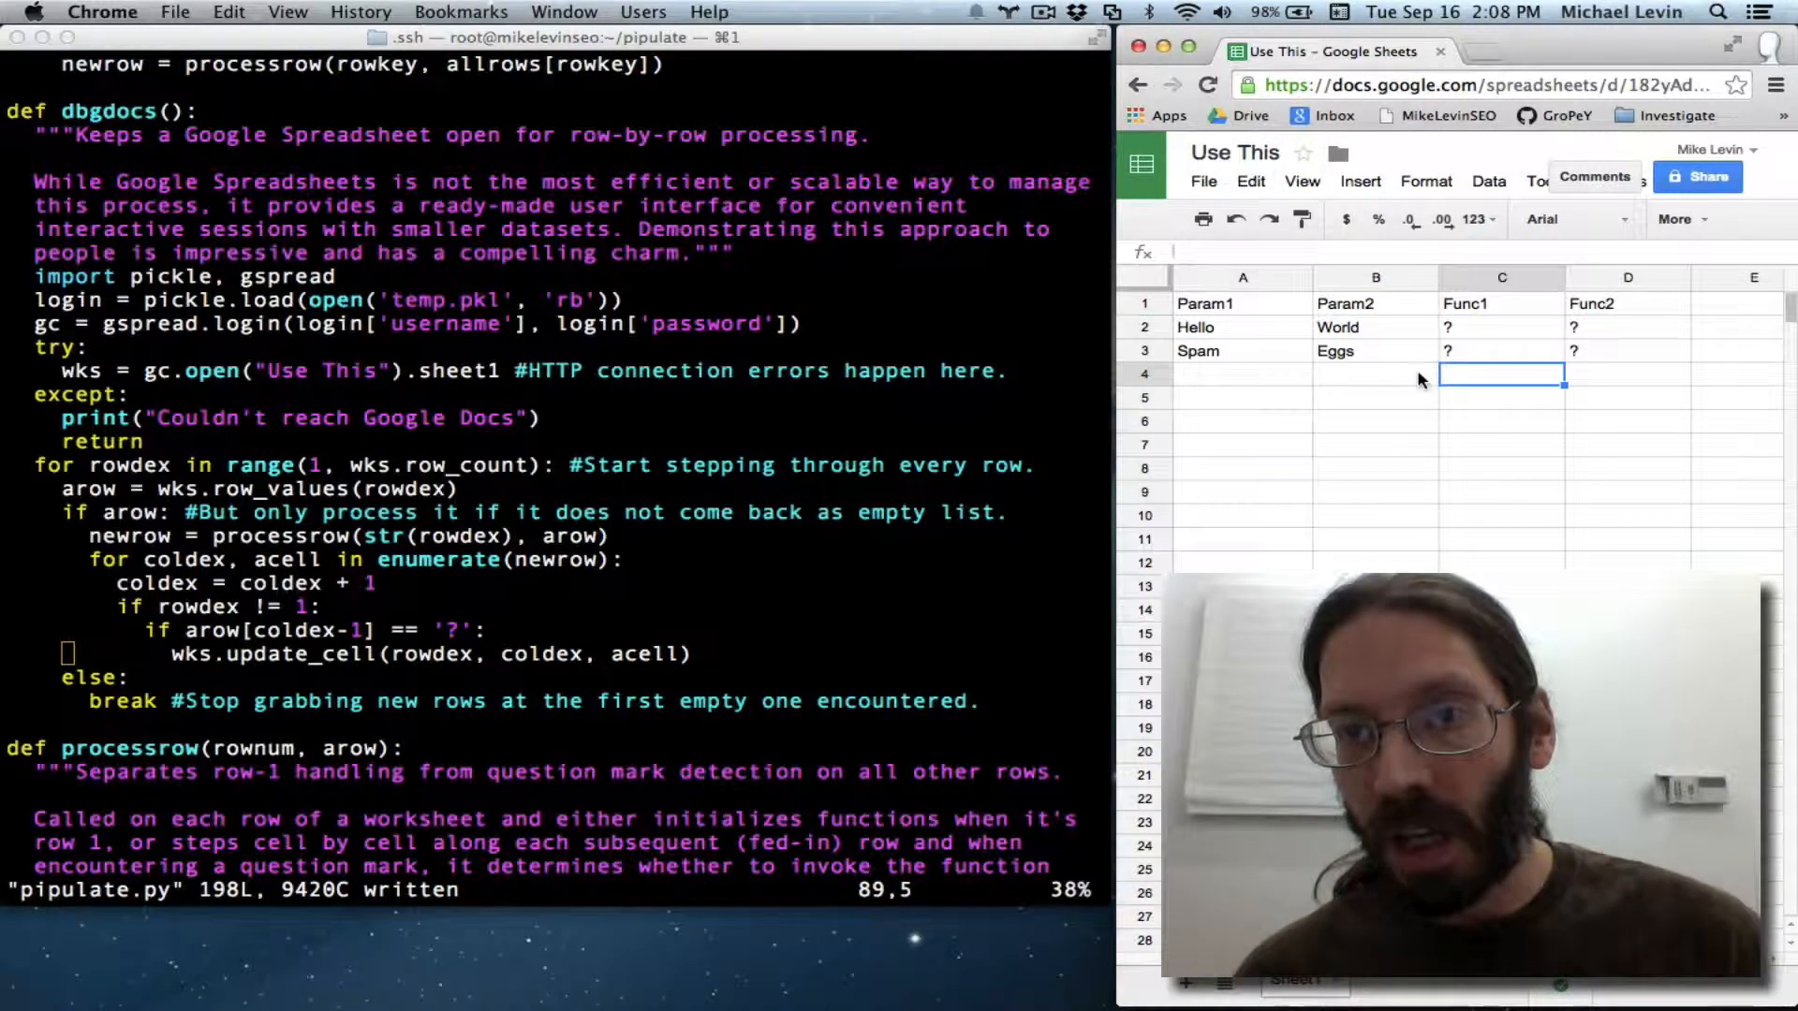
type(":")
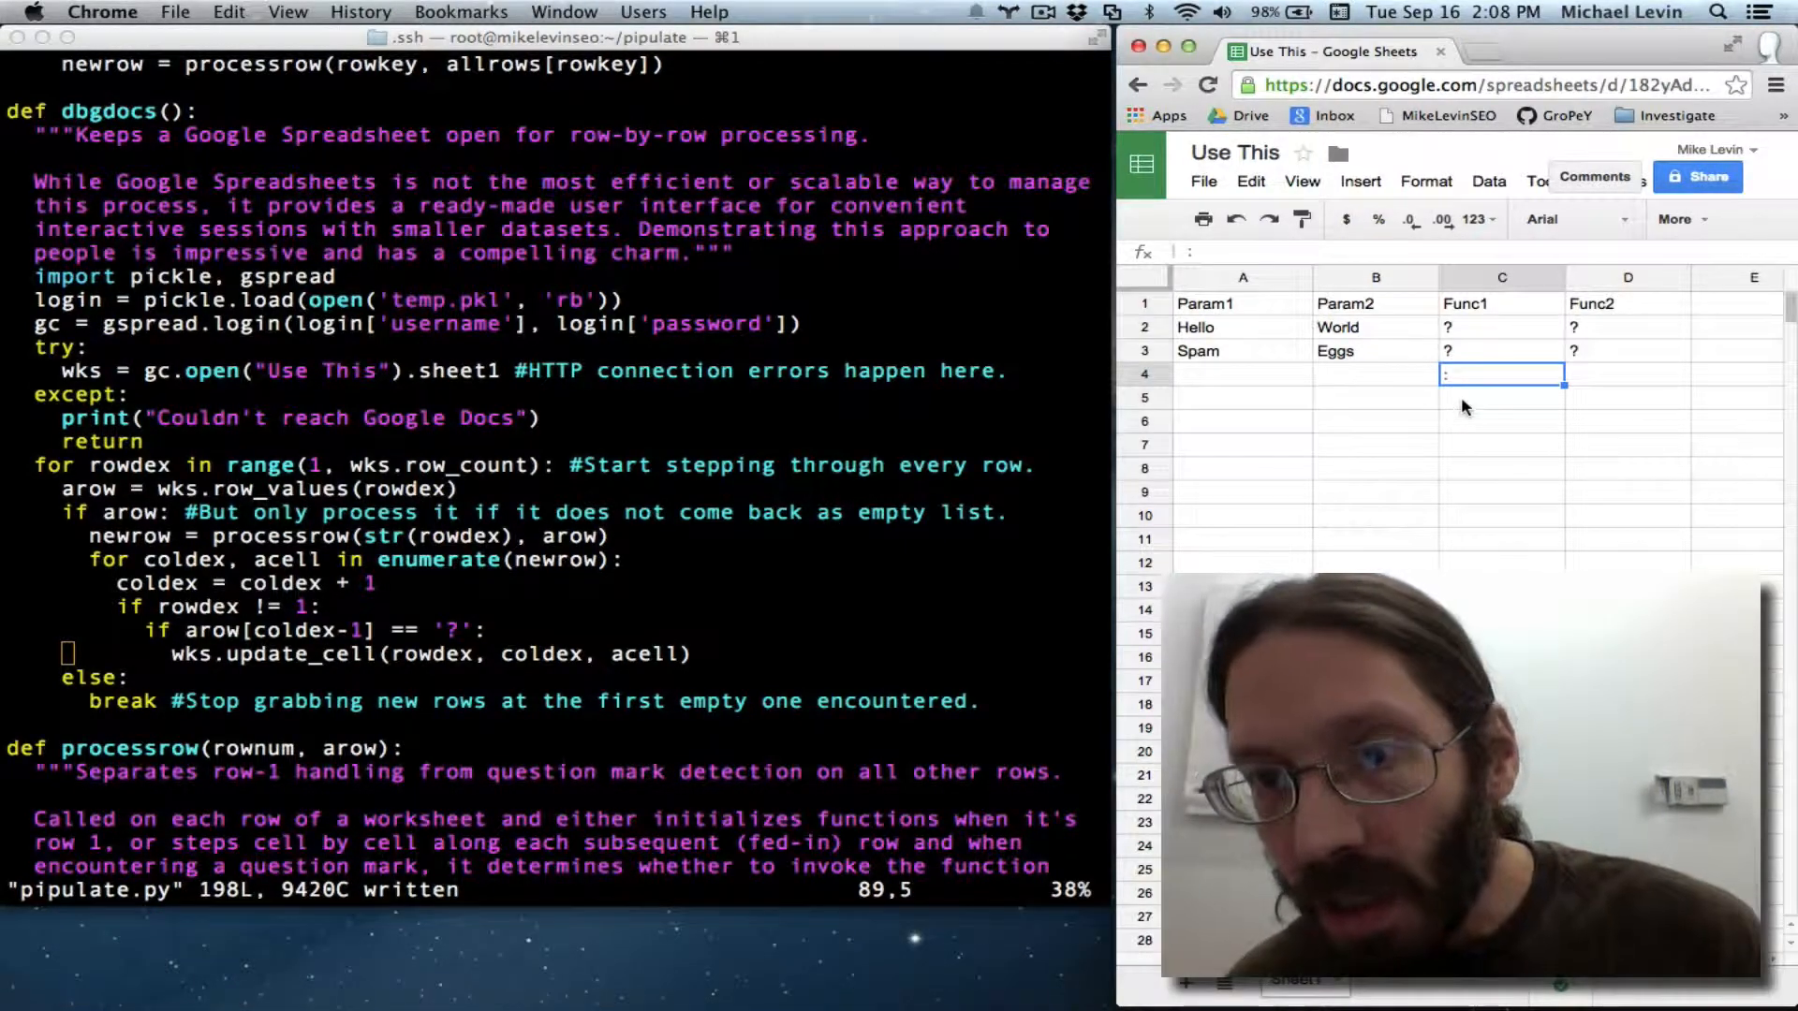
key("cmd+z")
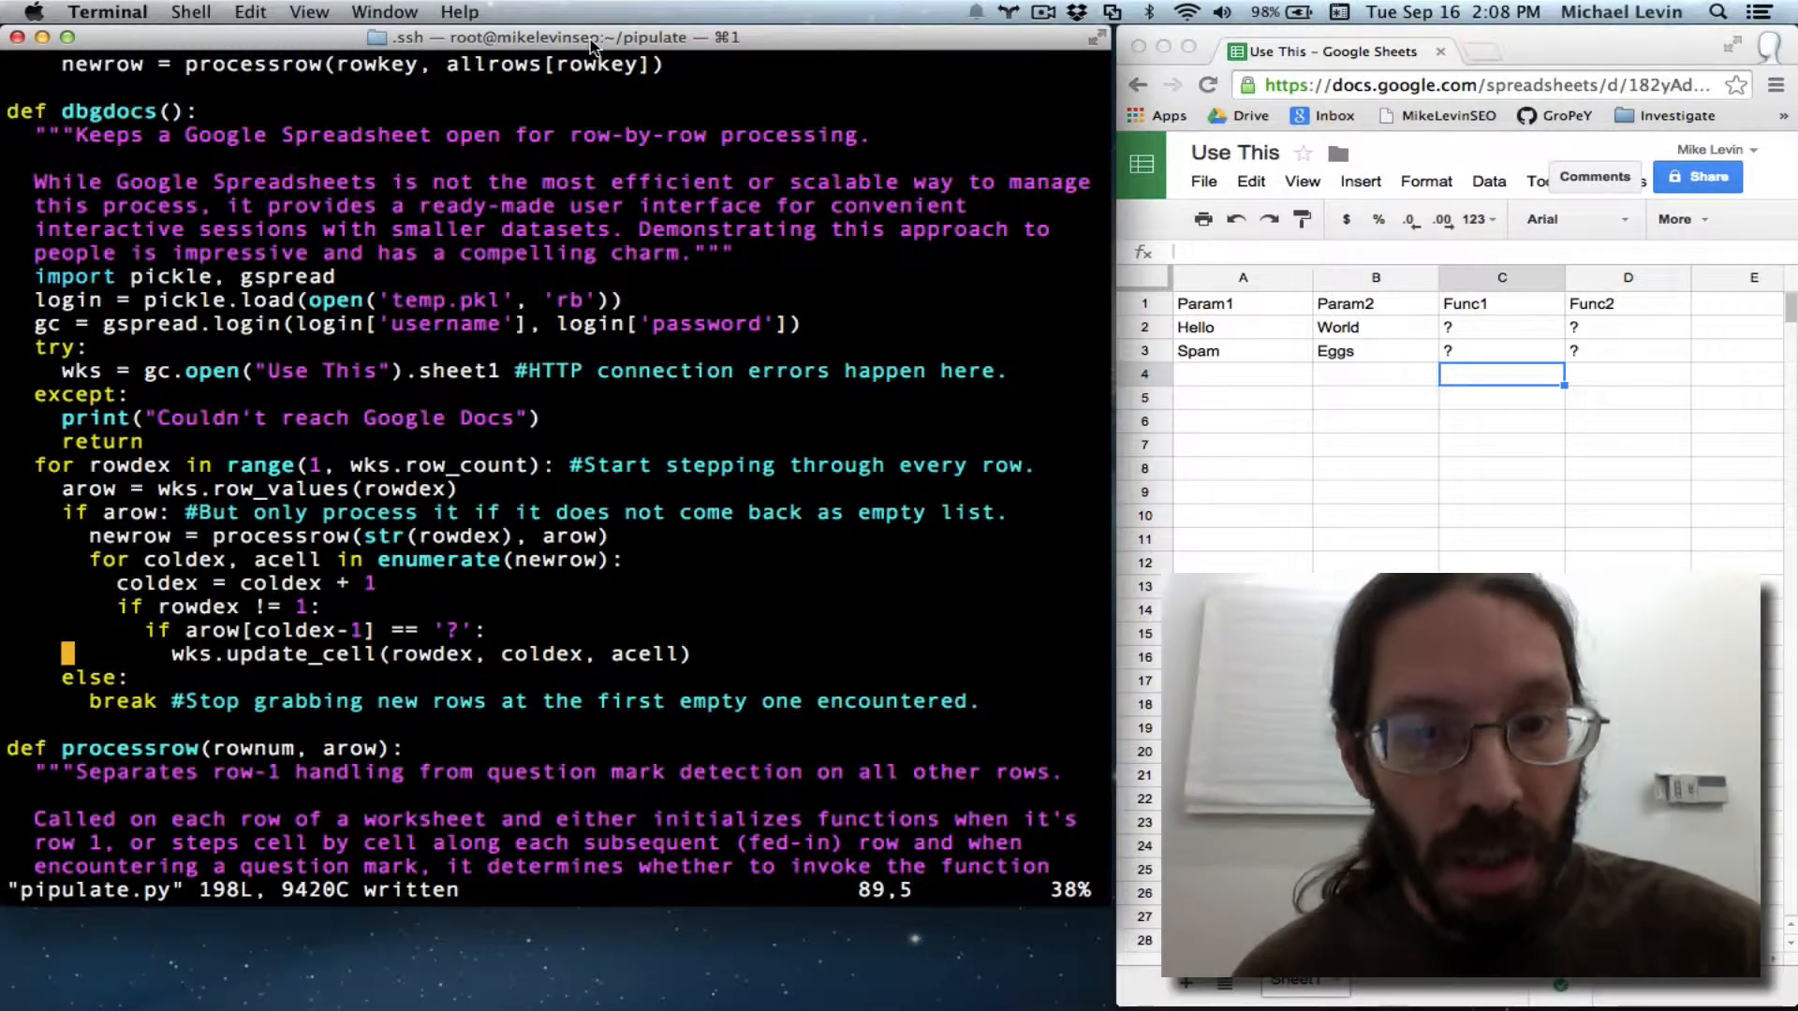
- Run pipulate.py through Python with :w !python to fill the sheet's question-mark cells
type(":w !python")
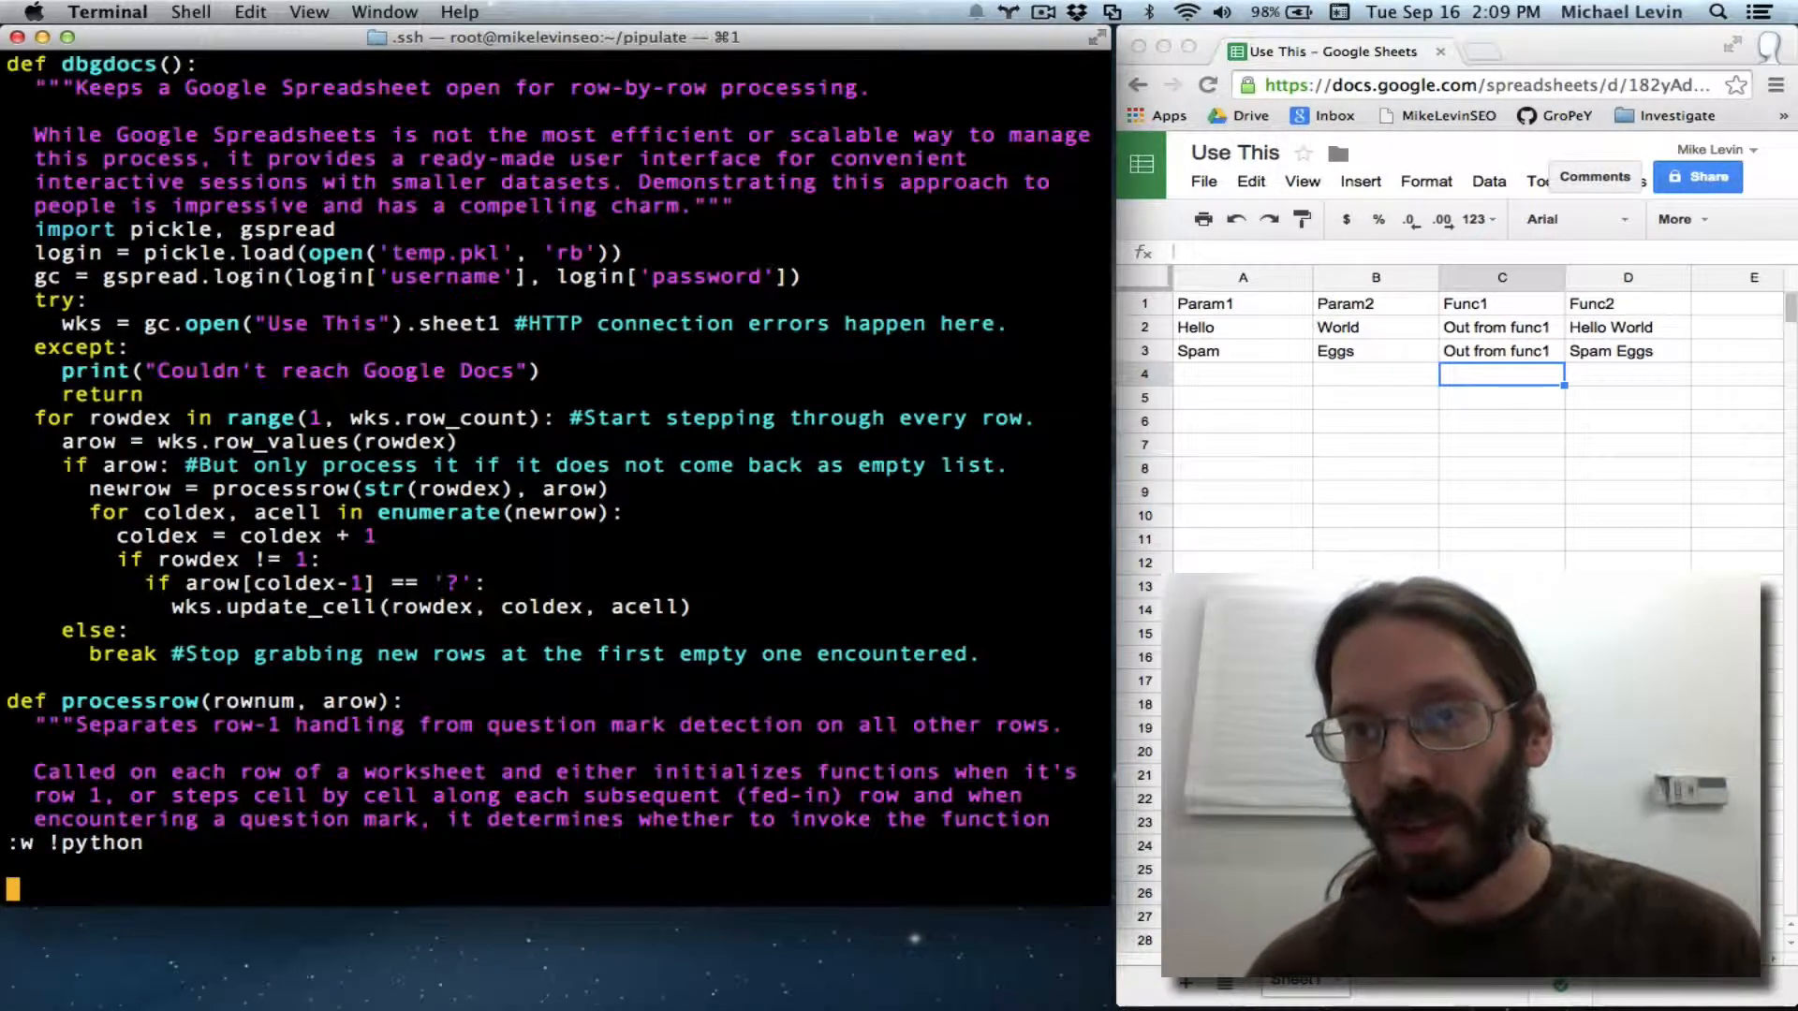
key("enter")
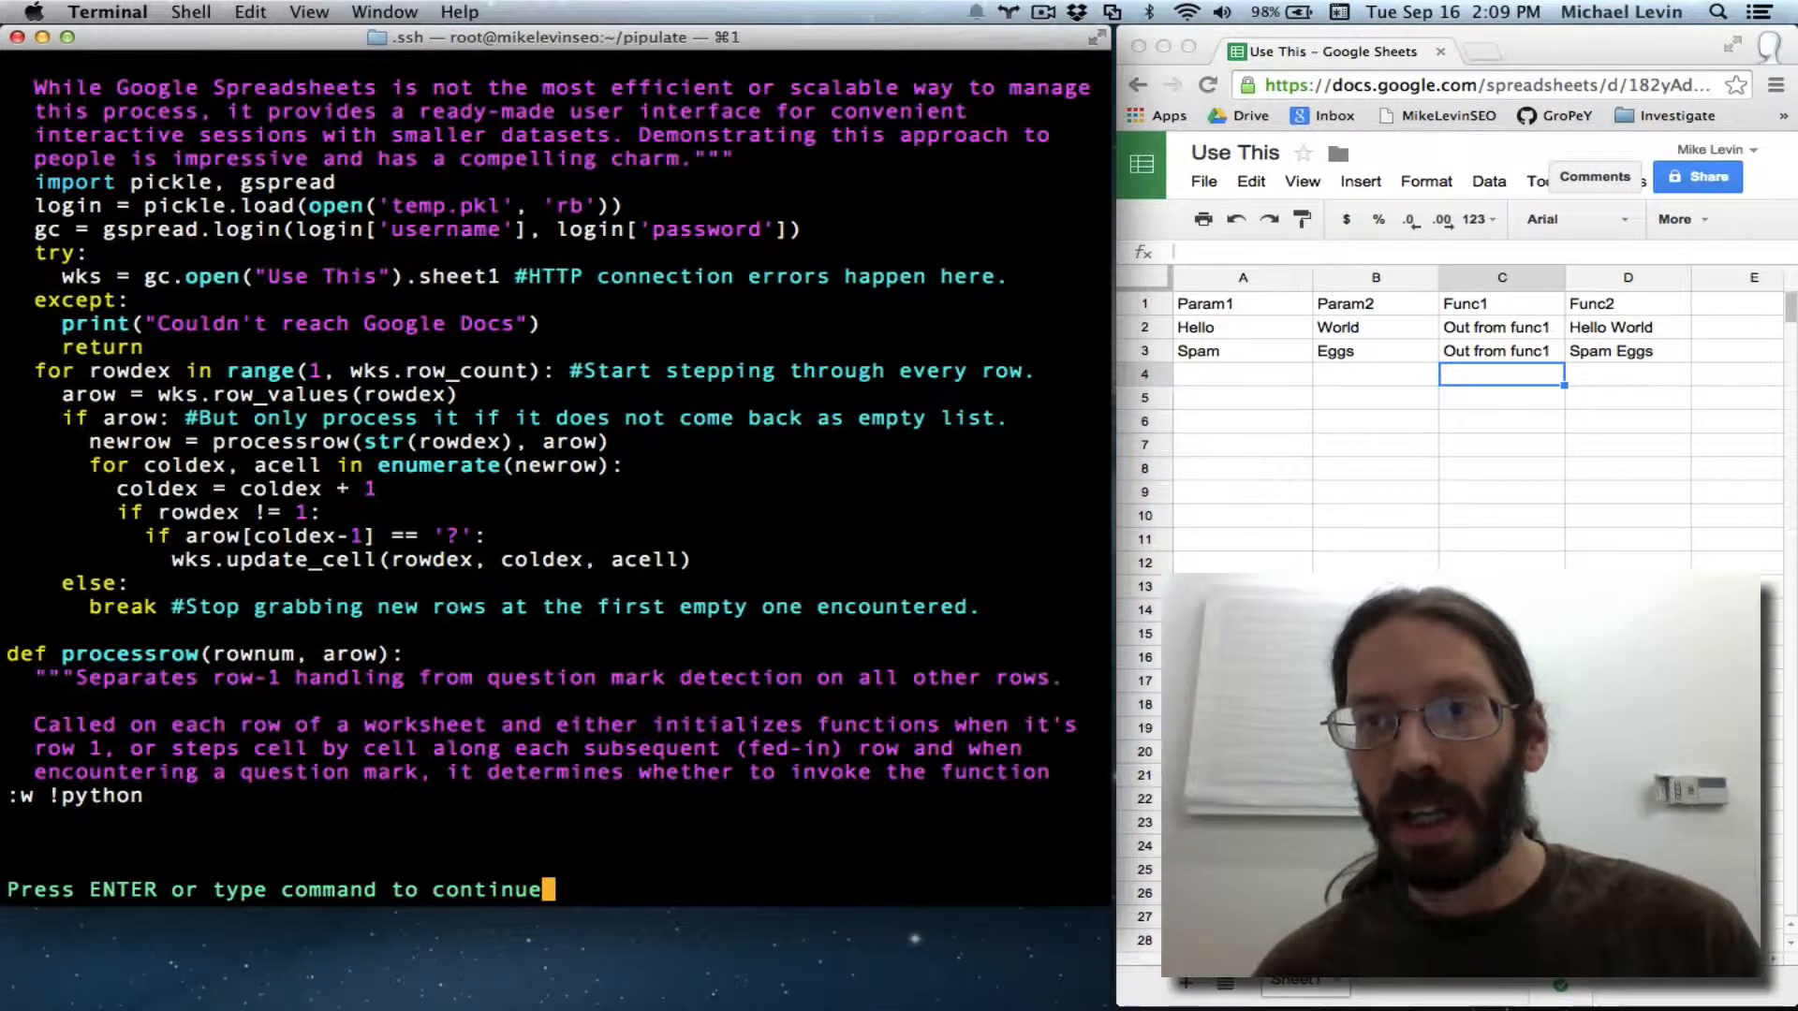